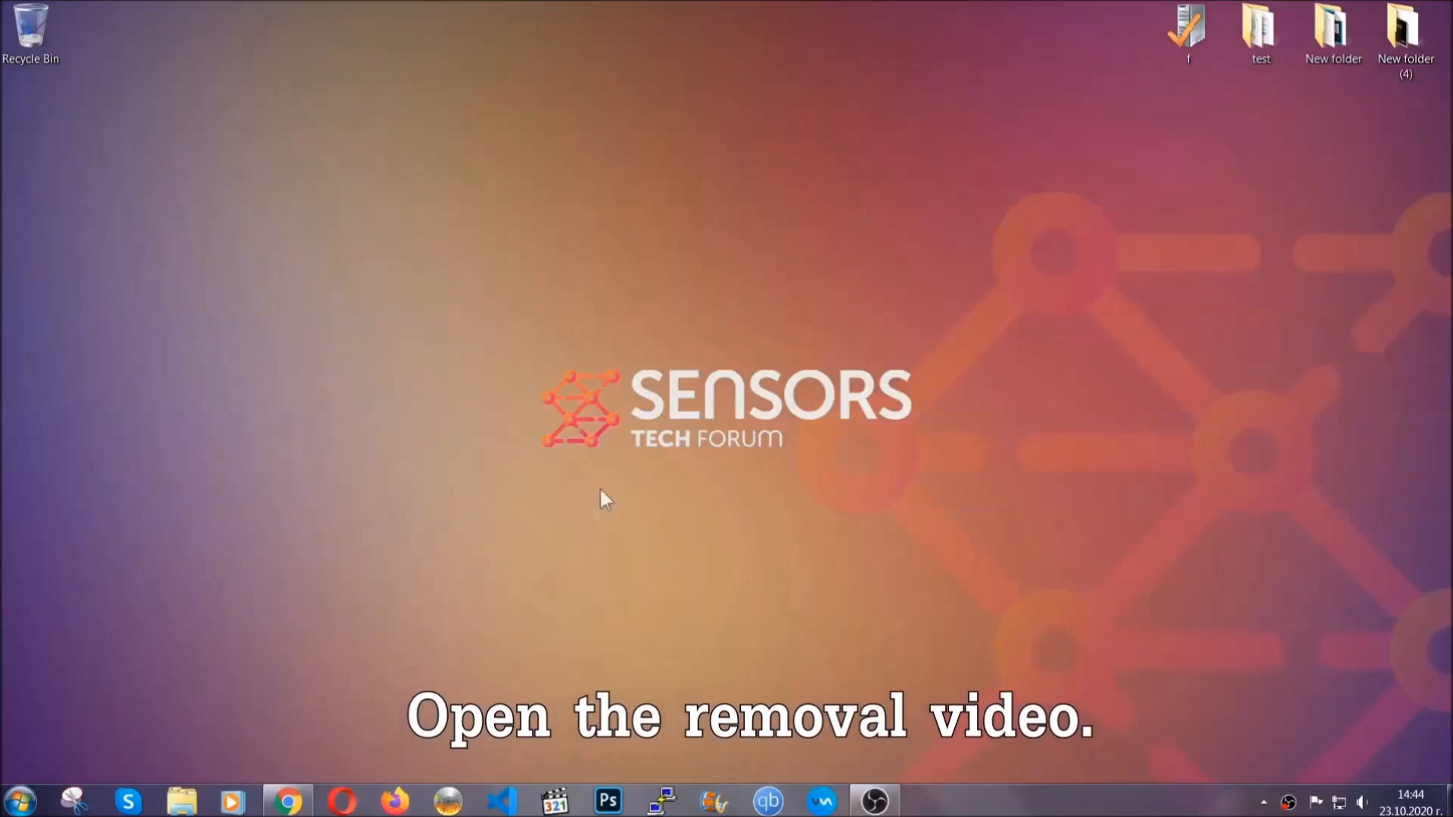
- Follow the sensorstechforum.com link in the ransomware removal video's description
left_click(287, 800)
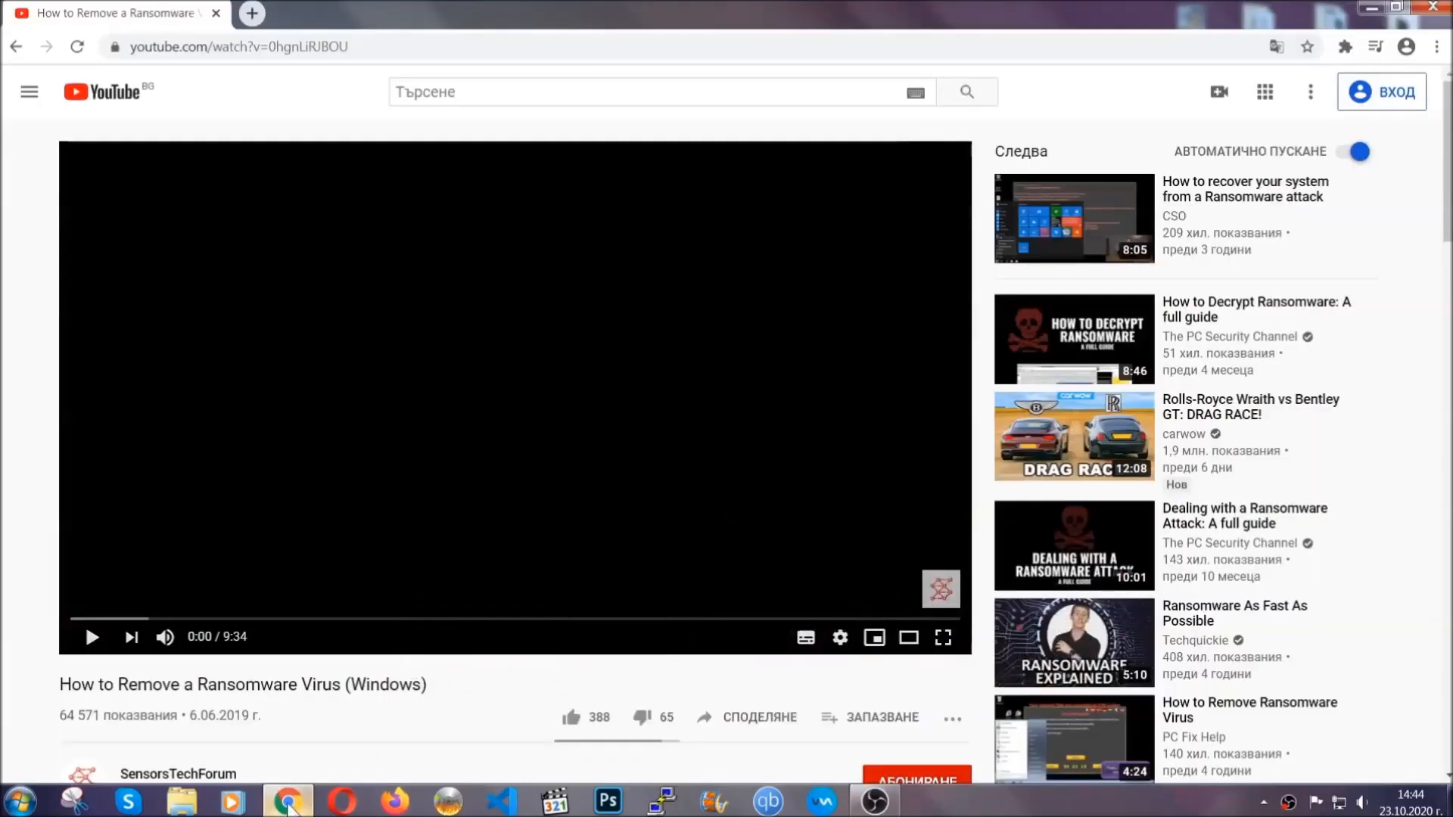
scroll("down", 3)
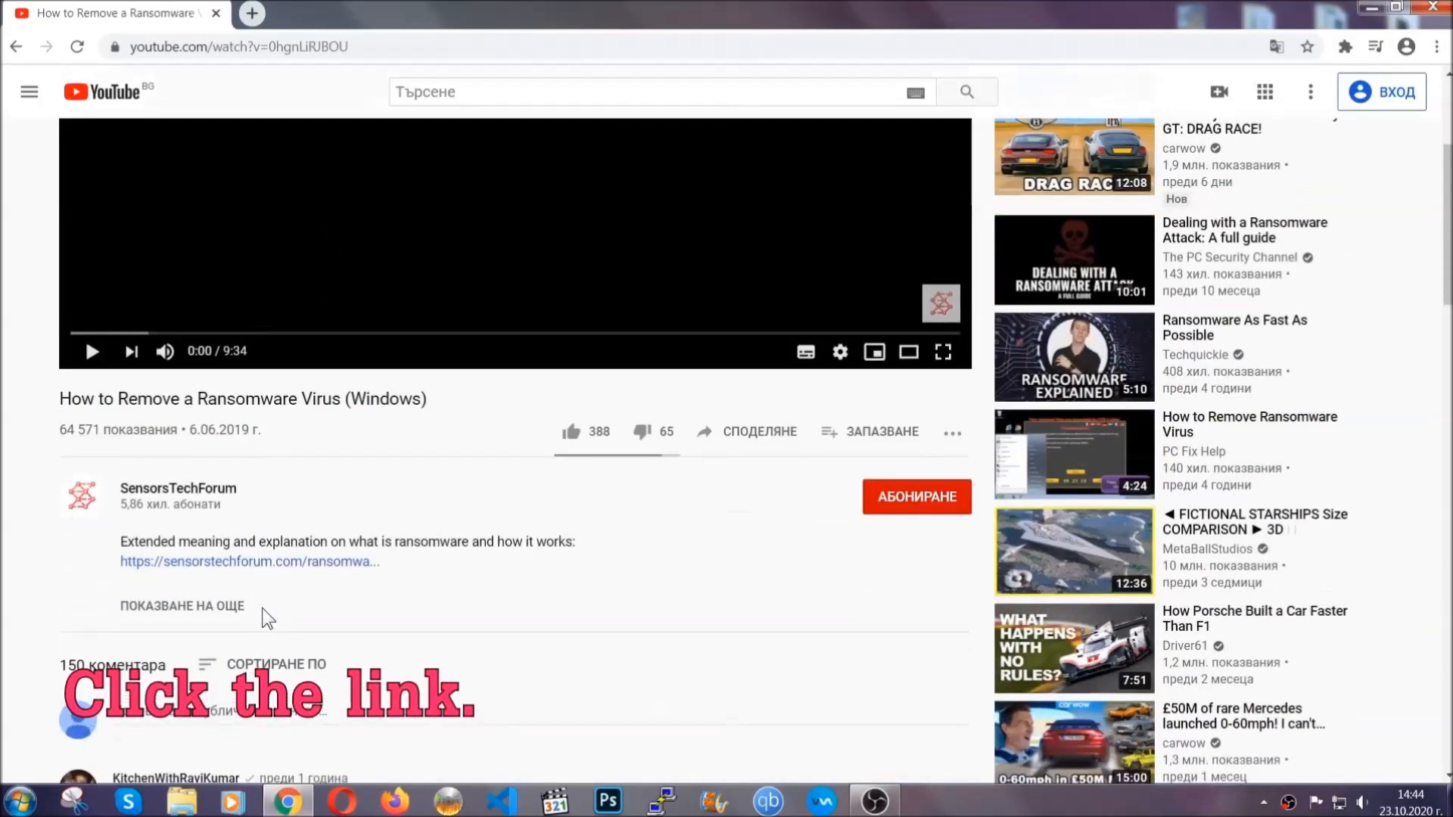
left_click(248, 562)
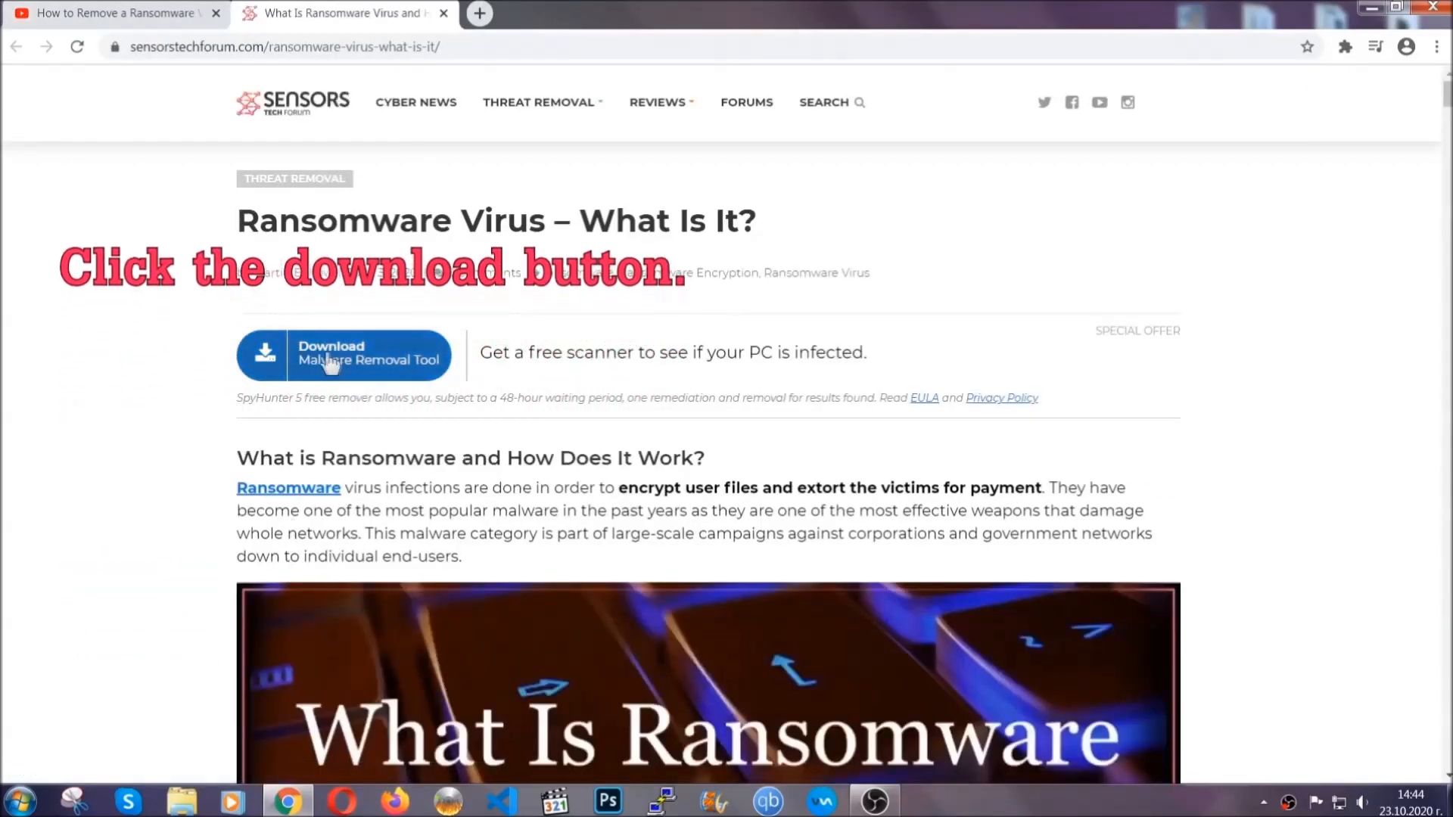
- Download SpyHunter-Installer.exe via the Download Malware Removal Tool button and run it
left_click(344, 355)
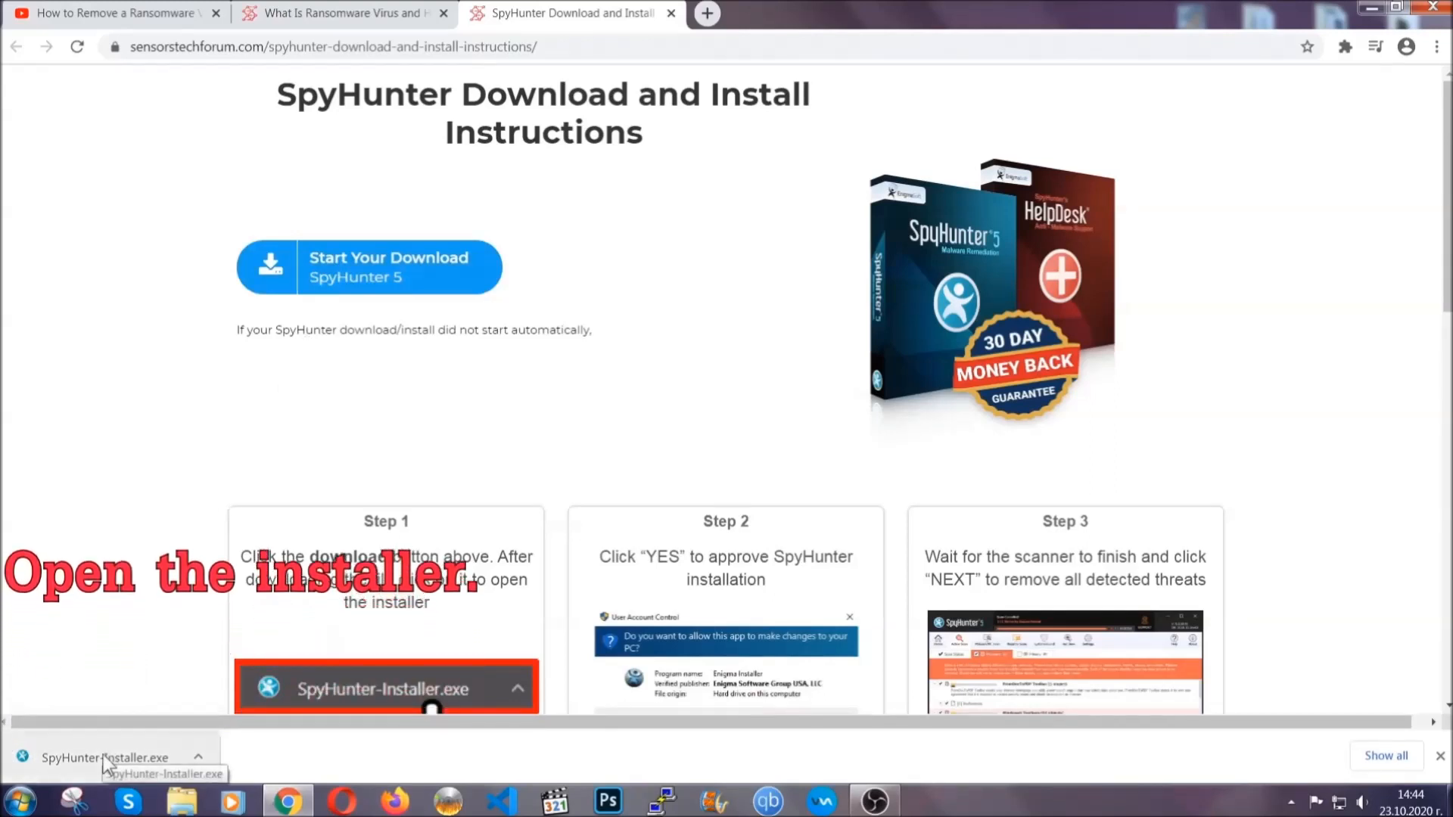
left_click(107, 757)
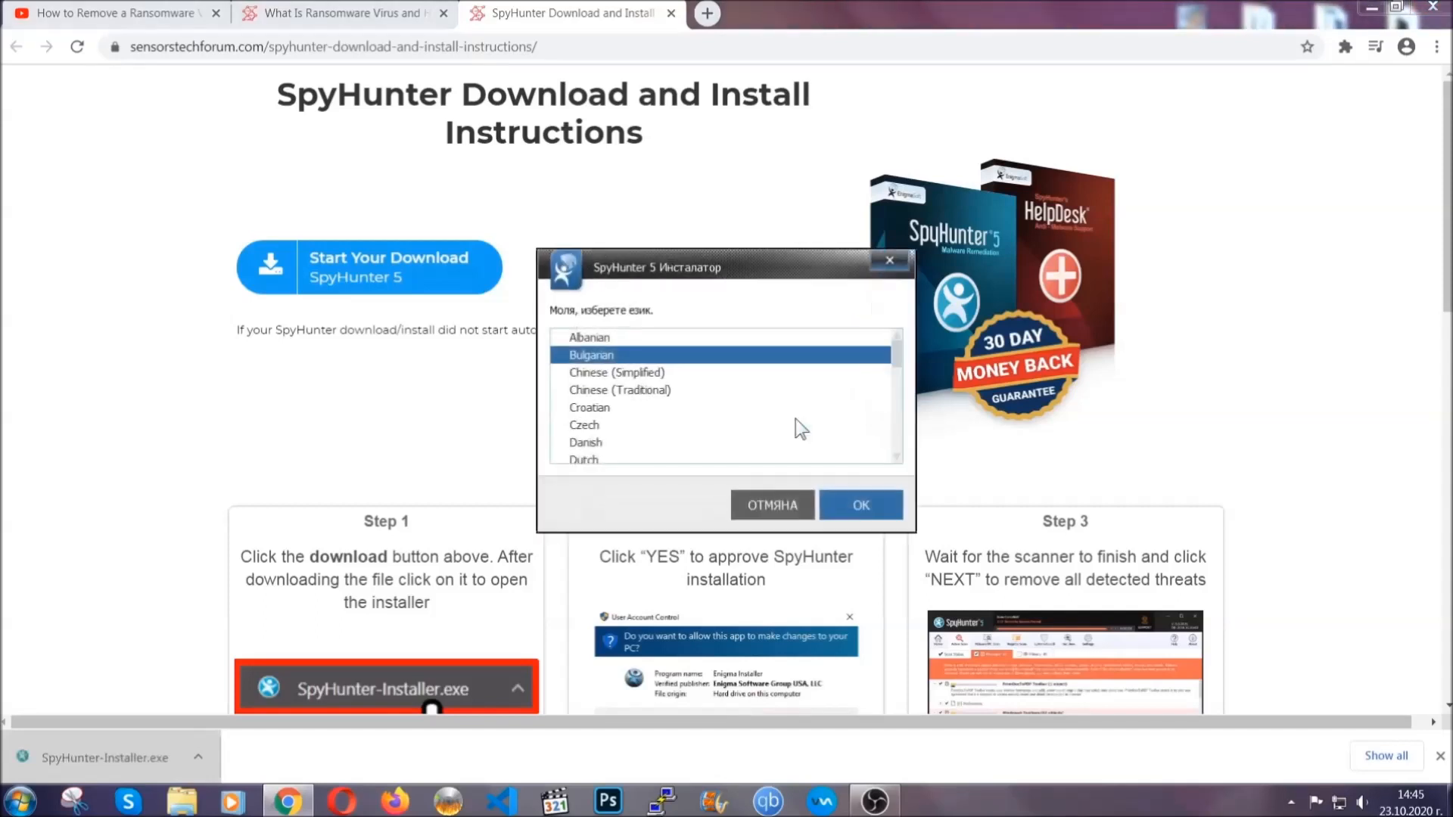
- Run SpyHunter 5 setup in English, accept the EULA, install, and dismiss the success notice
scroll("down", 3)
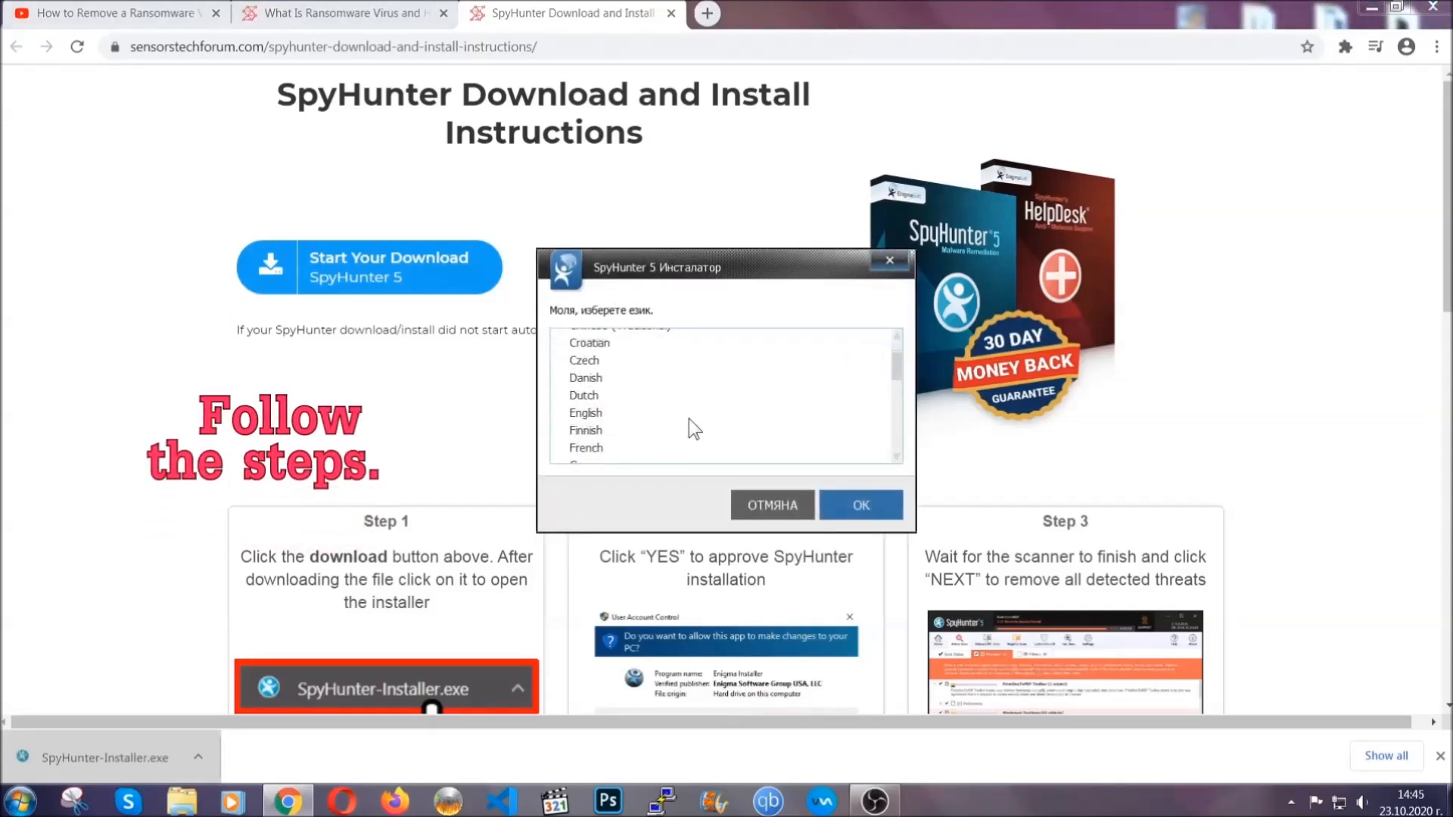
left_click(585, 412)
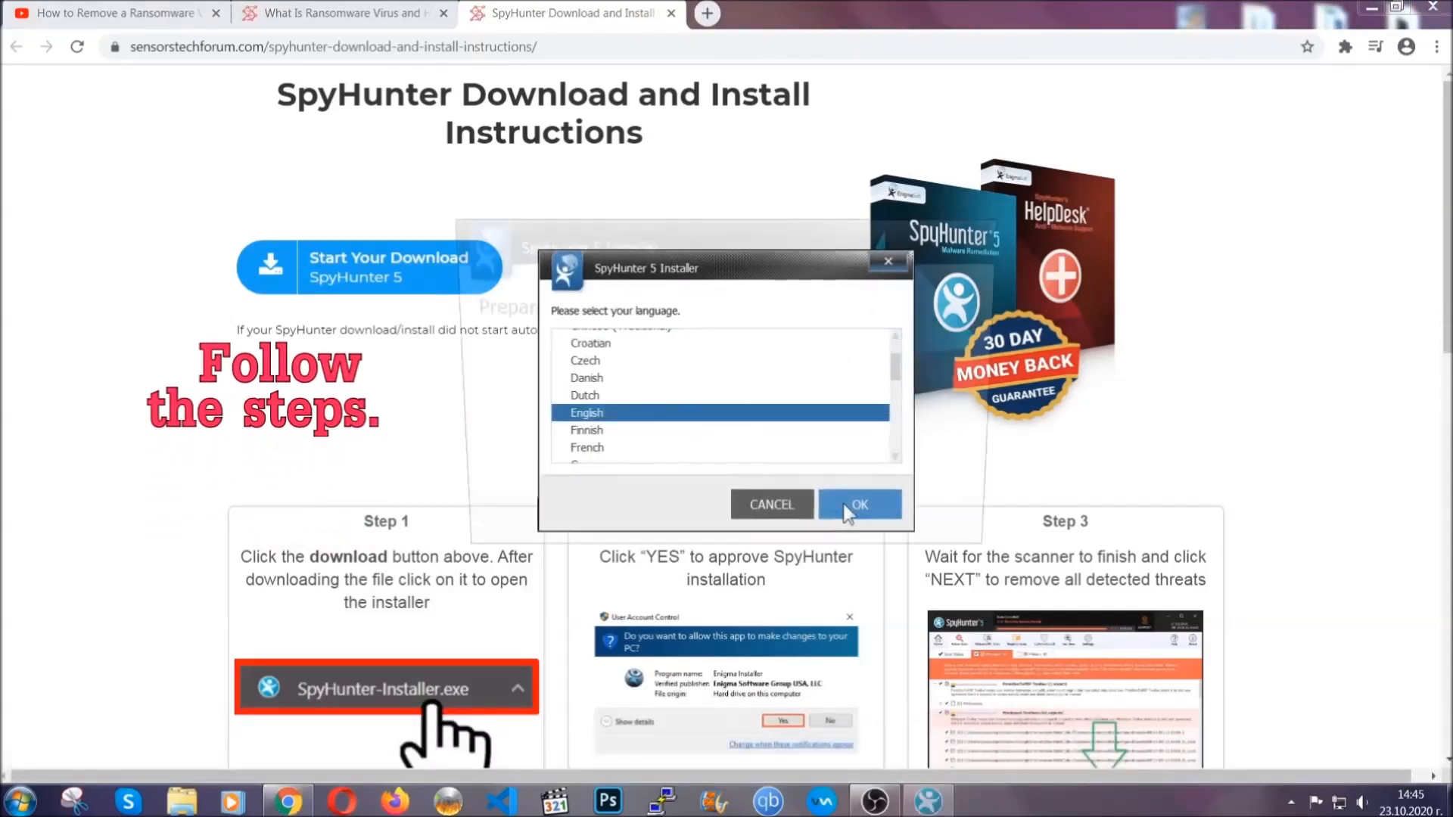
left_click(857, 505)
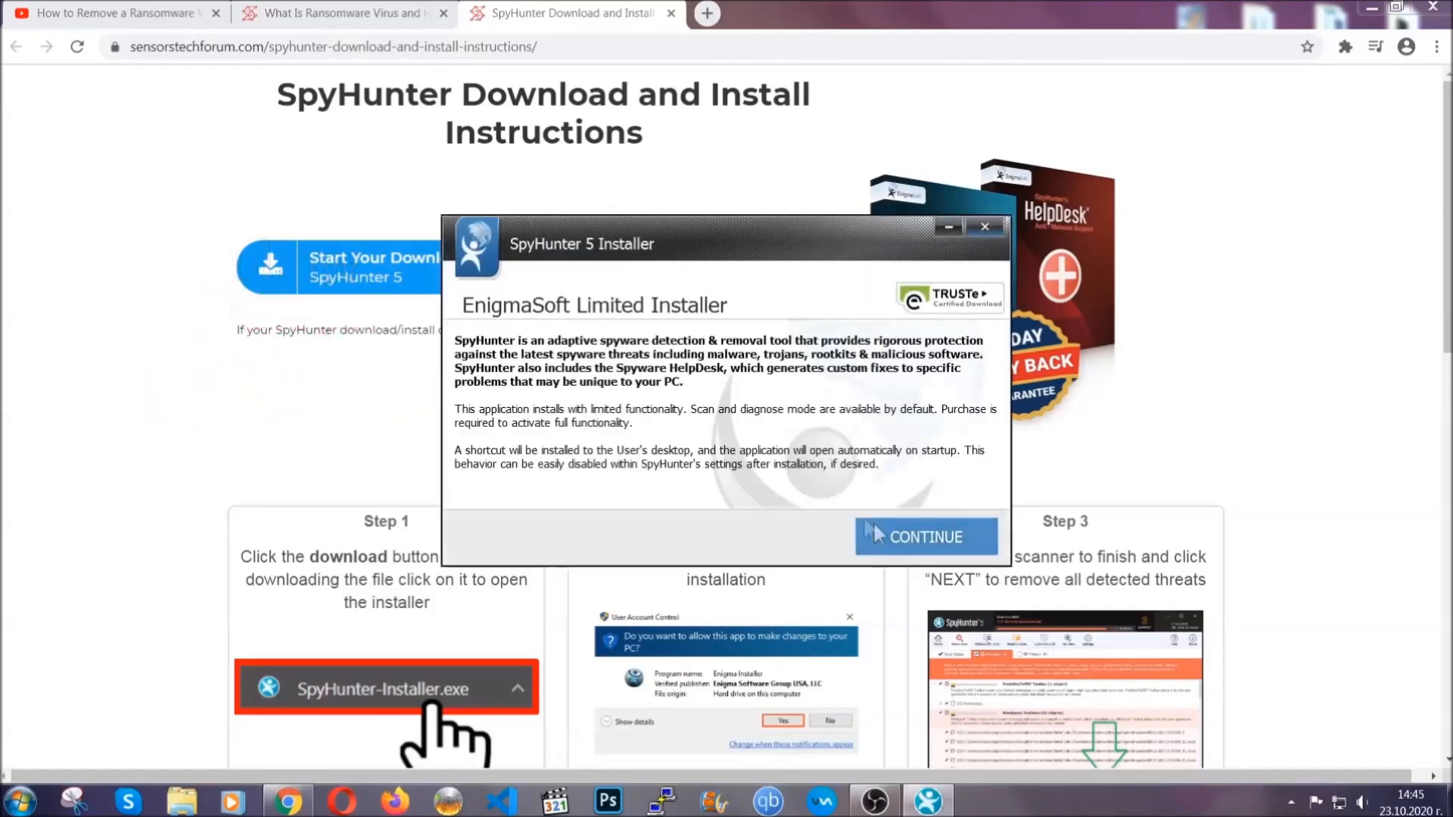
left_click(924, 537)
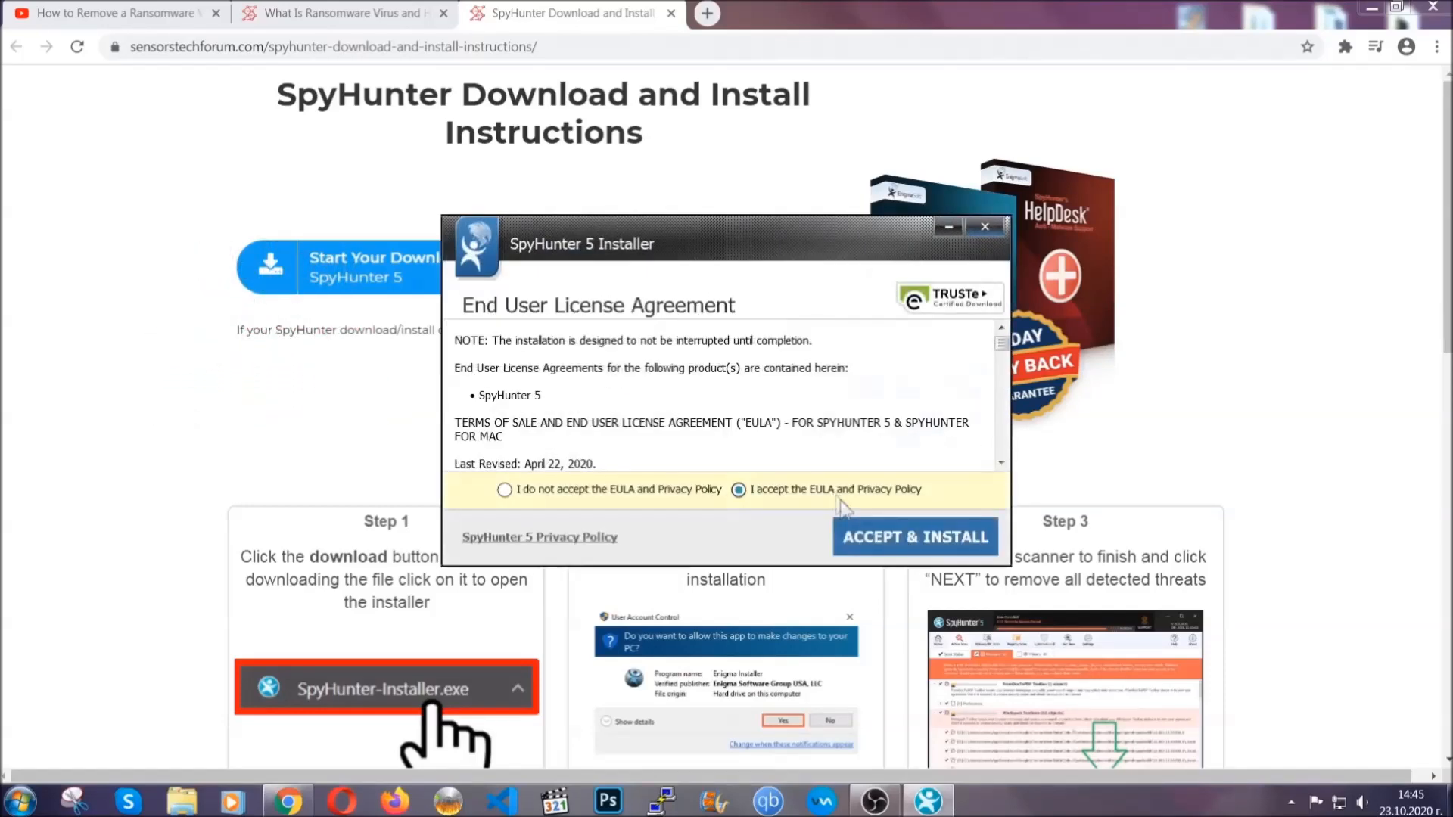
left_click(913, 537)
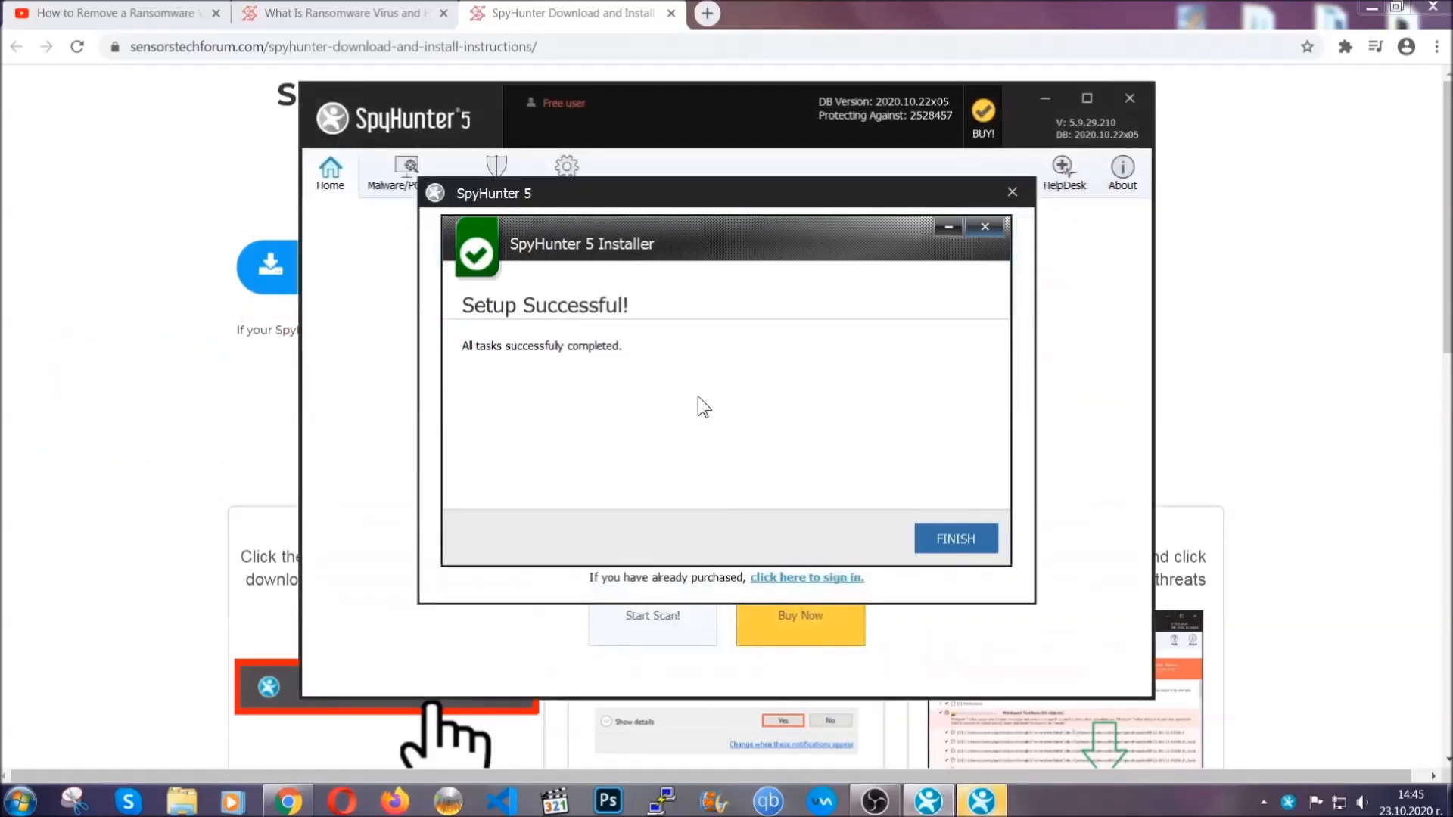
left_click(955, 538)
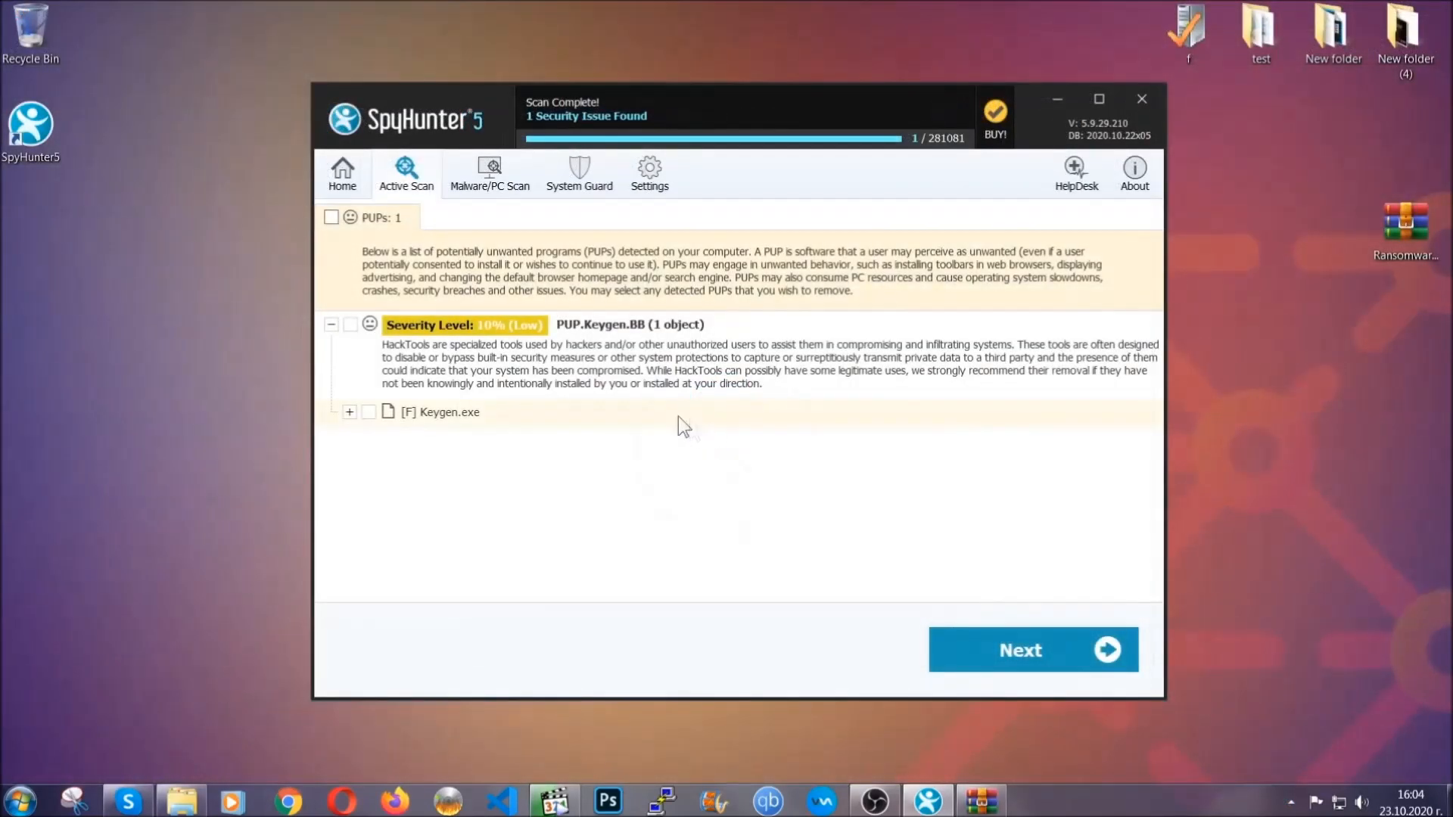
- Tick the PUPs result Keygen.exe for removal and proceed with Next
left_click(330, 217)
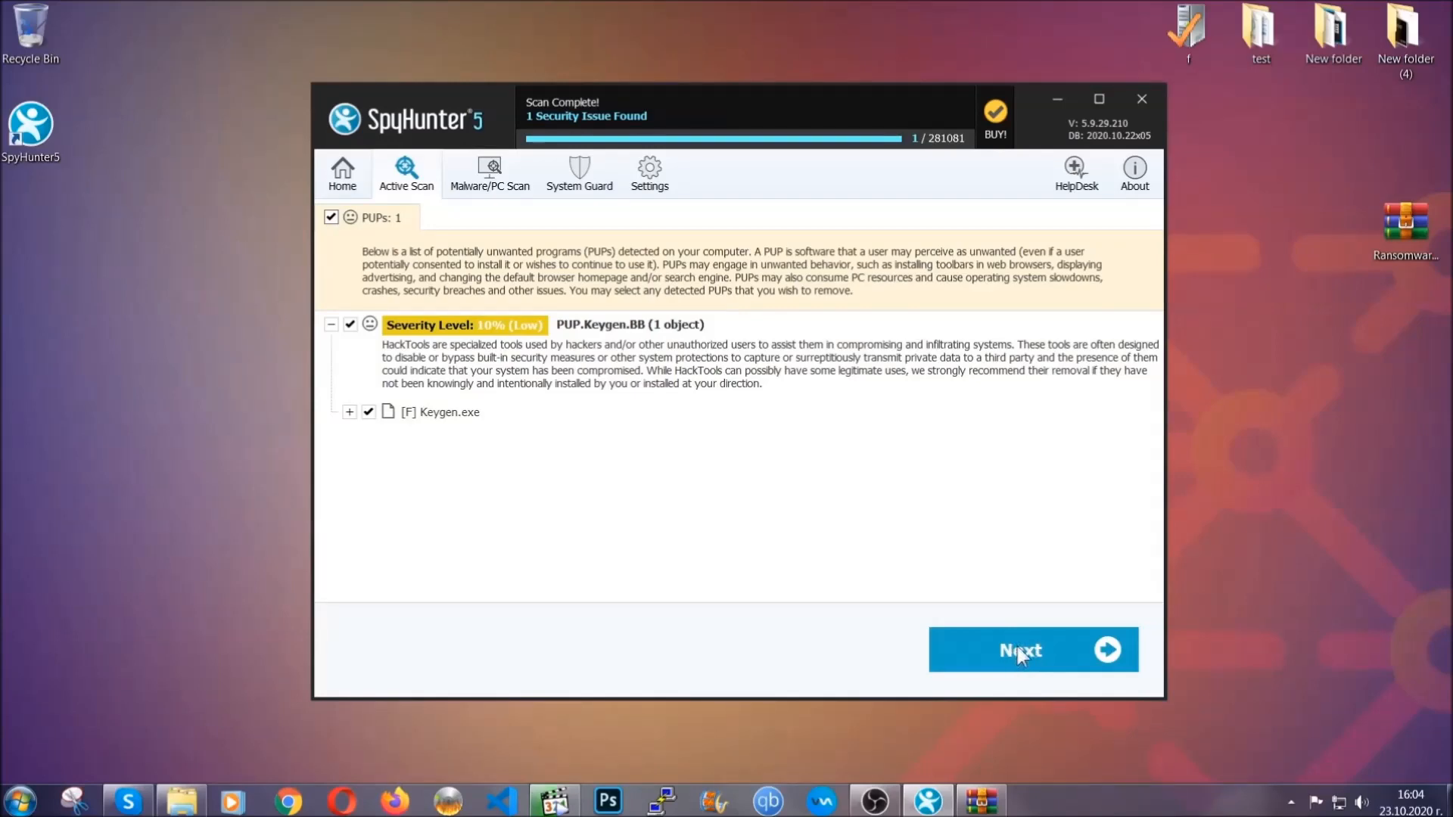
left_click(1032, 650)
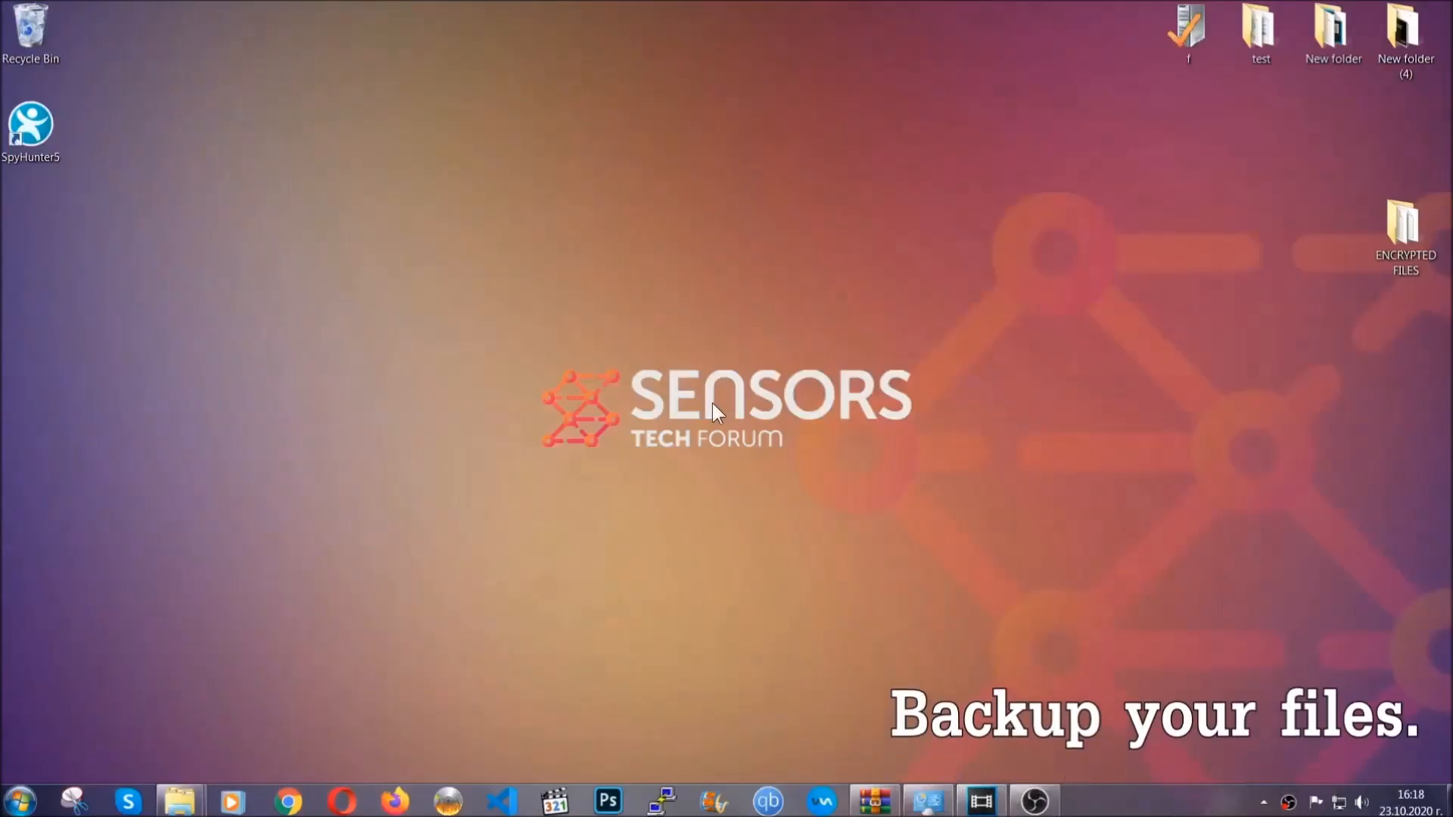
- Copy the six encrypted .efji files from the ENCRYPTED FILES folder
left_click(1405, 230)
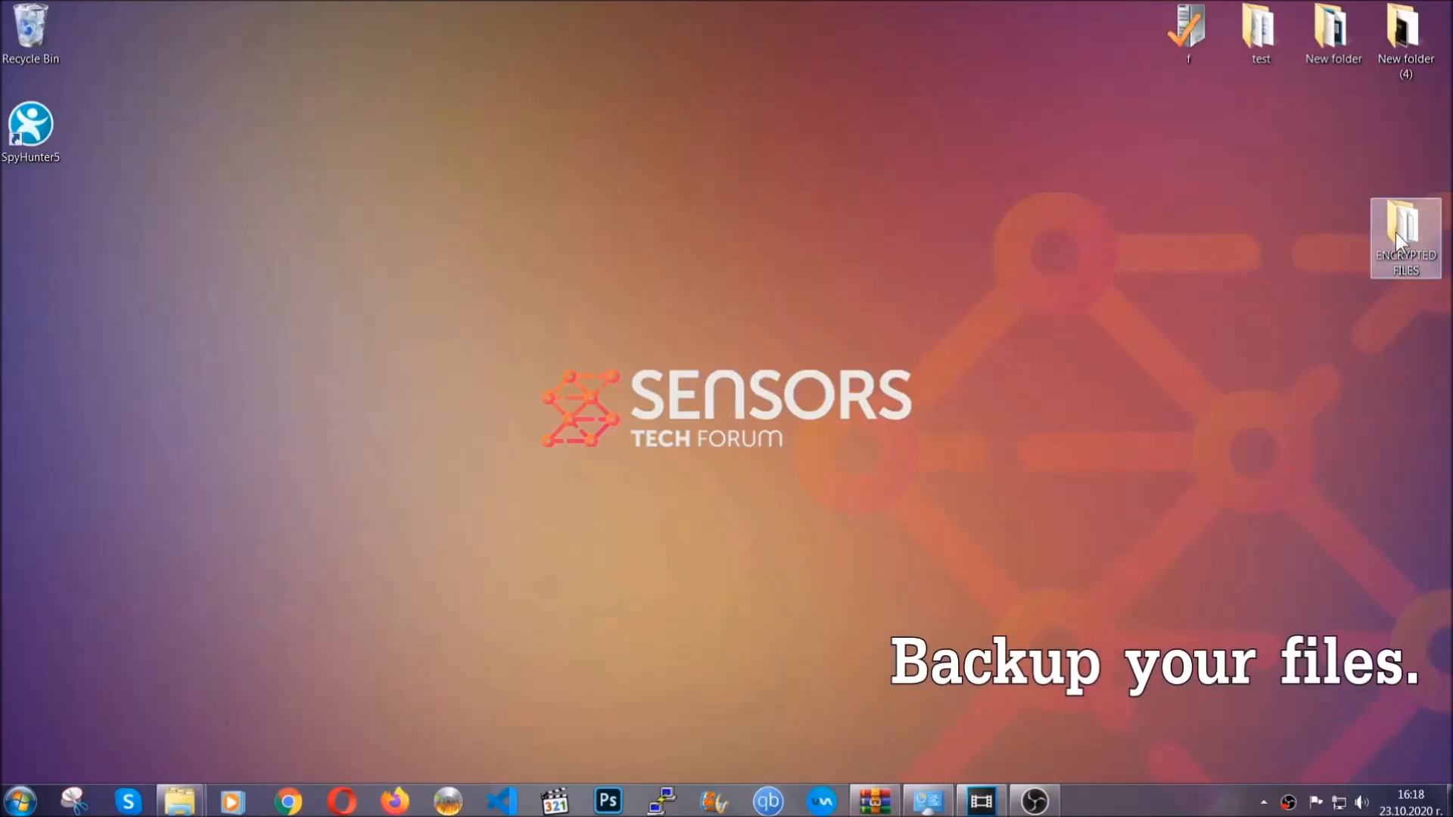
double_click(1404, 239)
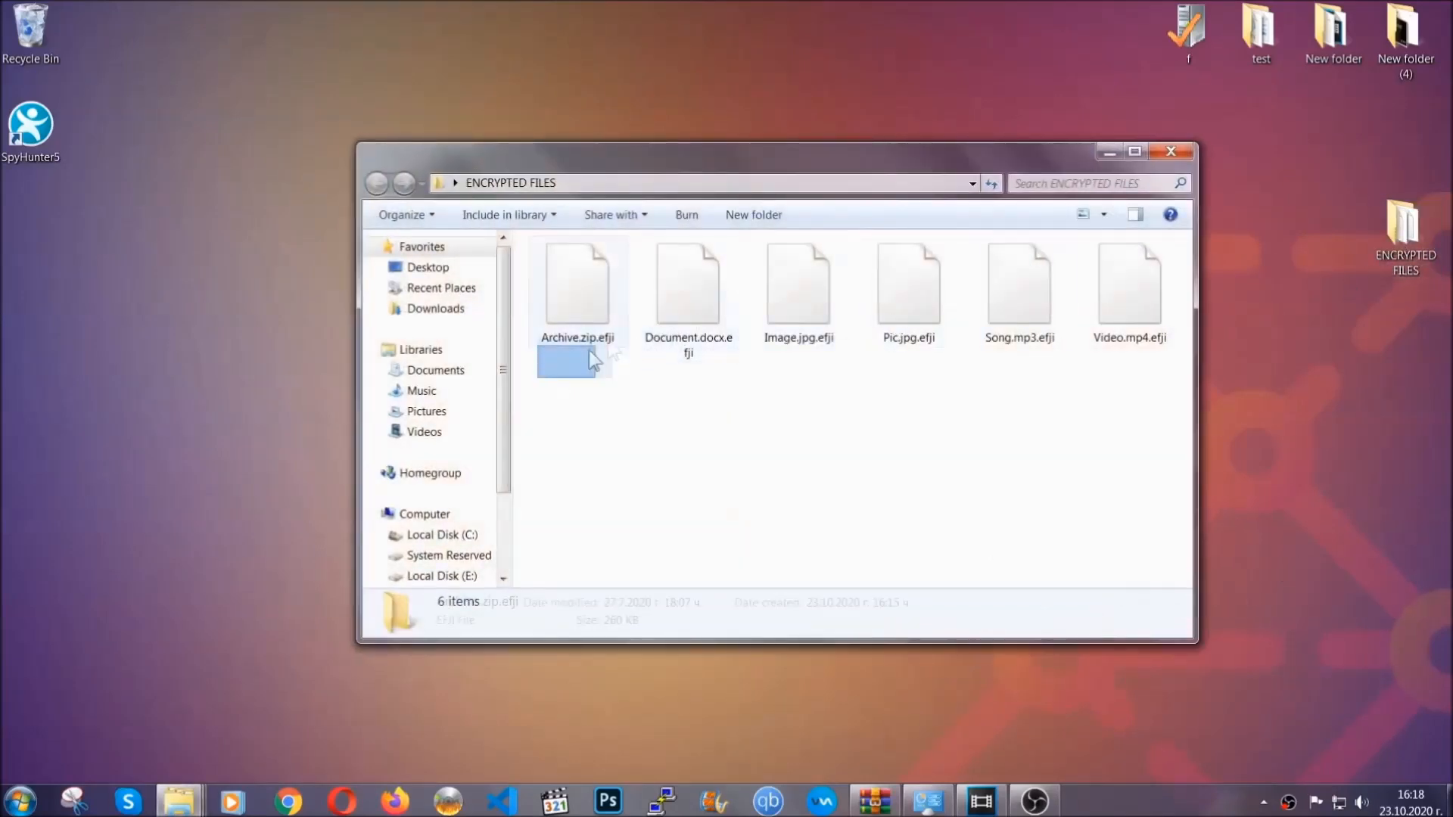
right_click(1129, 288)
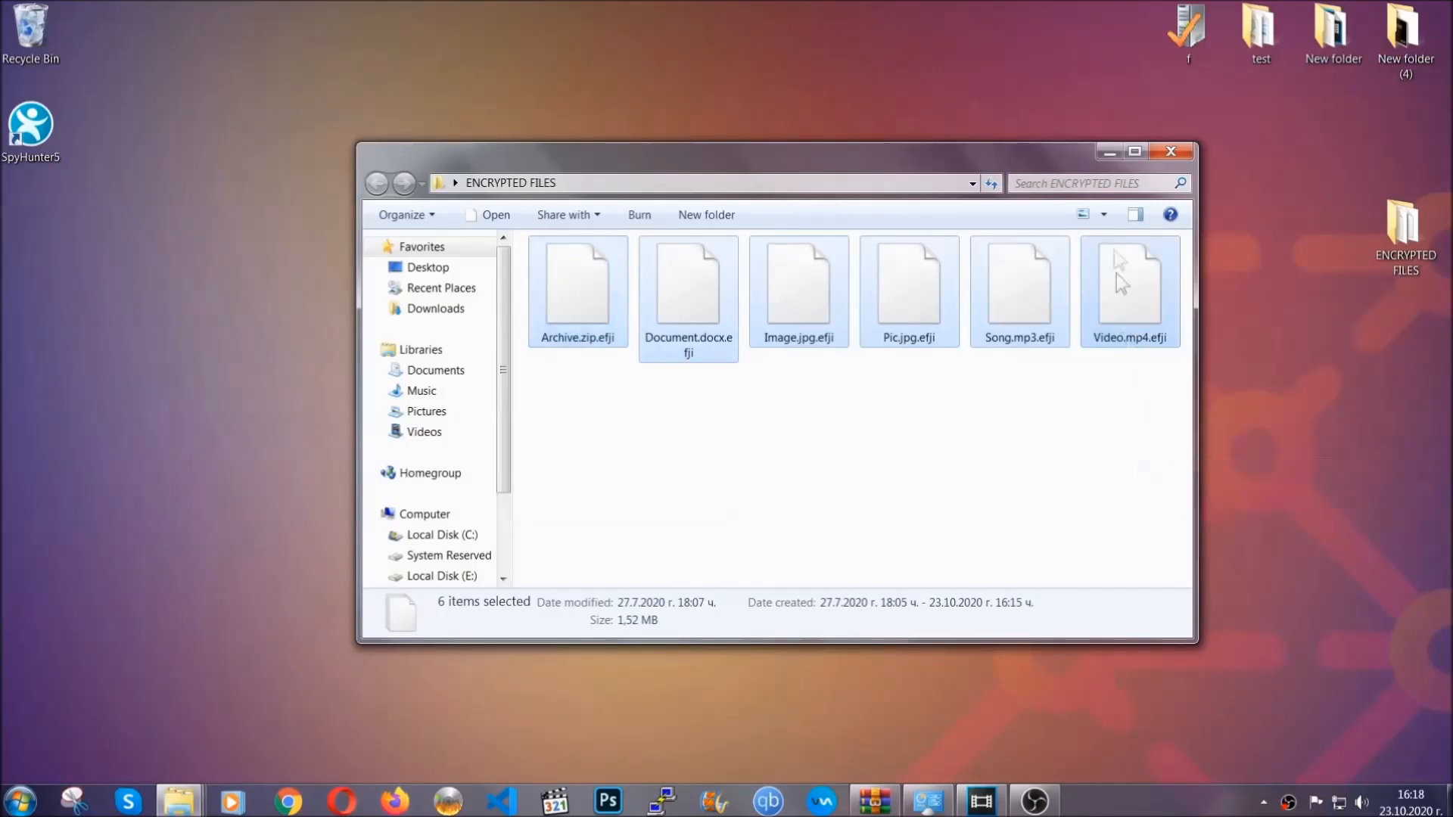
left_click(1134, 151)
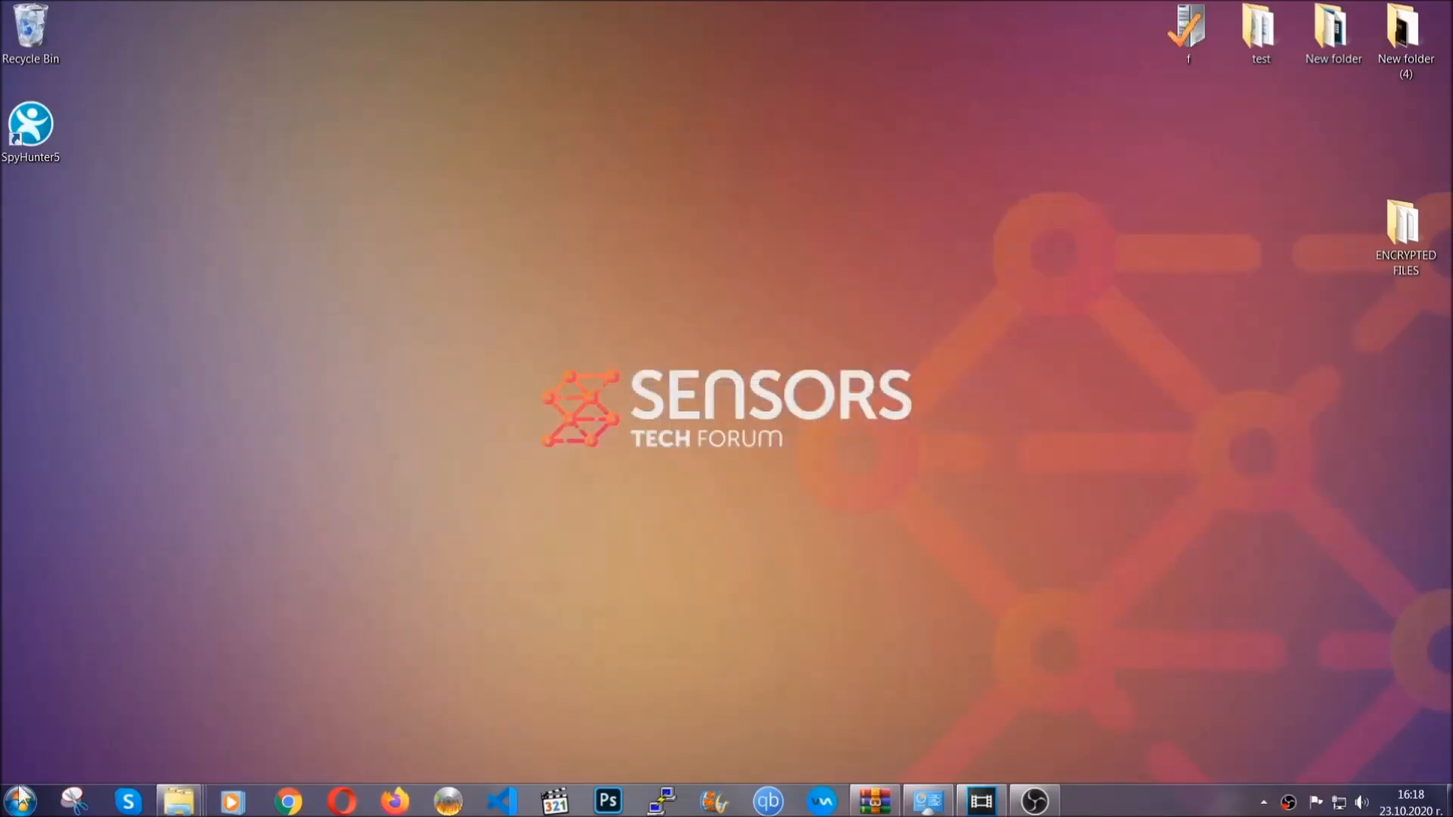
mouse_move(281, 576)
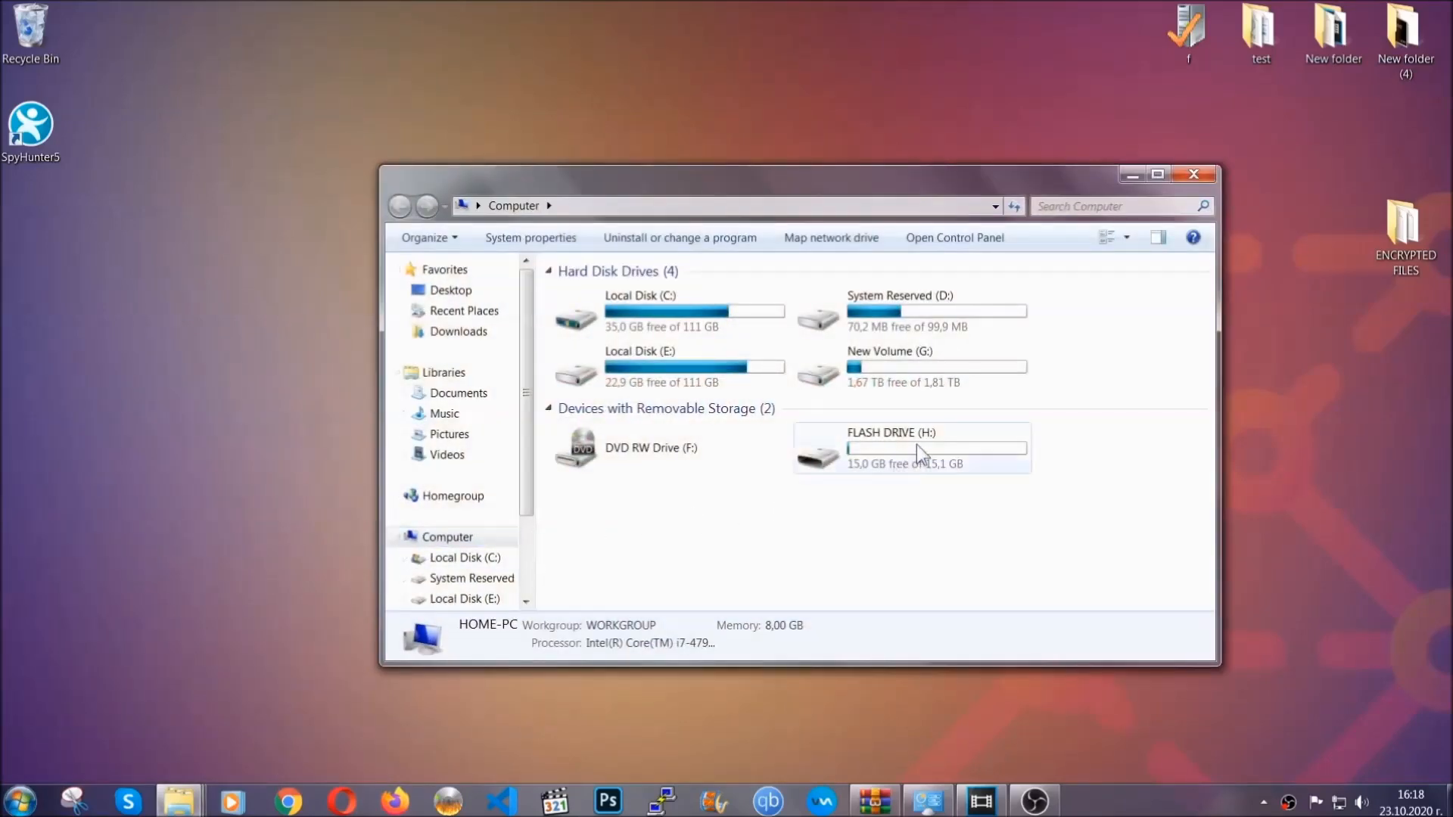
- Paste the encrypted files onto FLASH DRIVE (H:) and close its window
double_click(890, 448)
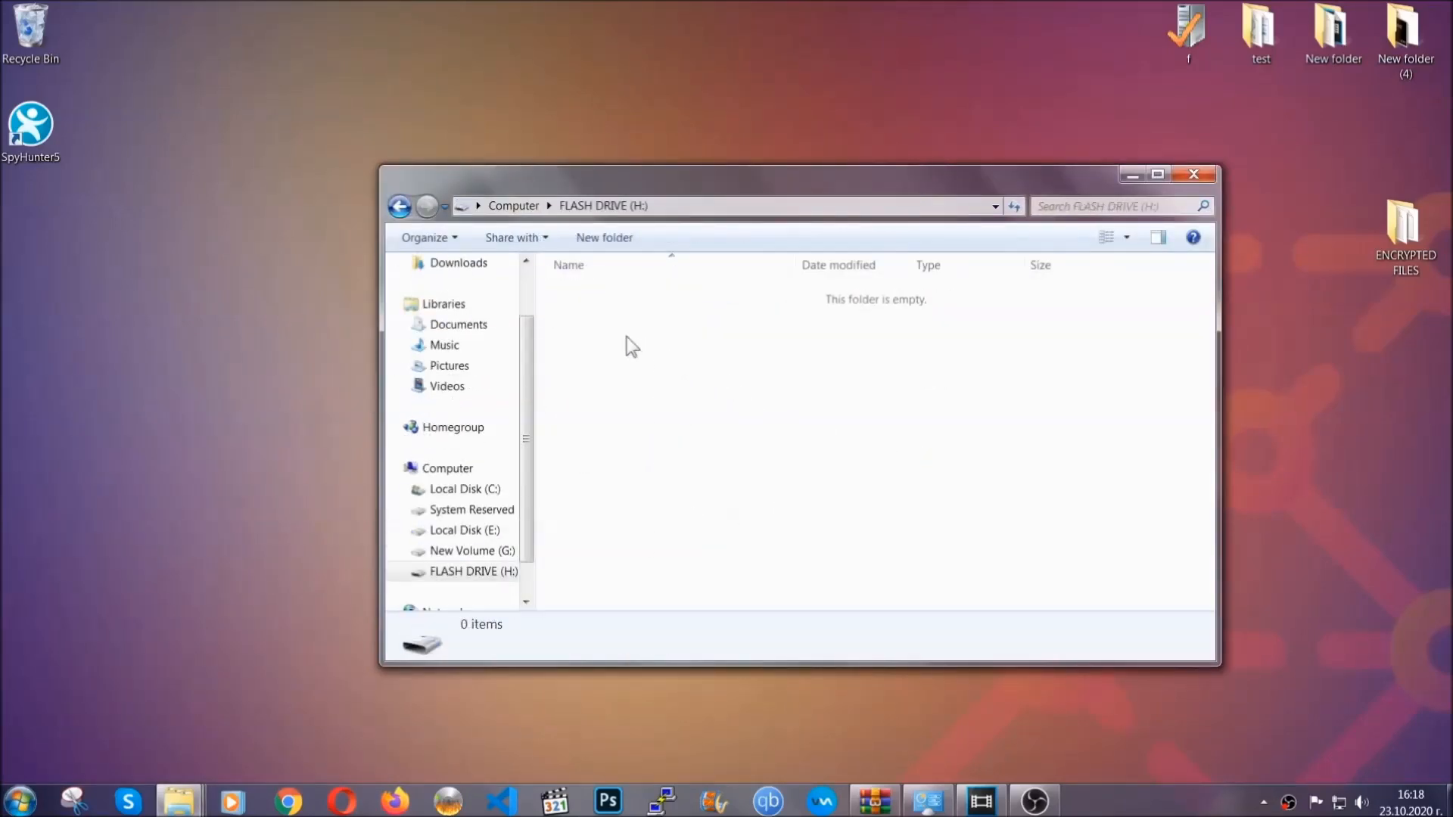
right_click(630, 346)
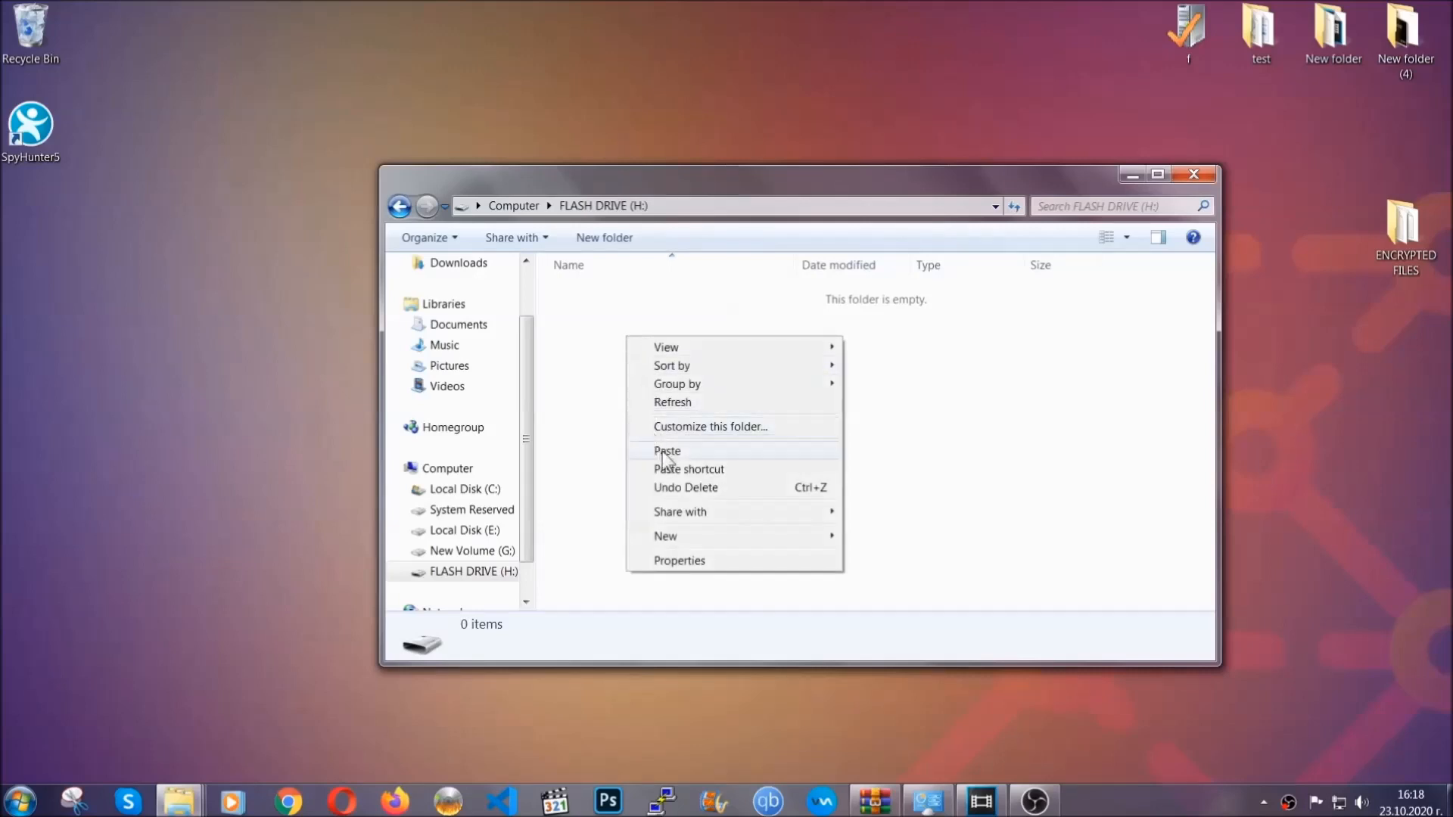
left_click(667, 452)
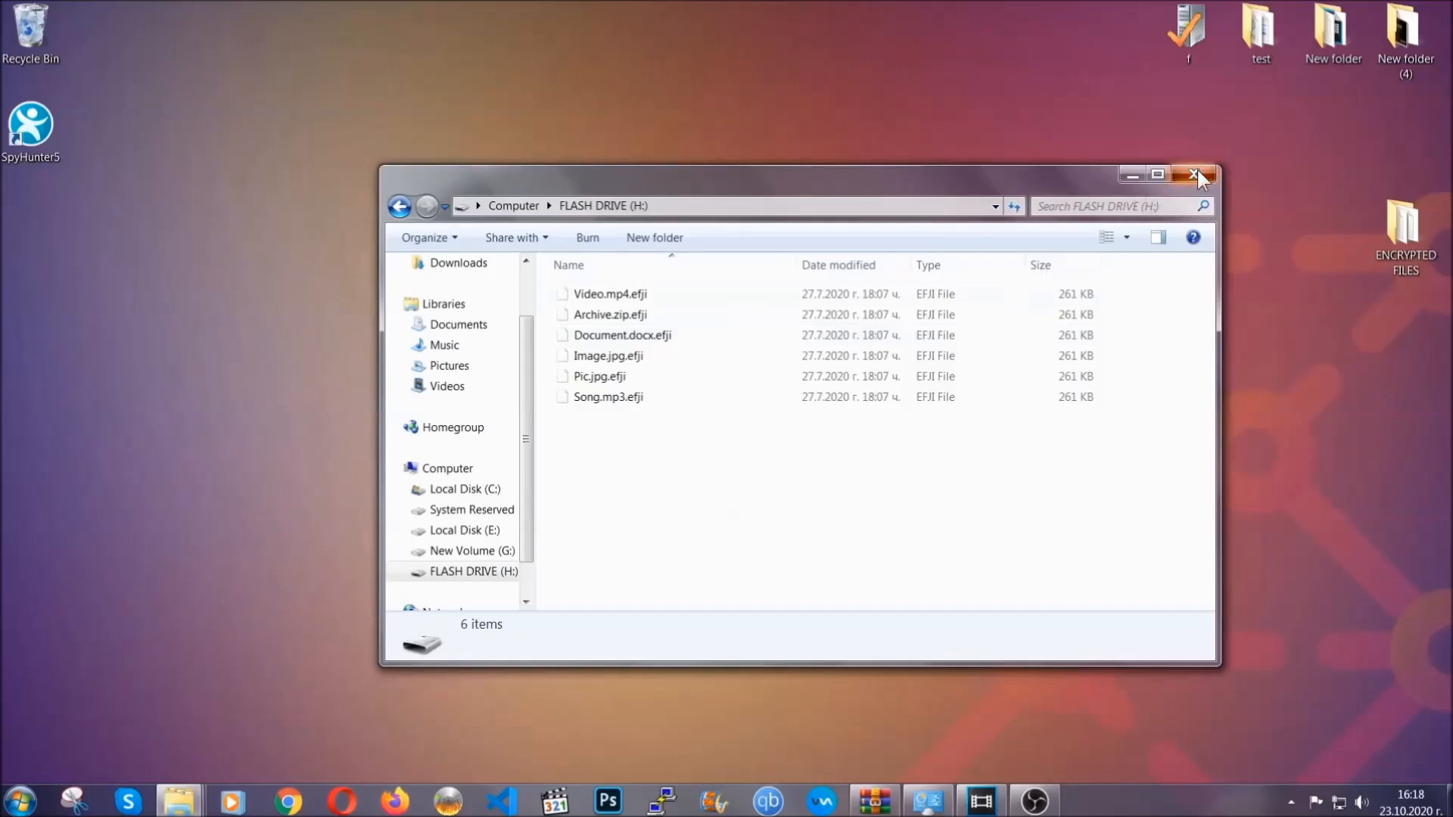
left_click(1197, 174)
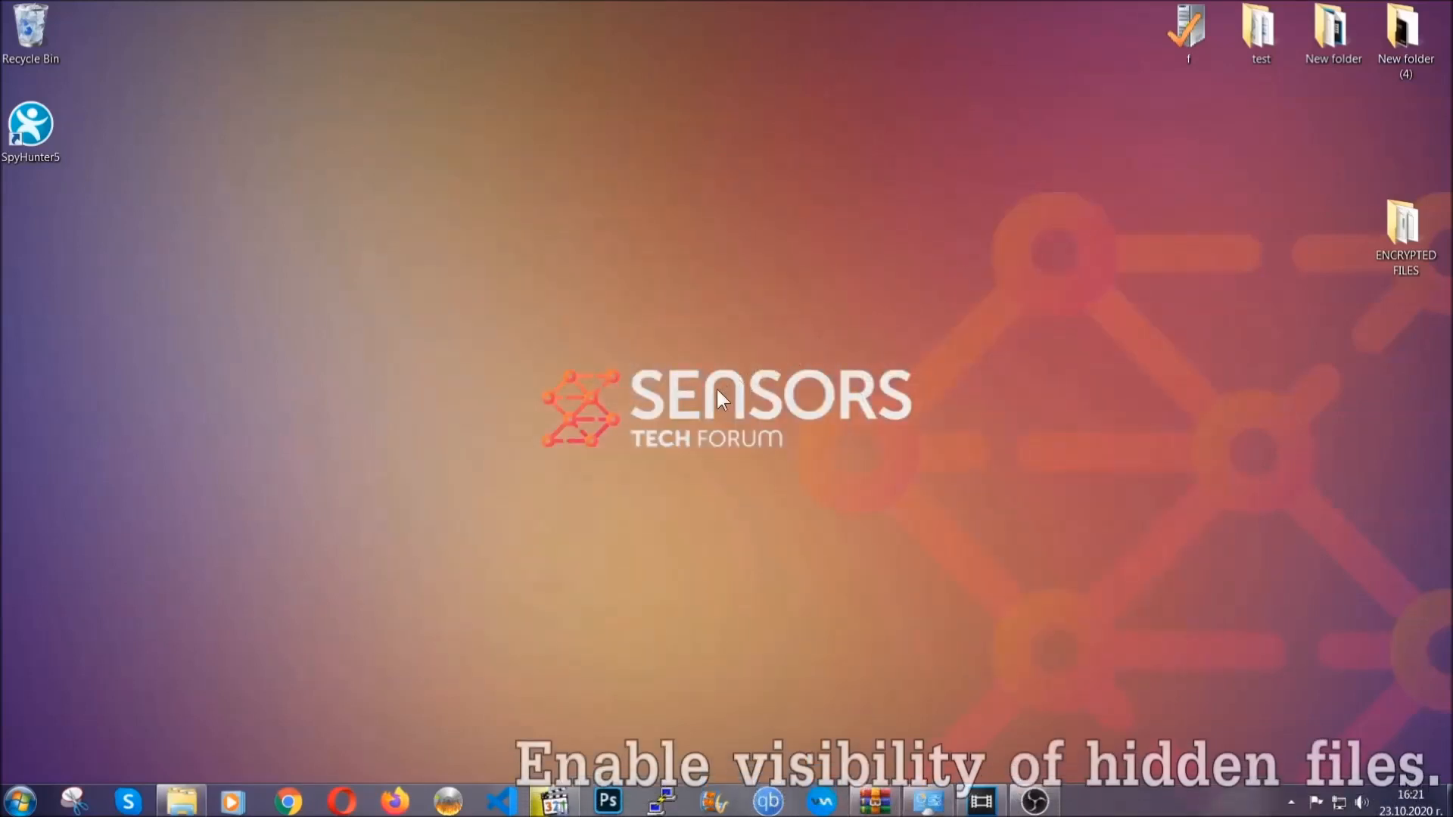
mouse_move(103, 718)
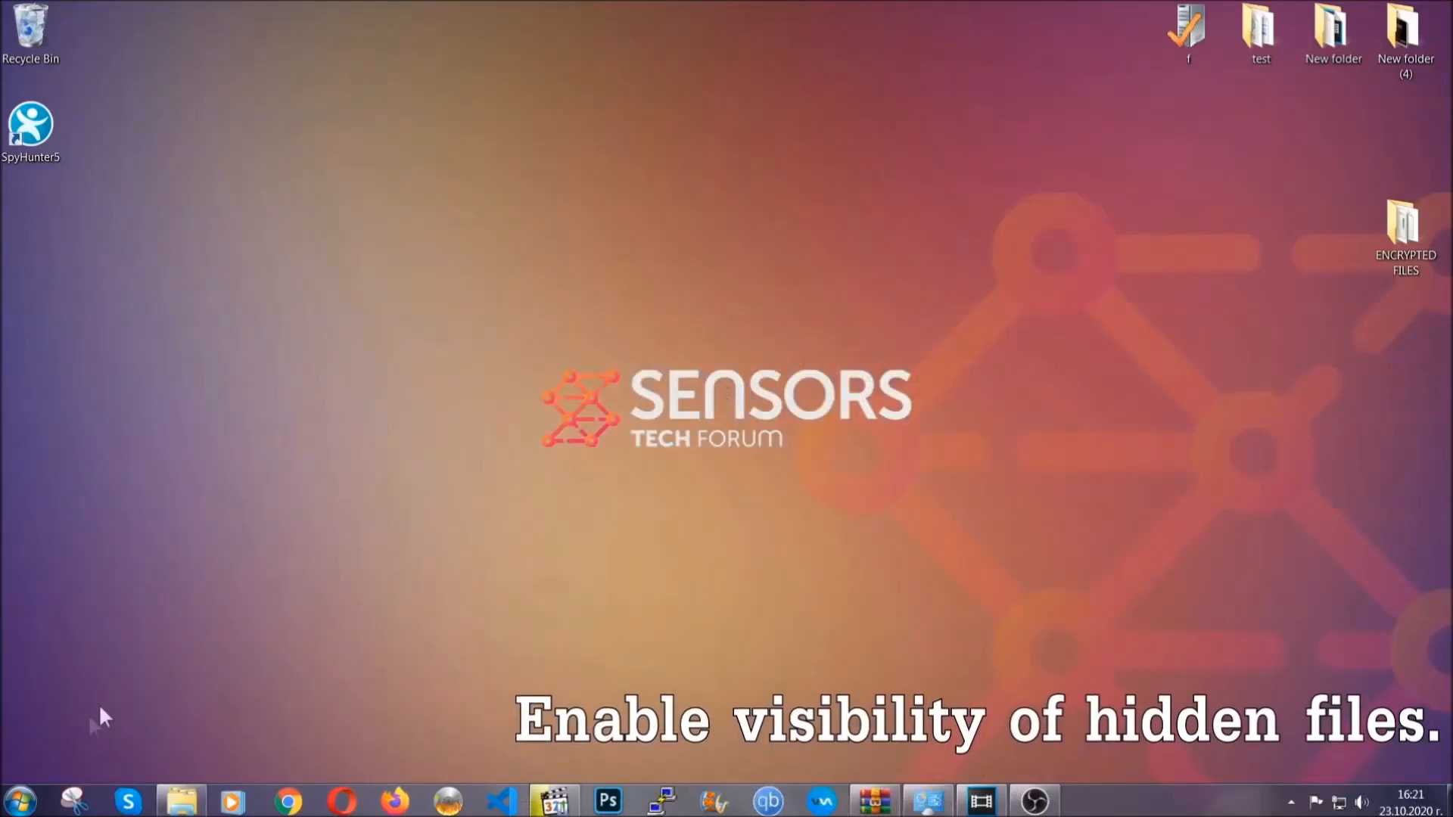
- Find 'show hidden files and folders' and enable 'Show hidden files, folders, and drives'
left_click(18, 801)
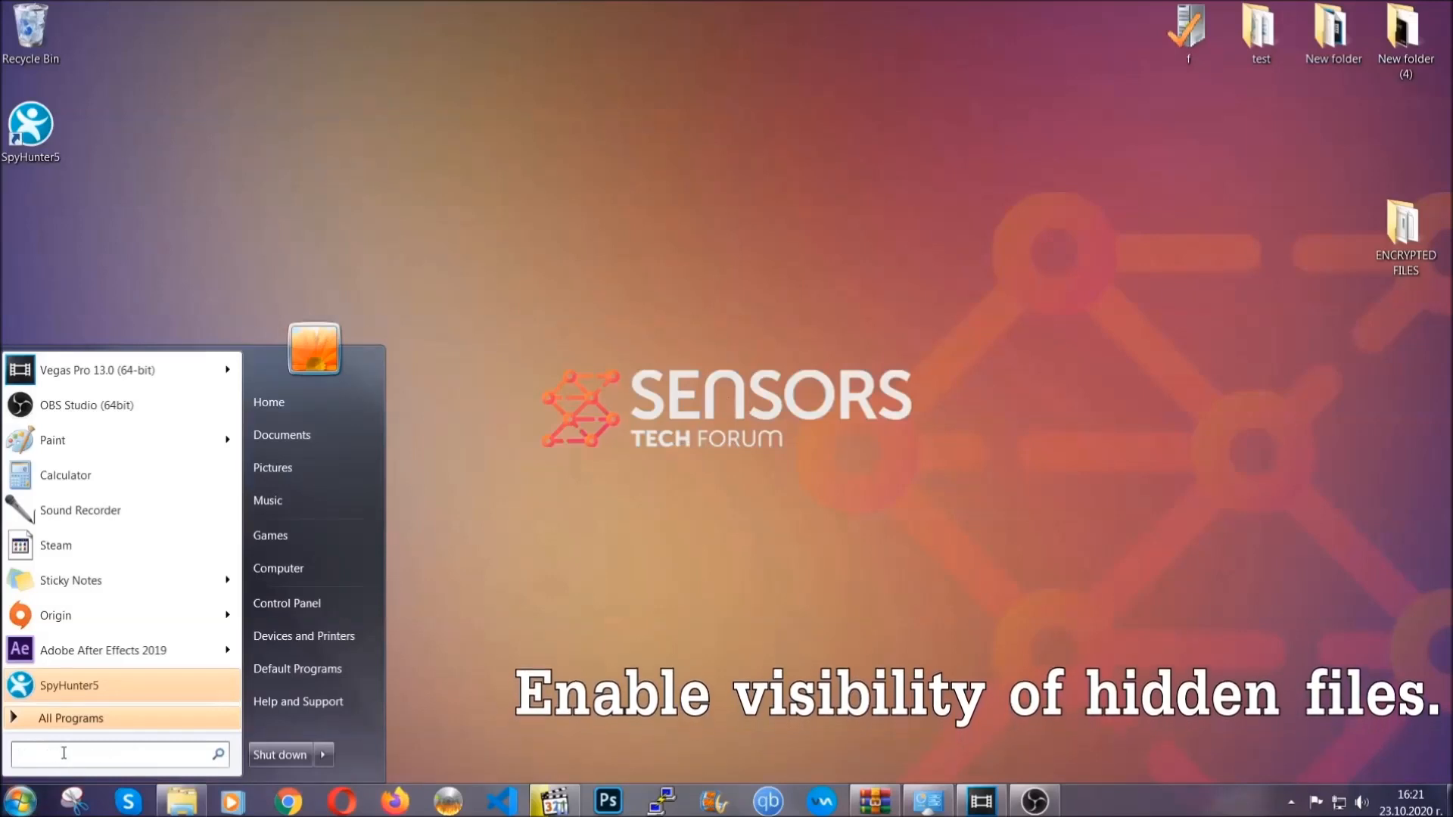
type("s")
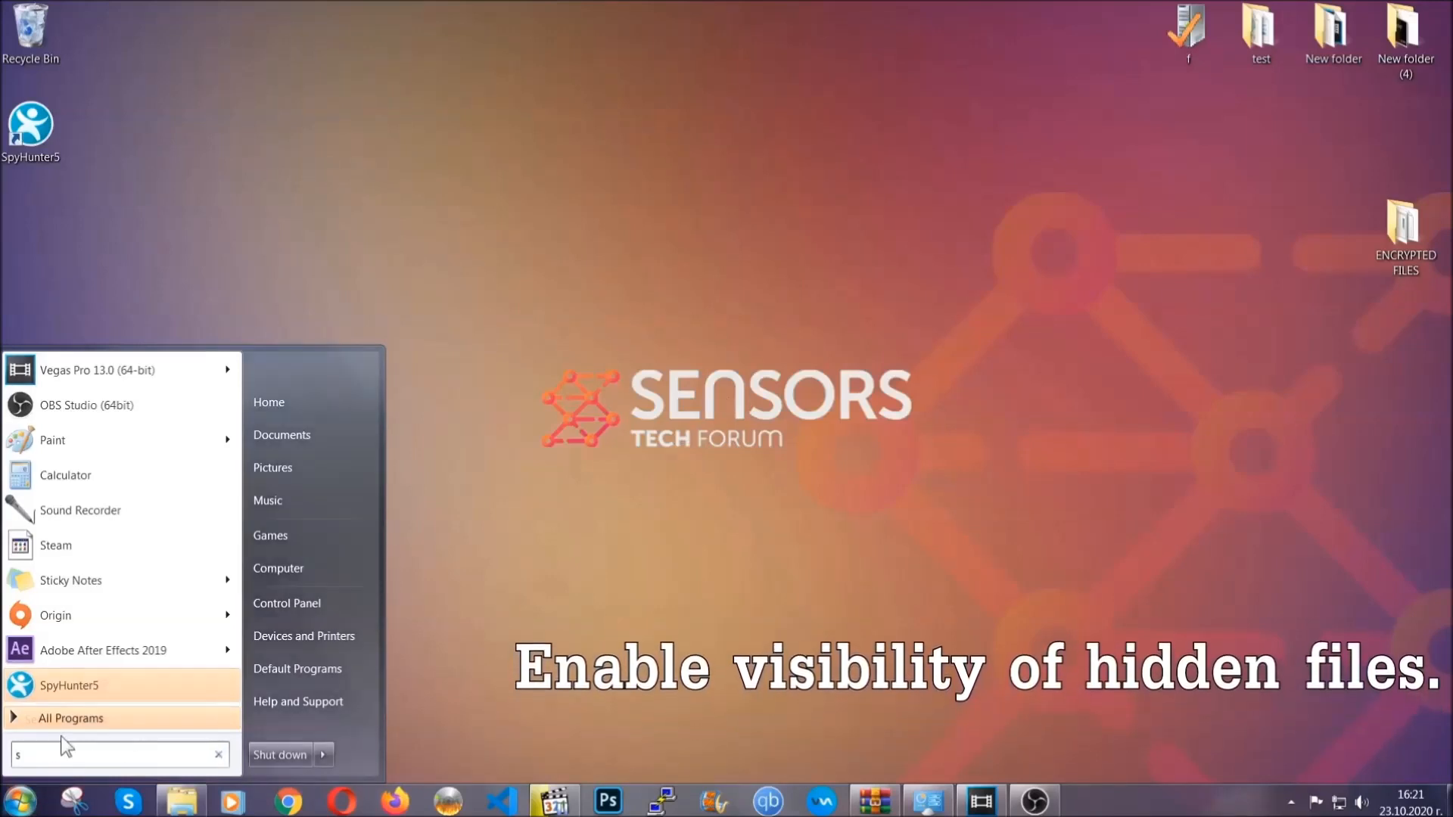
type("how hidden files")
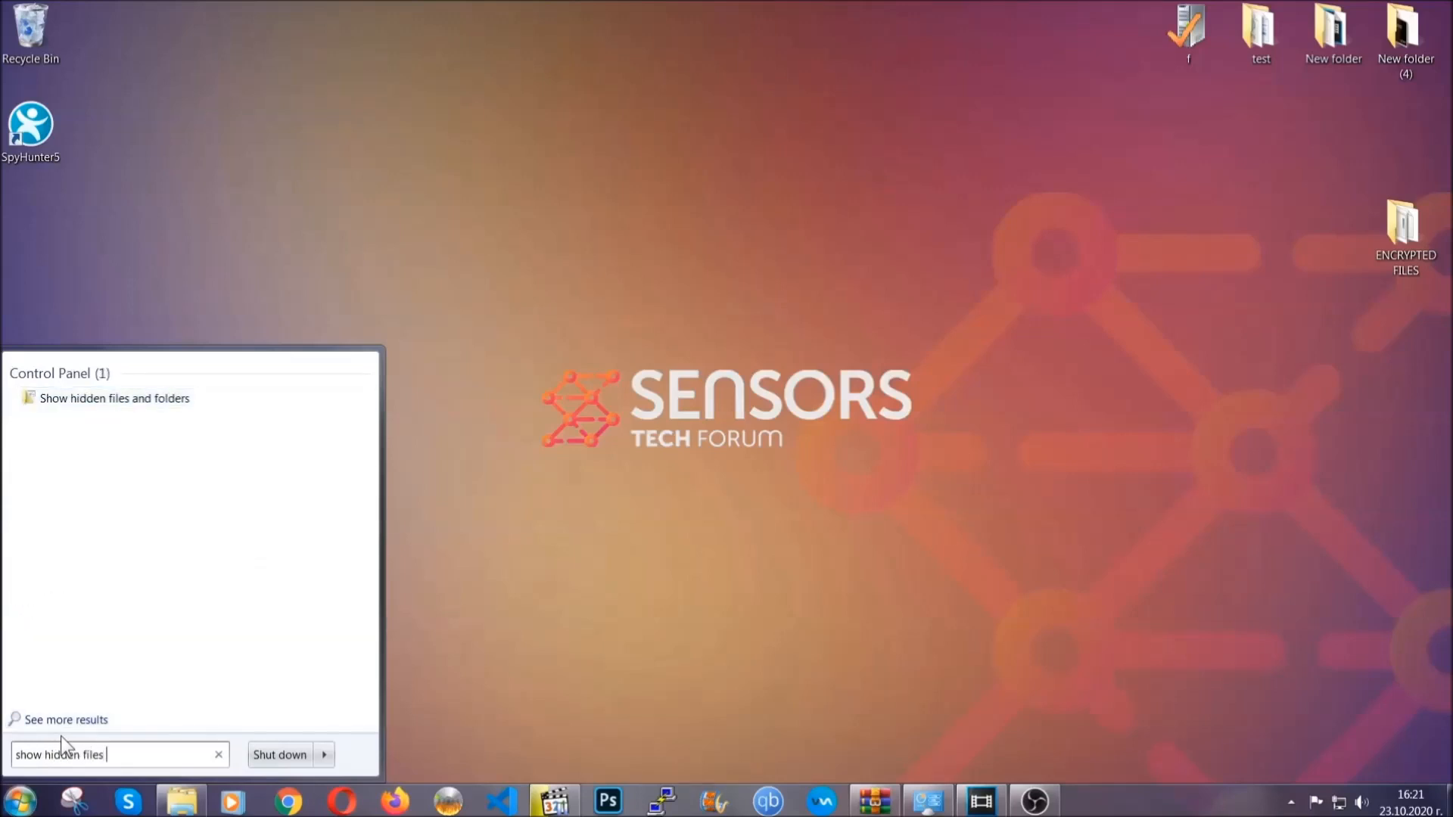
type("and folders")
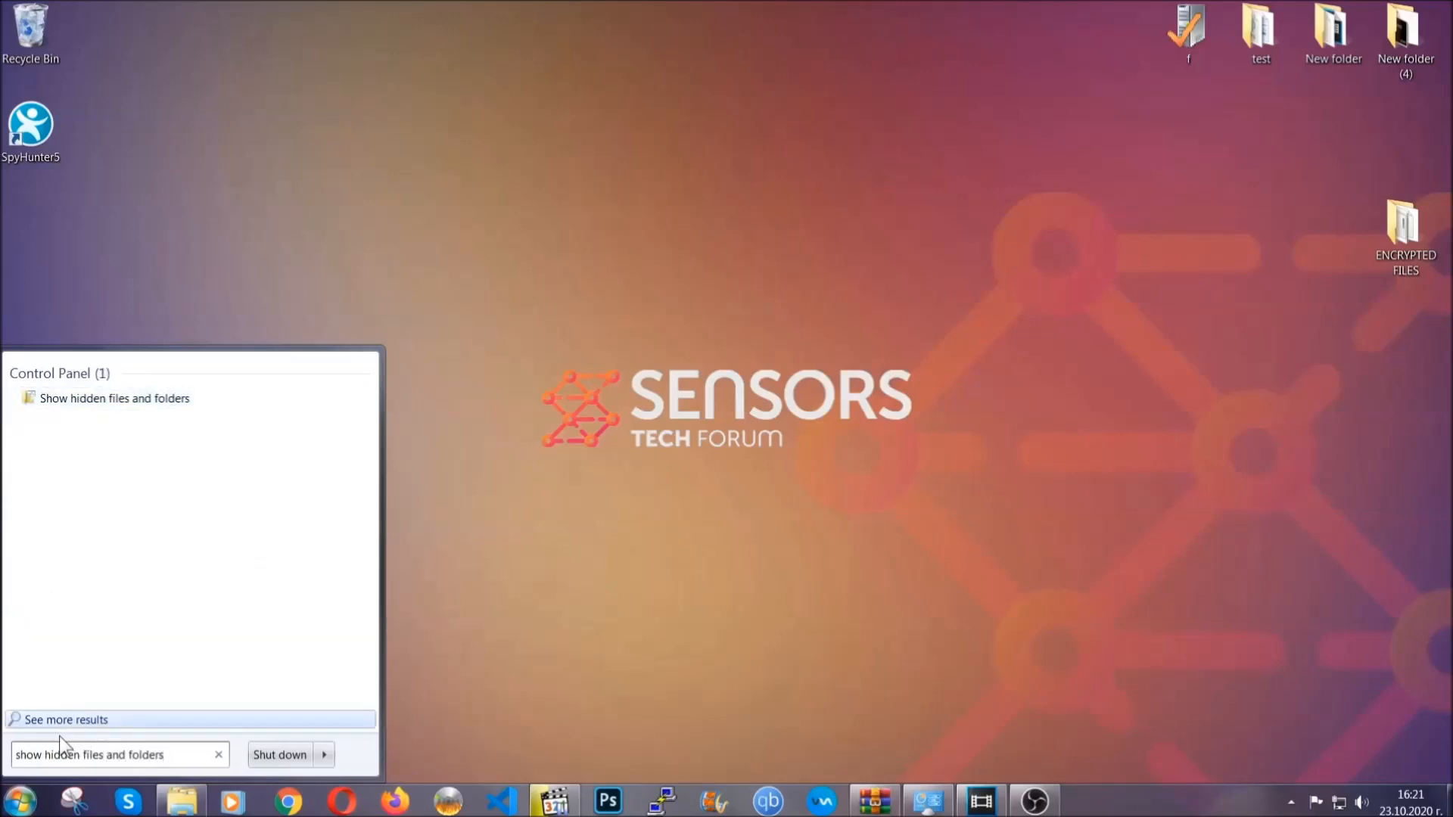
mouse_move(170, 405)
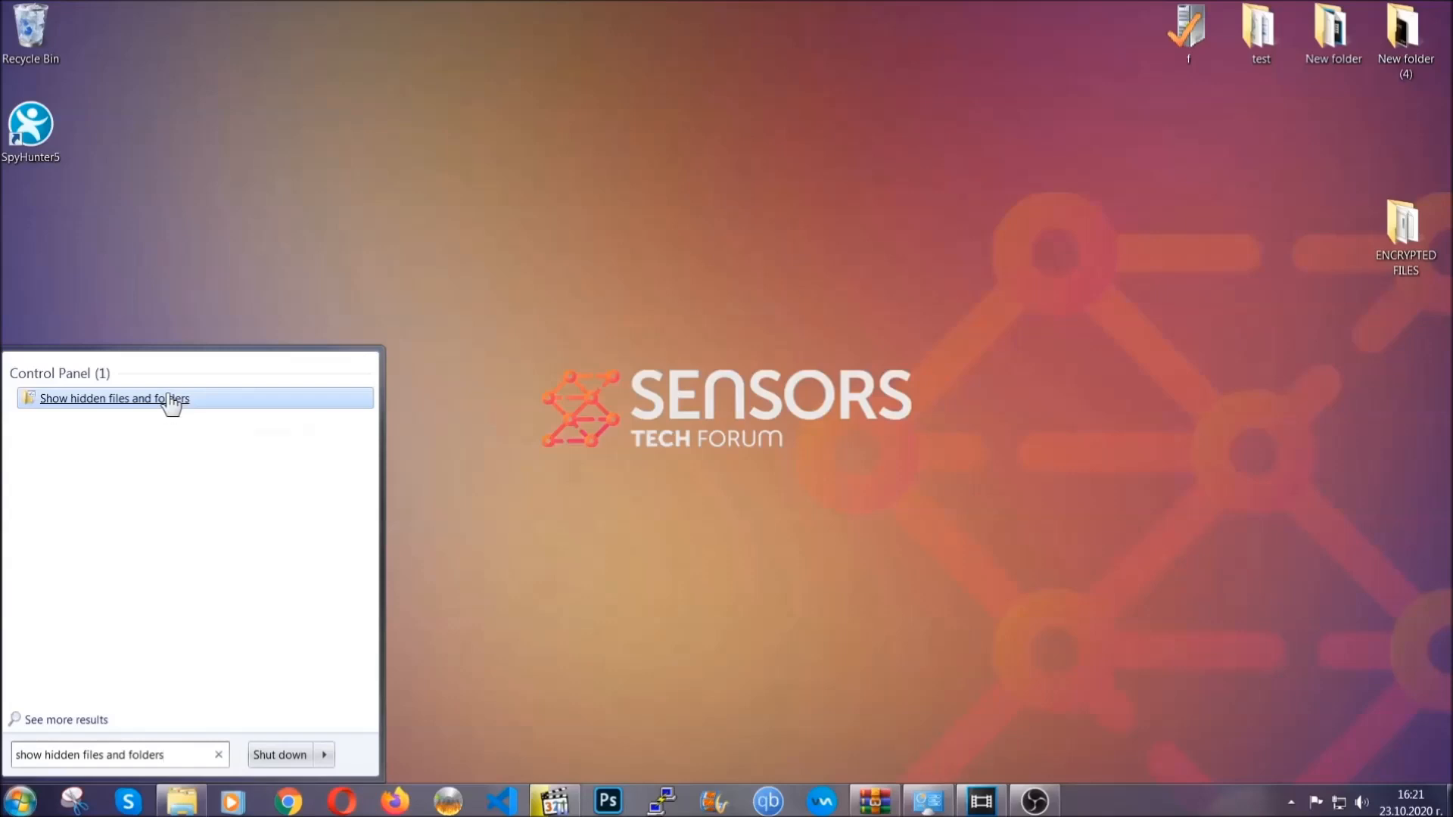
left_click(114, 398)
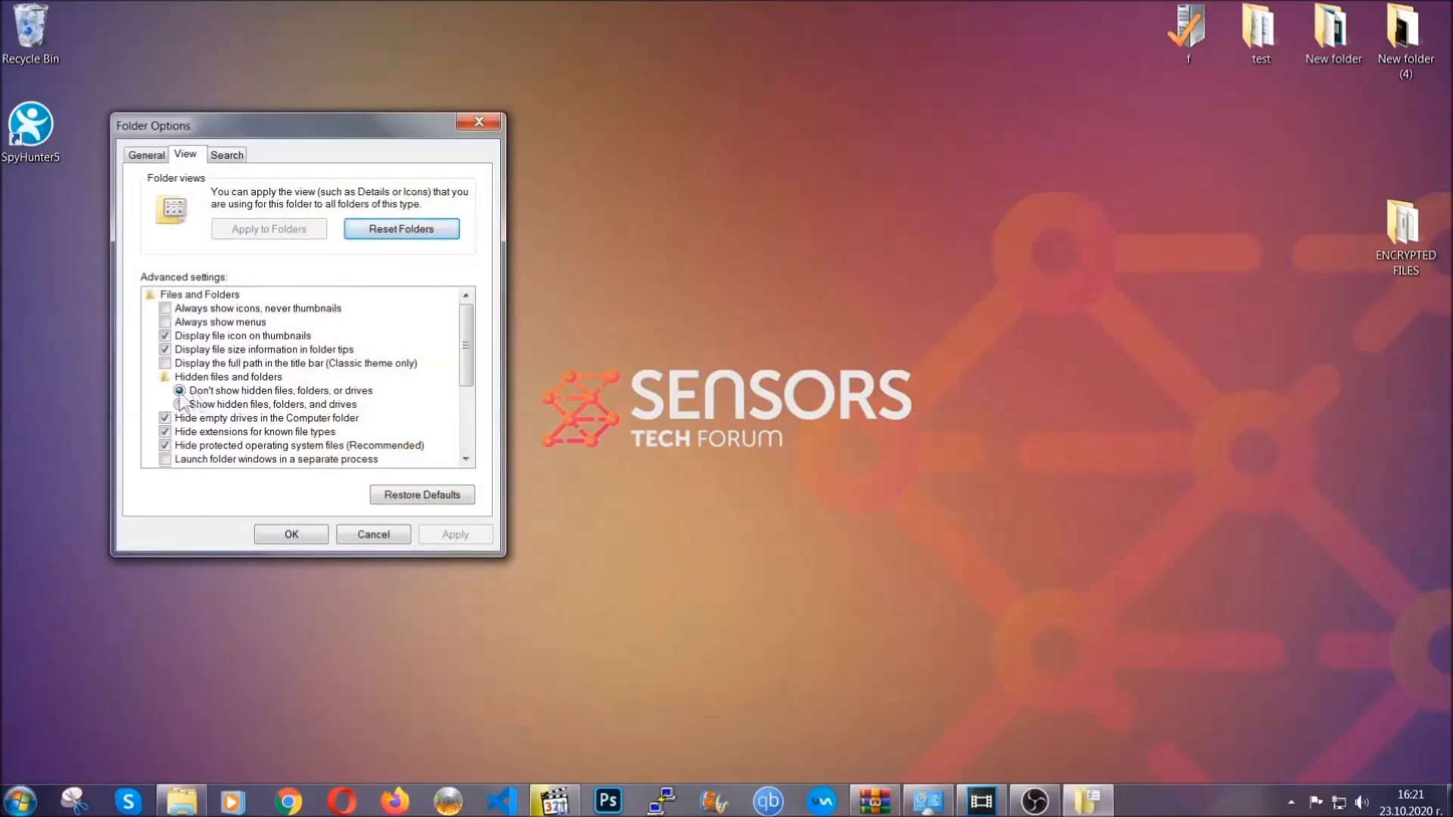
left_click(181, 404)
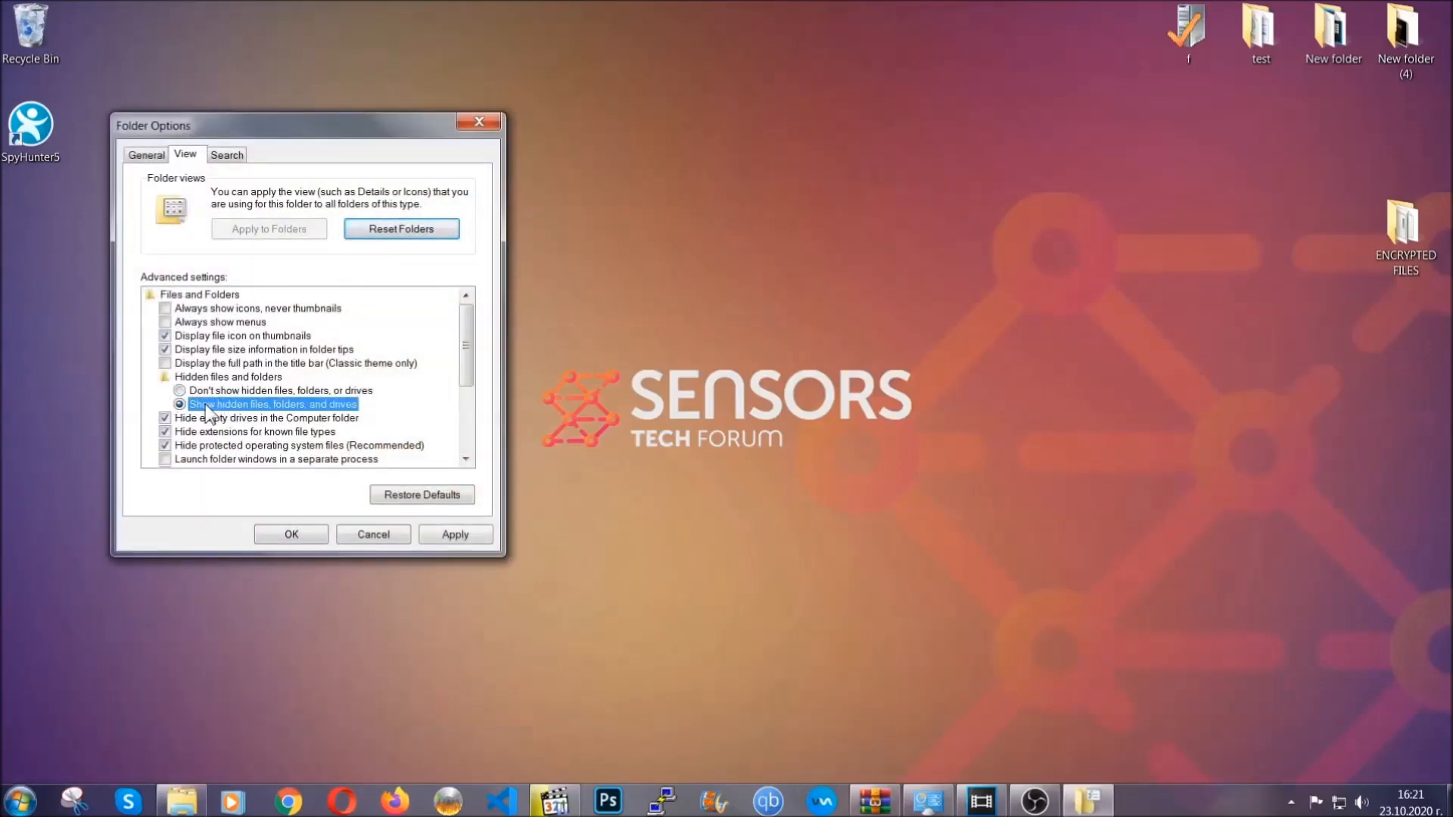
left_click(454, 533)
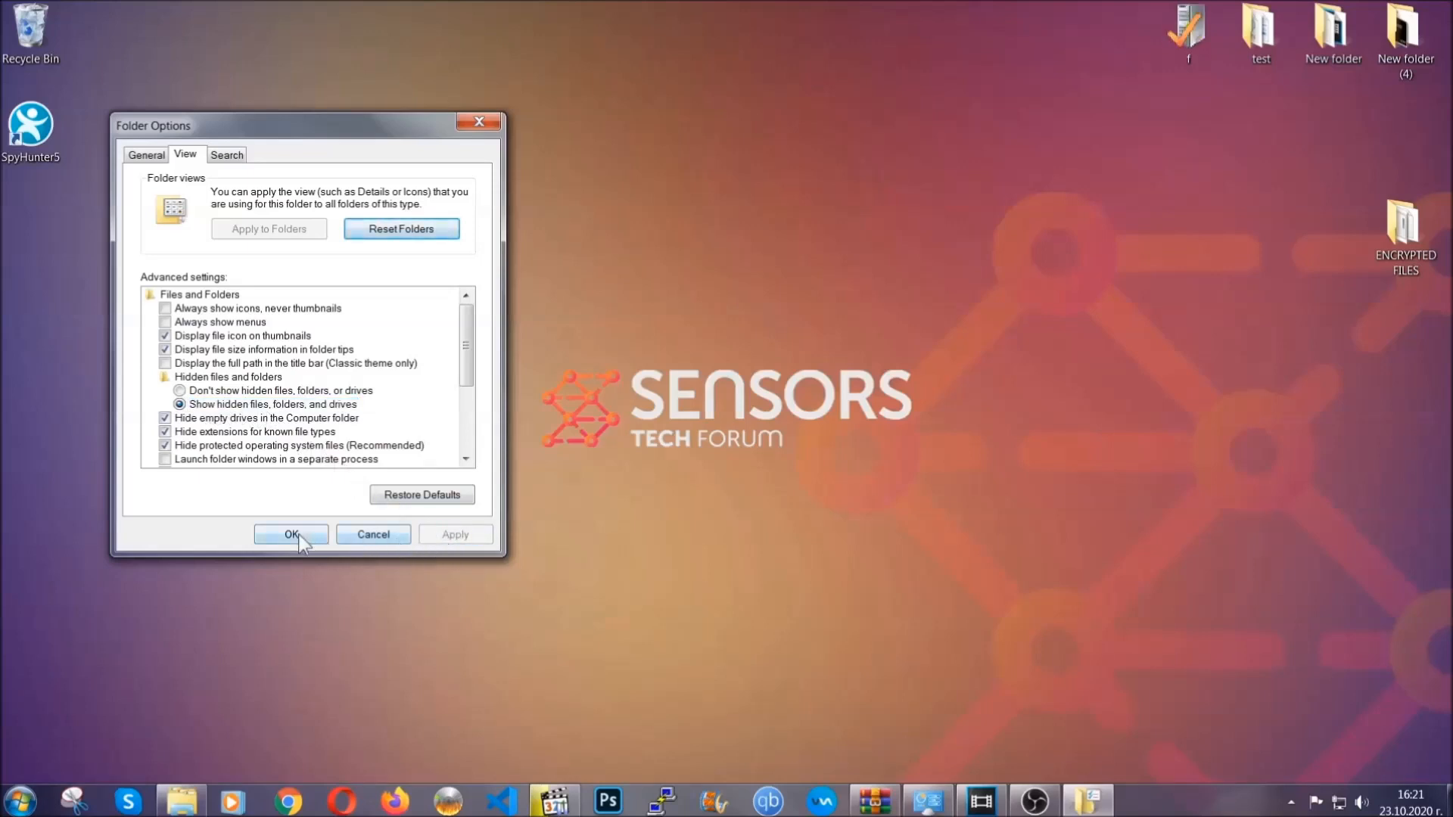
left_click(290, 536)
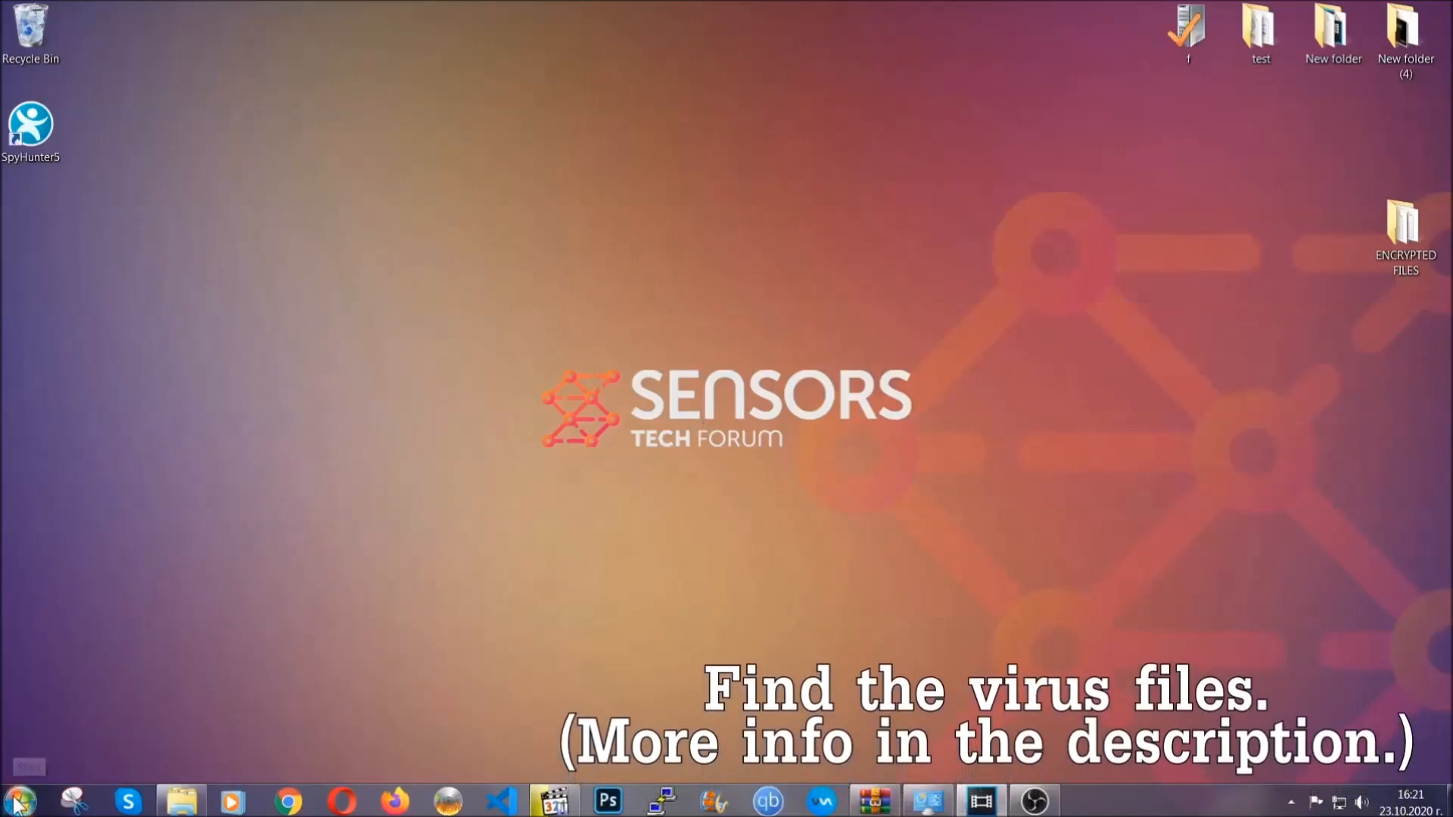
- Open Computer and search for the Example Virus Name executable (fileextension:exe)
left_click(15, 800)
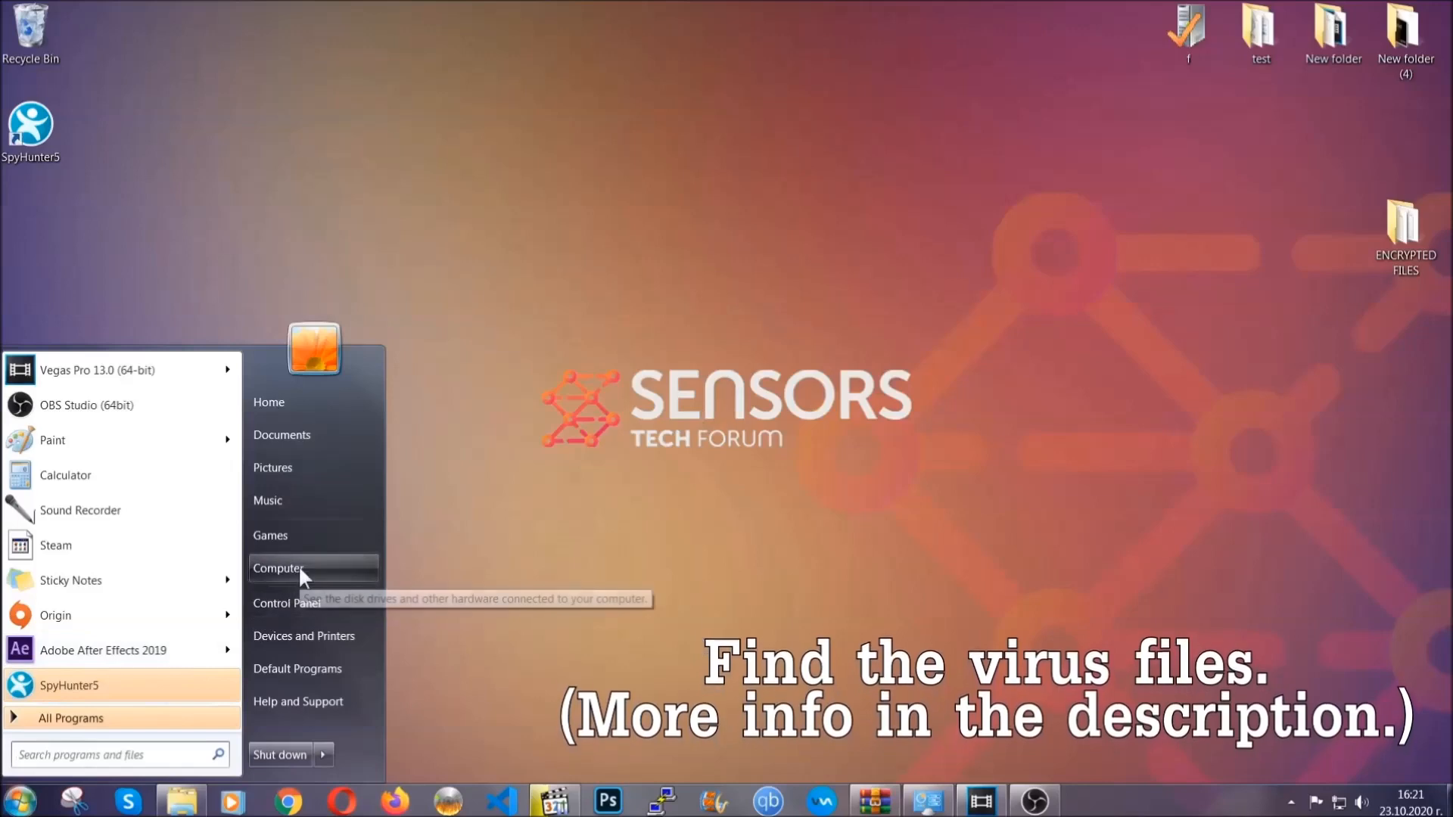
left_click(279, 569)
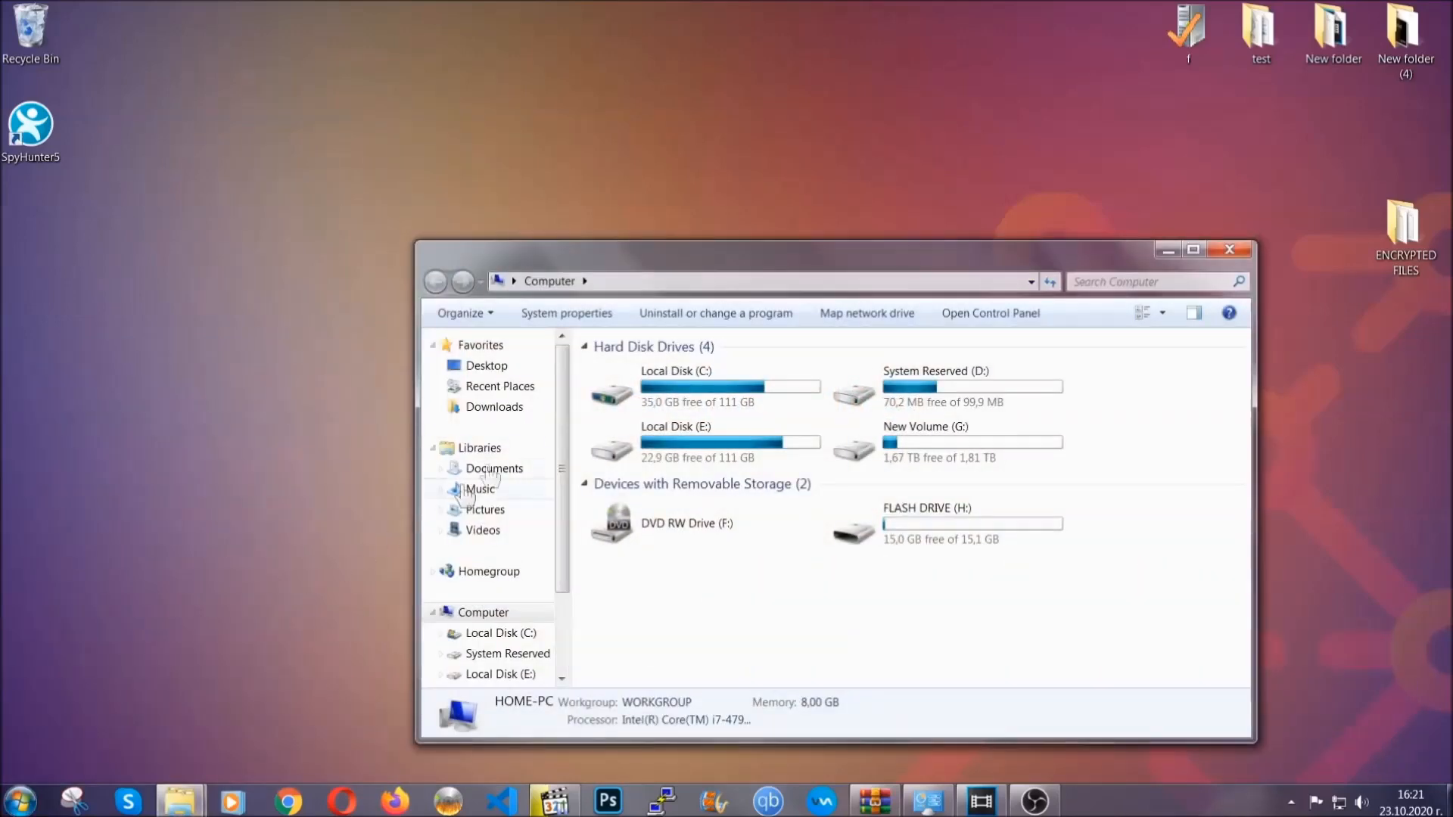
left_click_drag(829, 249, 695, 185)
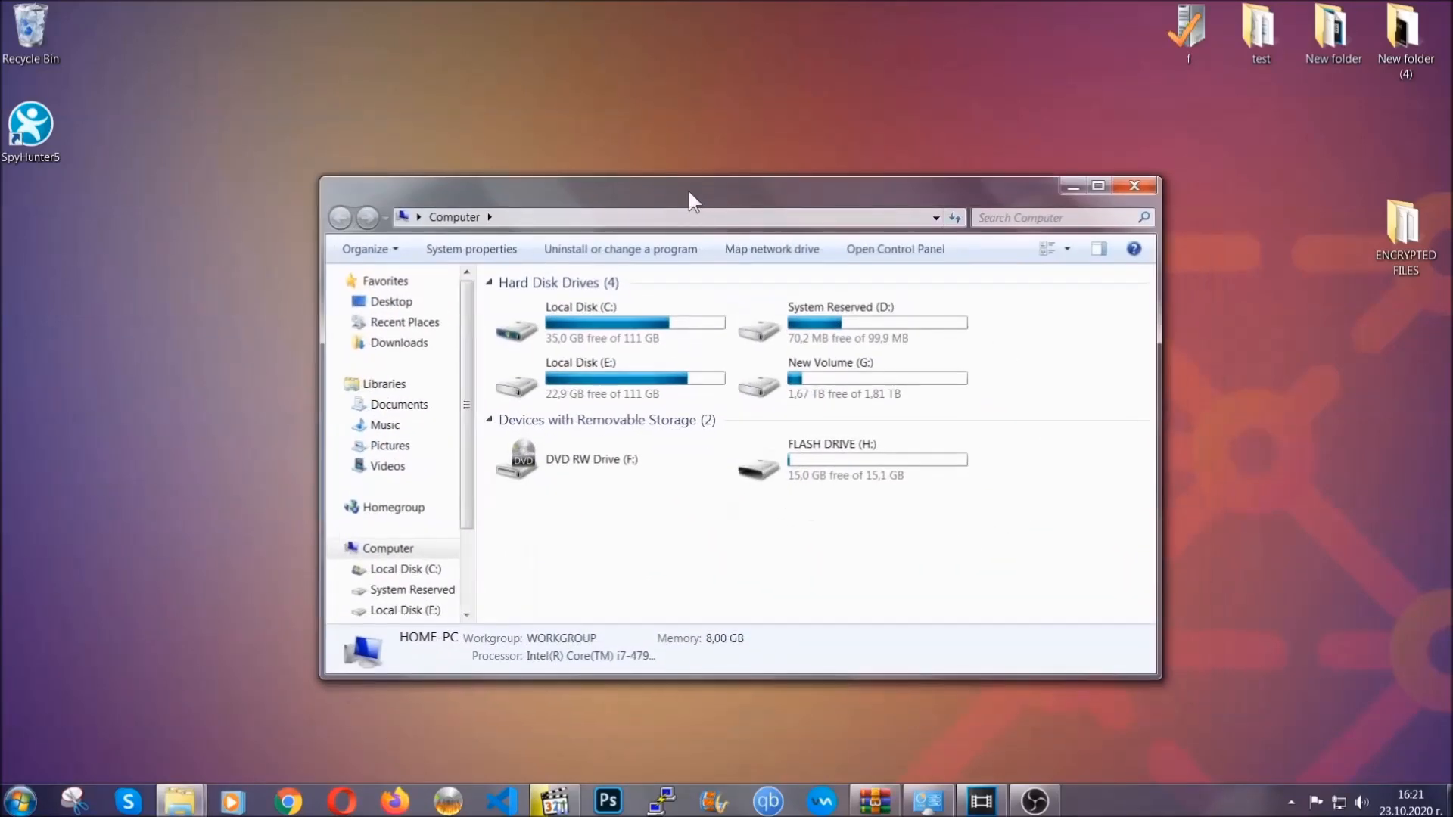
left_click(1056, 218)
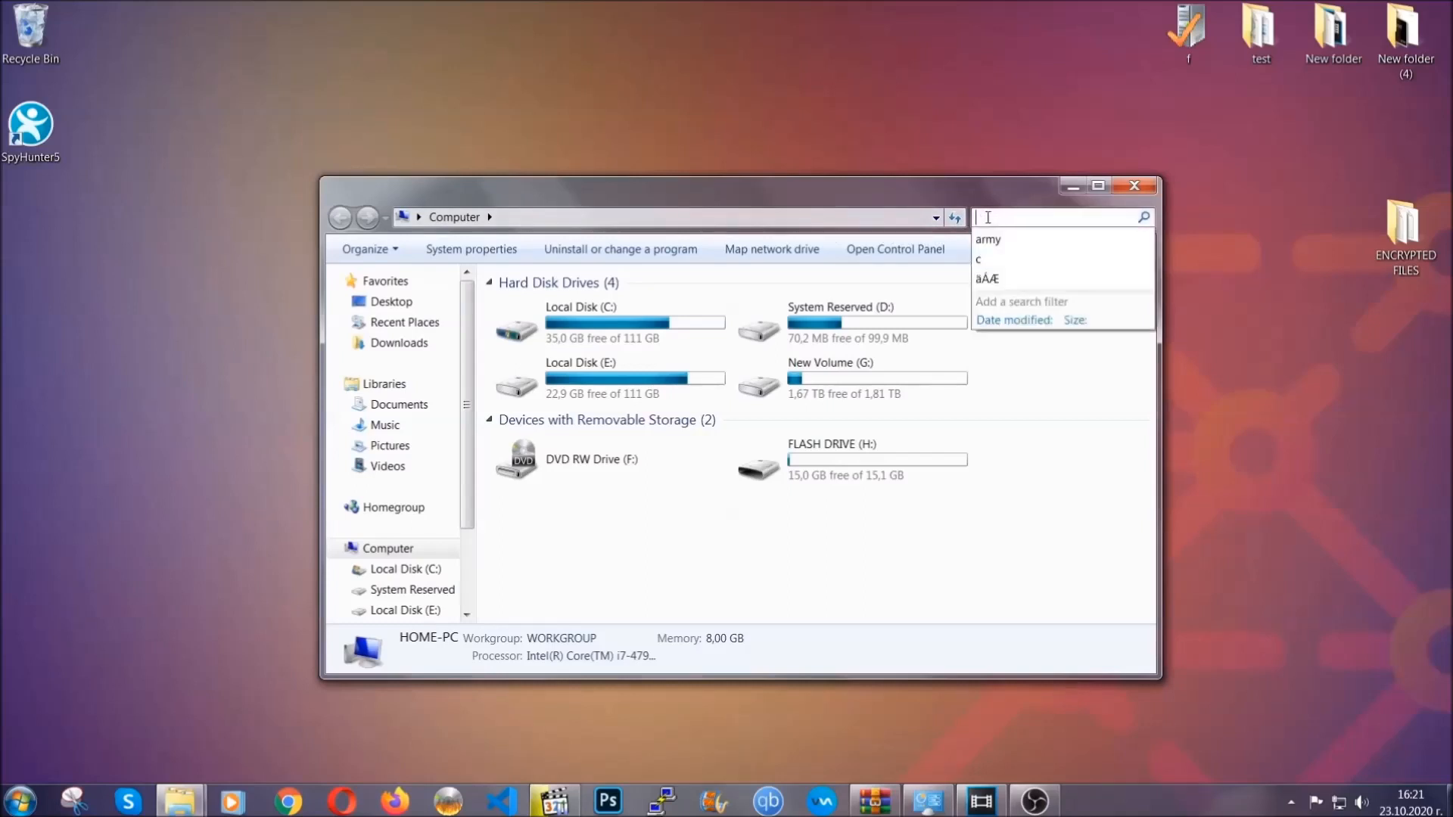
type("fileextension:exe E")
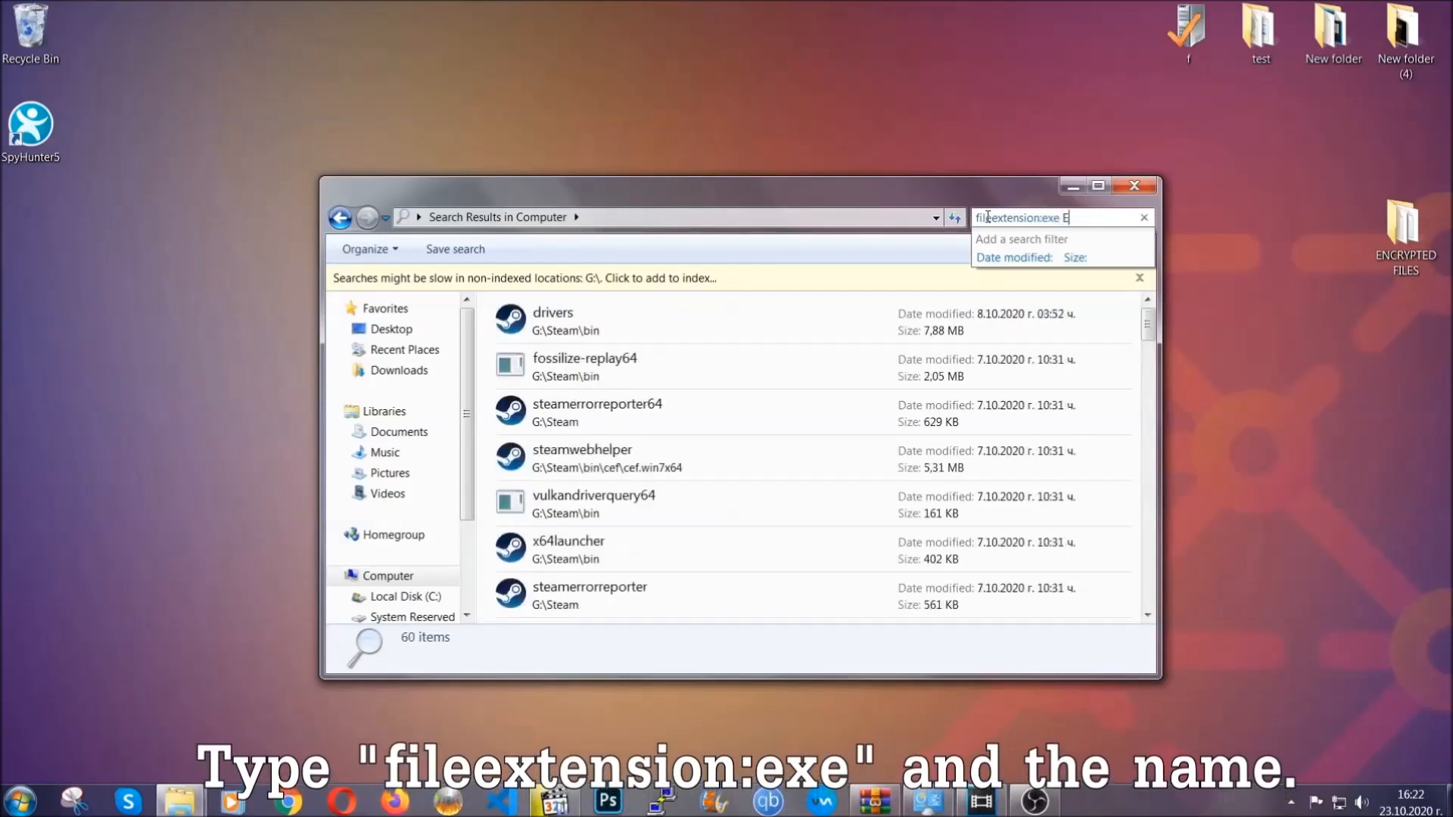
type("xample Virus Name")
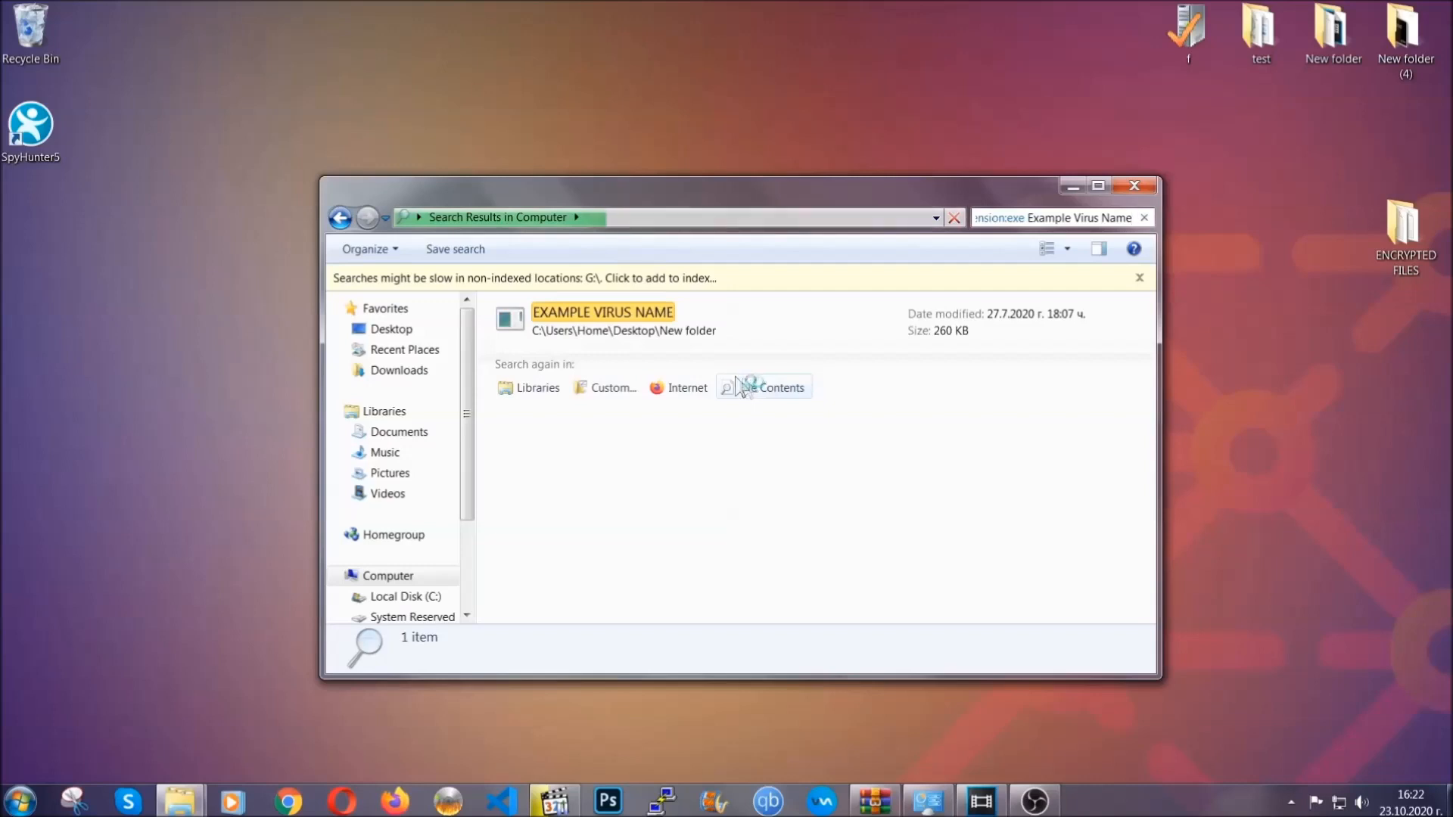
- Delete the EXAMPLE VIRUS NAME executable to the Recycle Bin and close Explorer
left_click(602, 320)
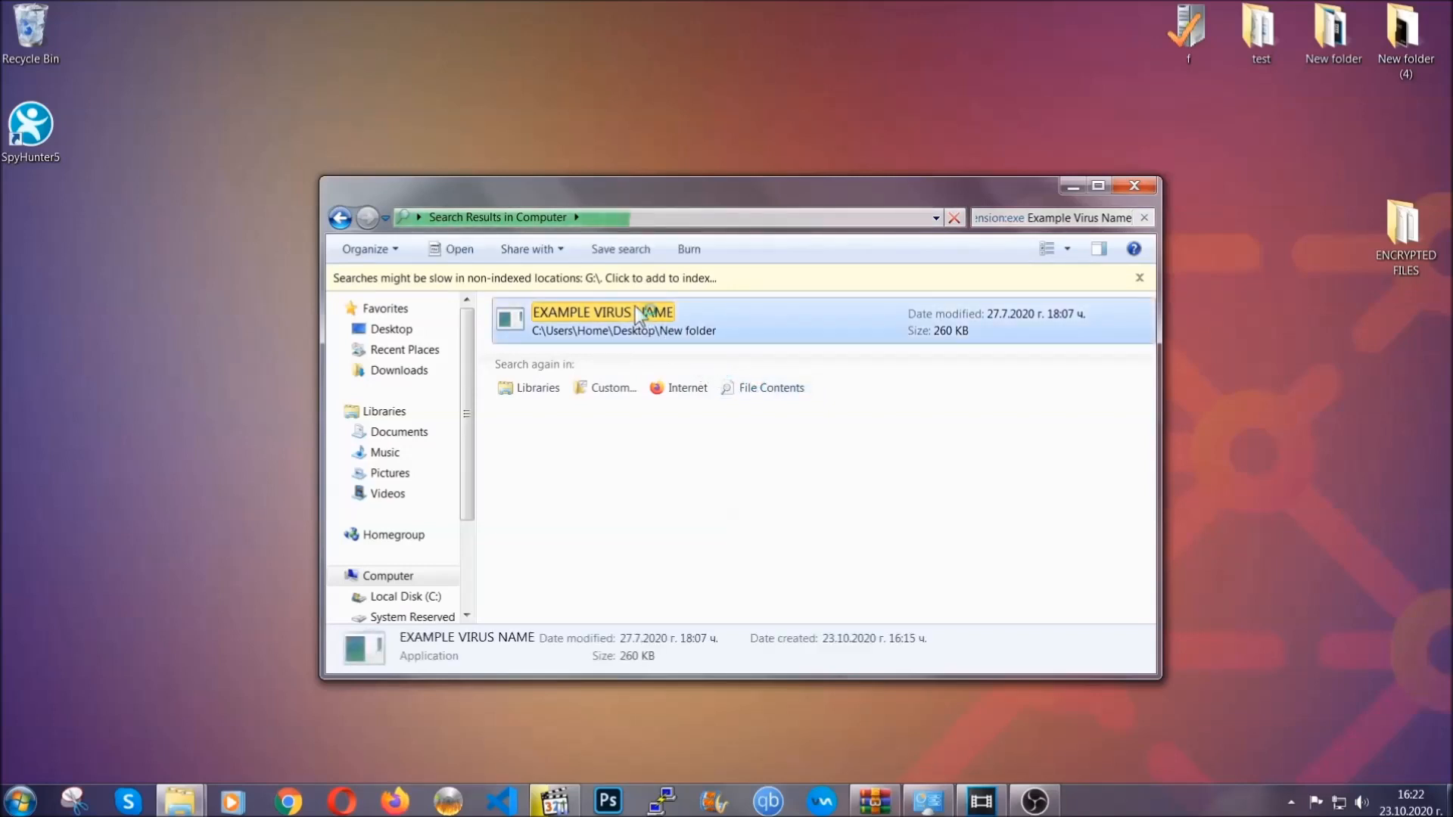
right_click(603, 319)
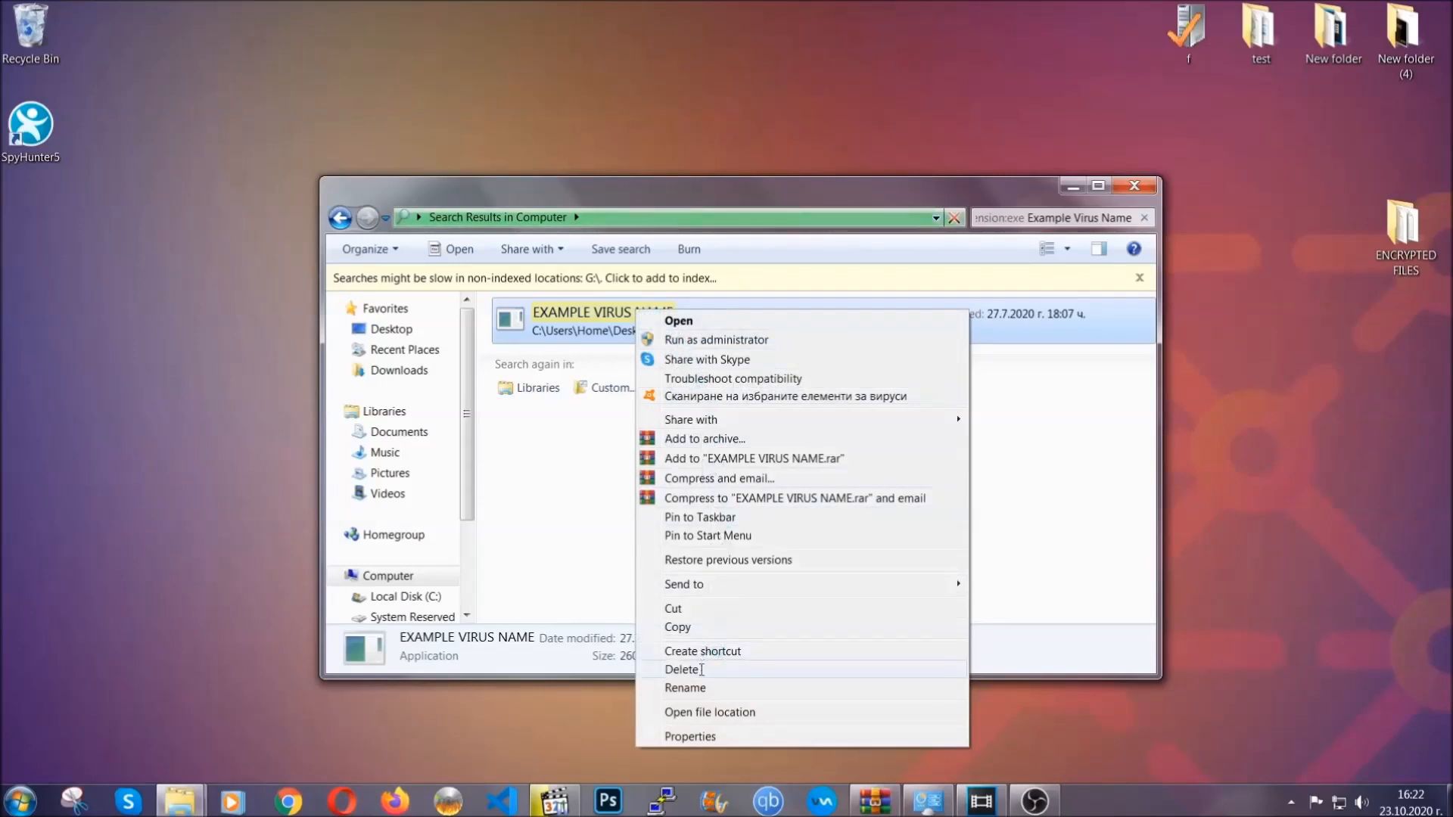
left_click(682, 669)
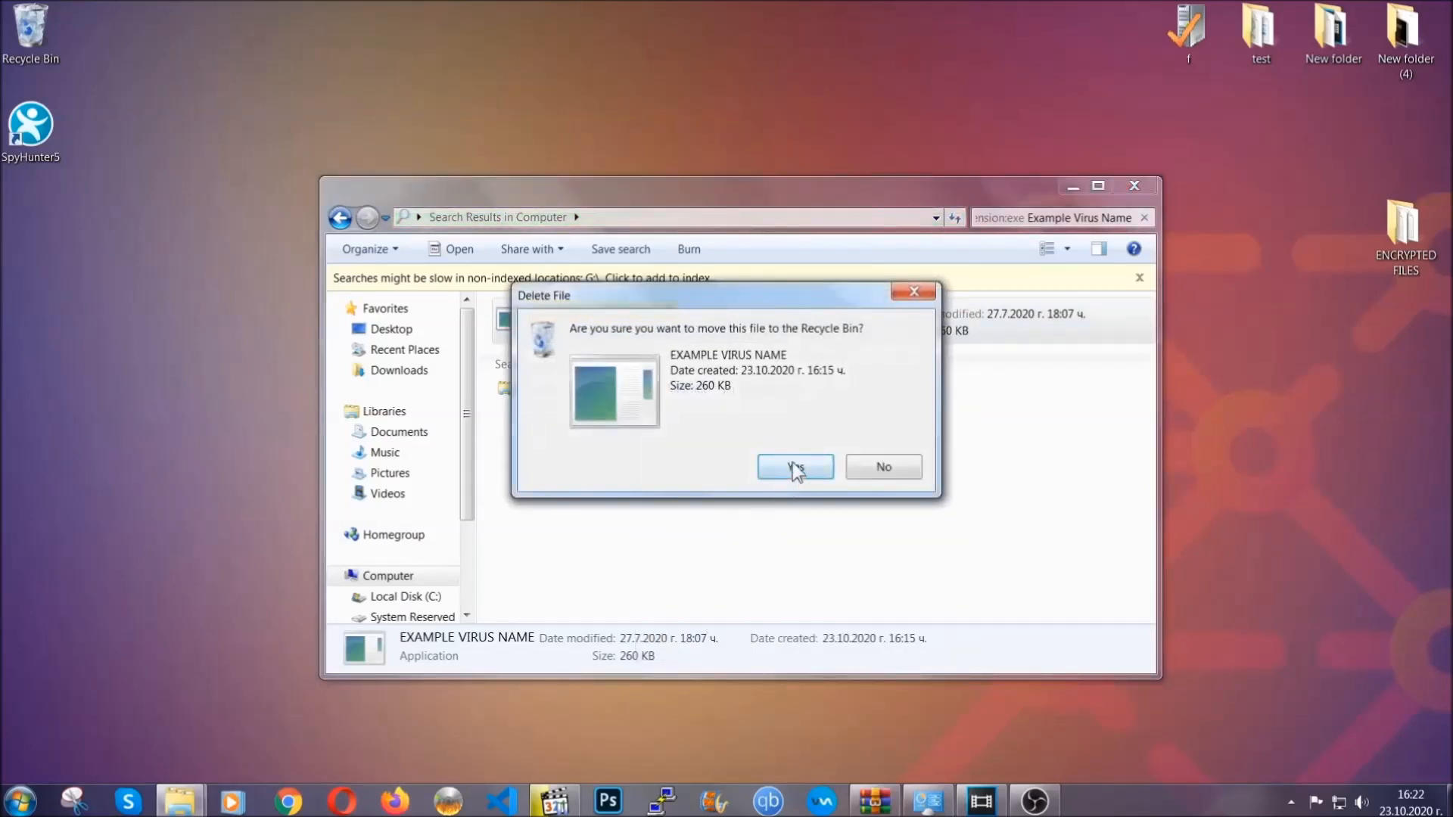
left_click(794, 467)
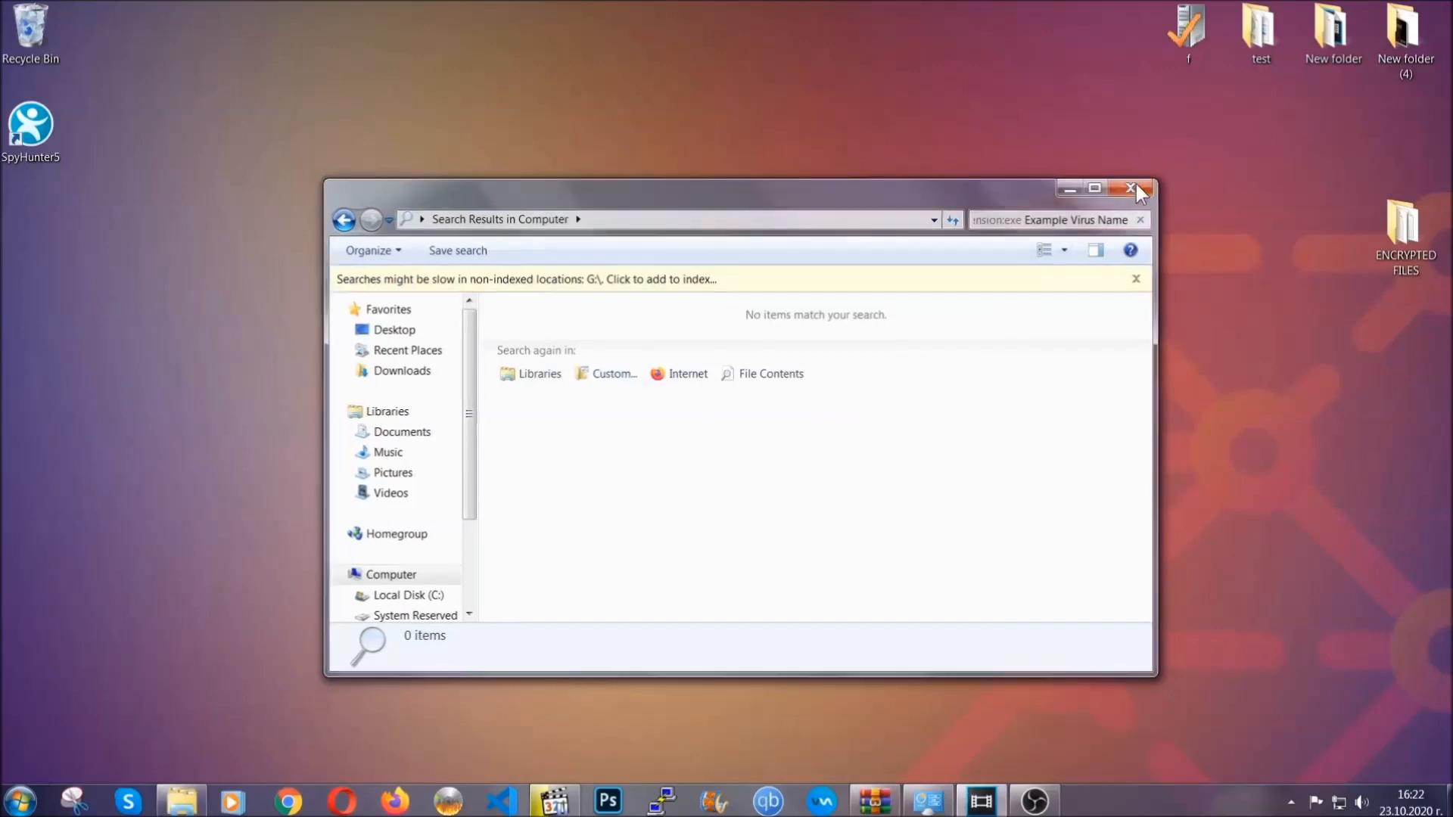
left_click(1134, 188)
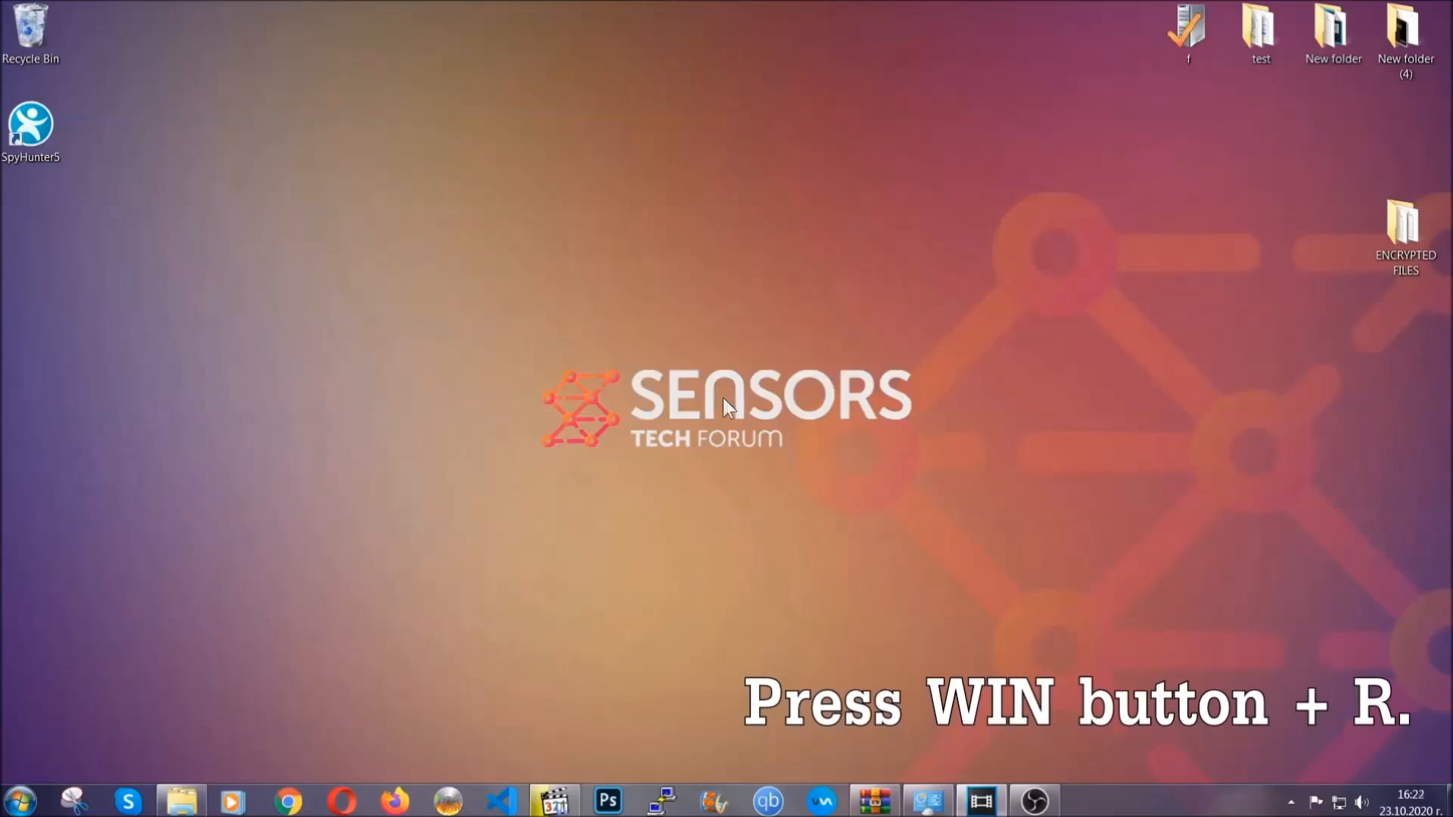
mouse_move(713, 413)
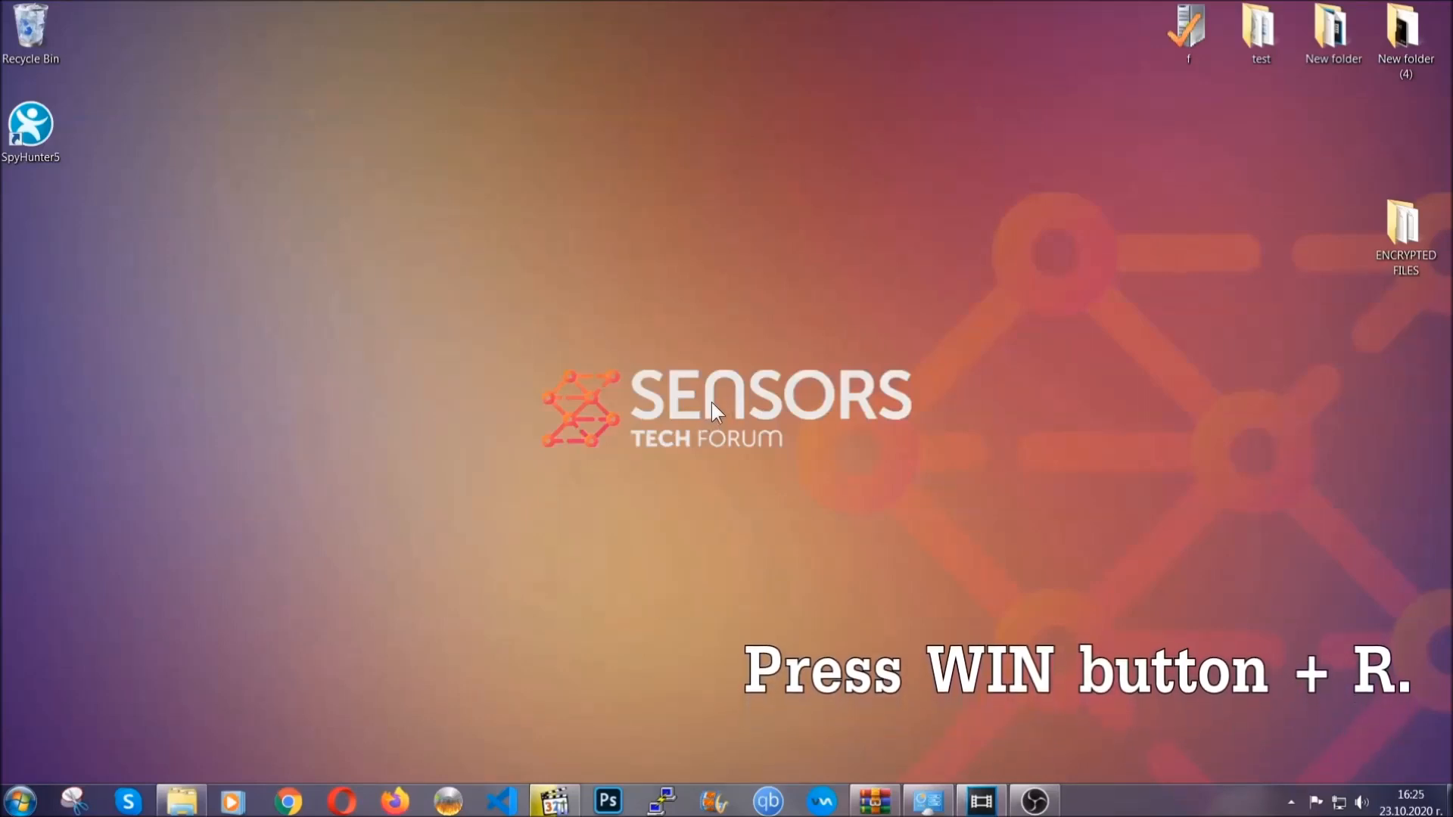
- Launch REGEDIT from the Win+R Run dialog
key("win+r")
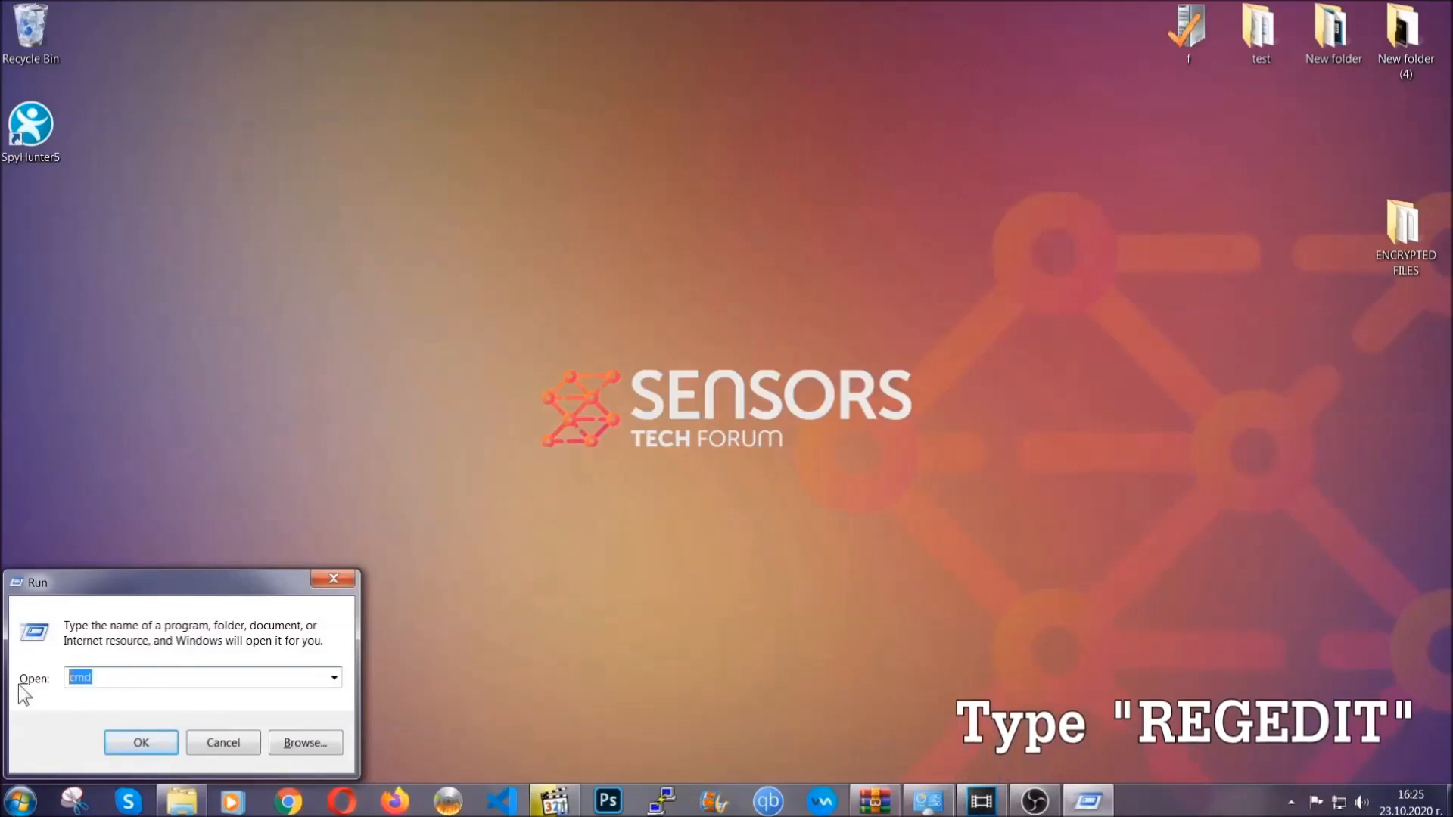
type("REGEDIT")
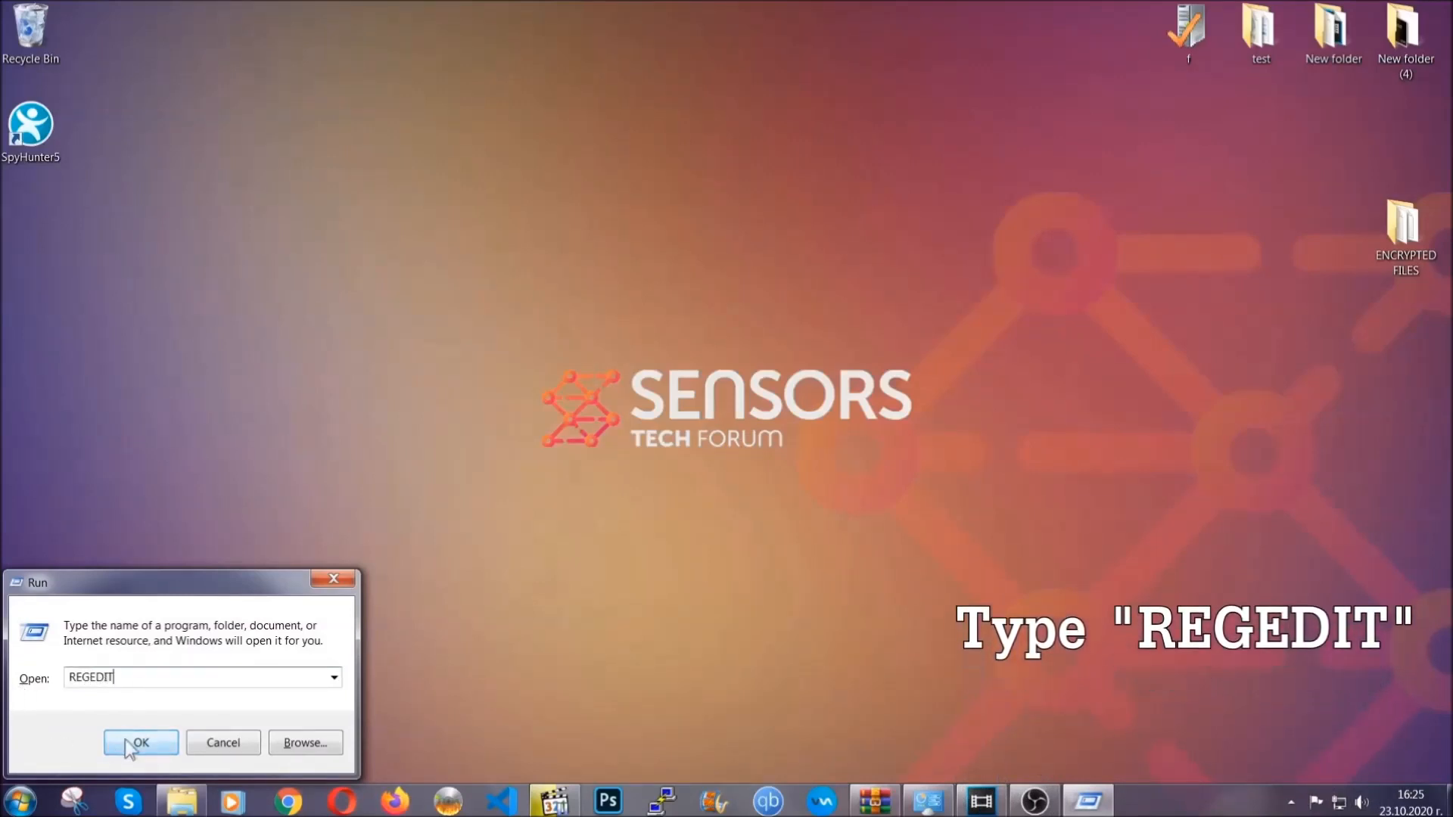
left_click(140, 743)
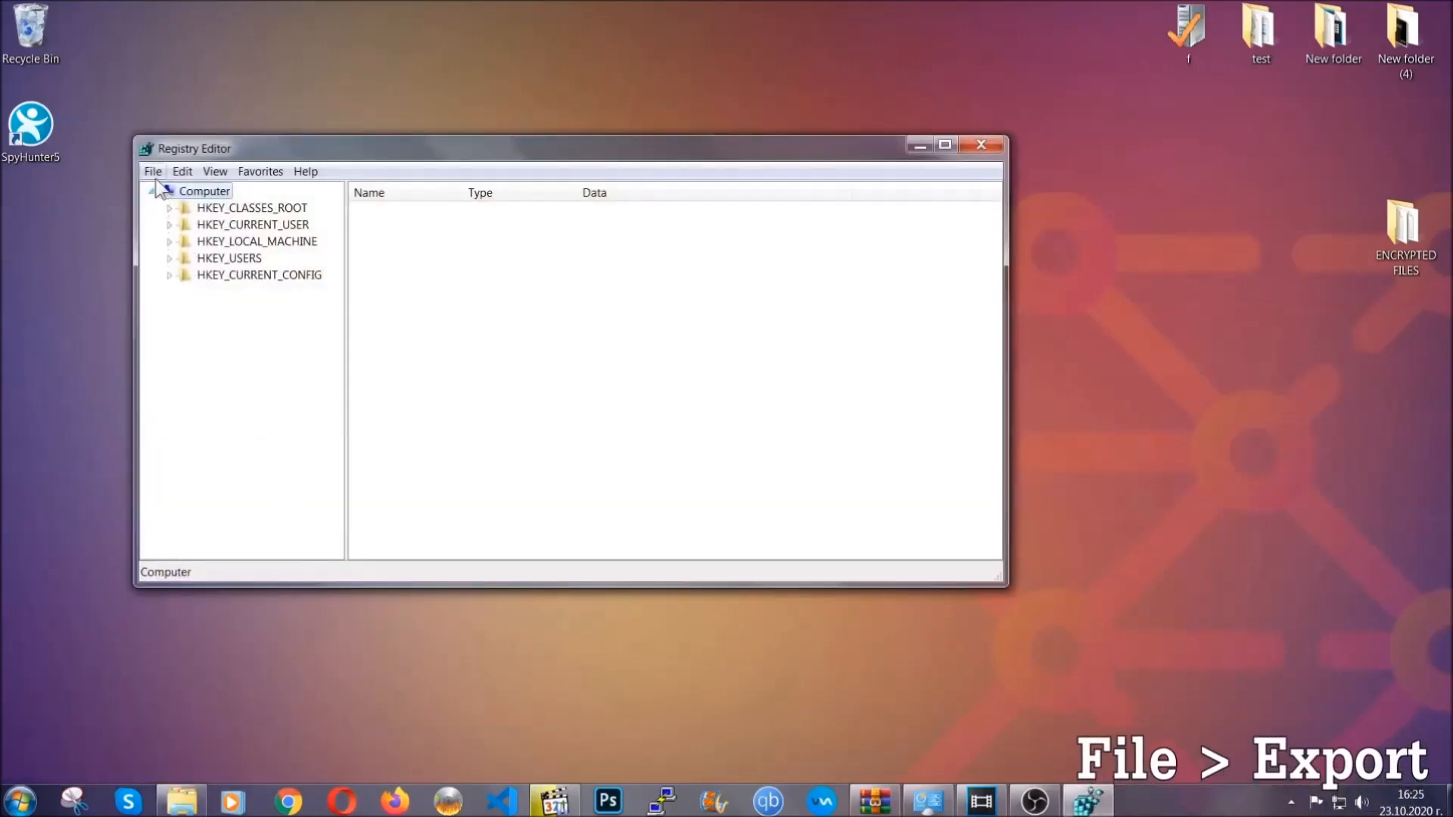
- Export the whole registry to the Desktop as BACKUP, then expand HKEY_CURRENT_USER
left_click(152, 172)
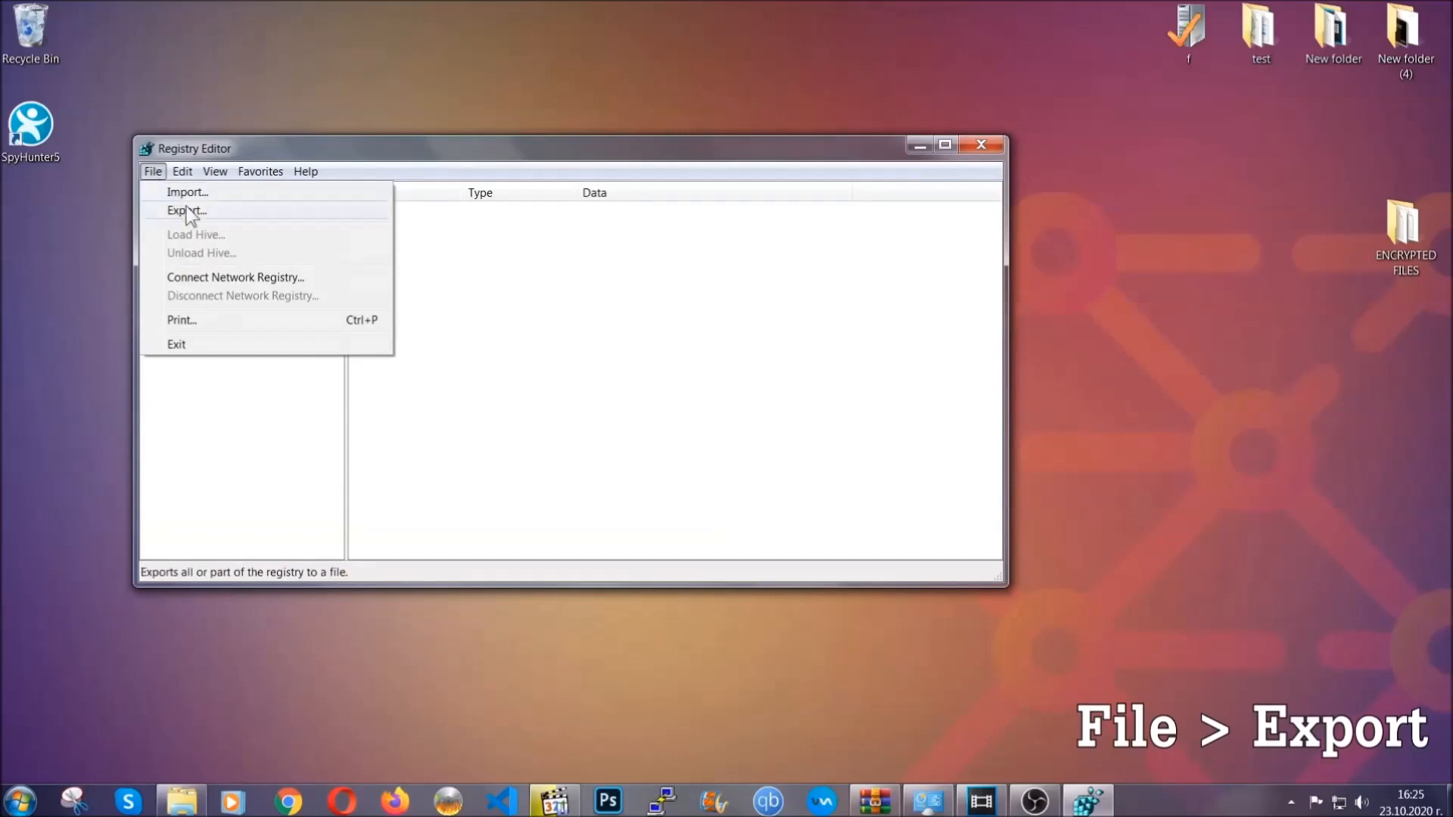
left_click(186, 210)
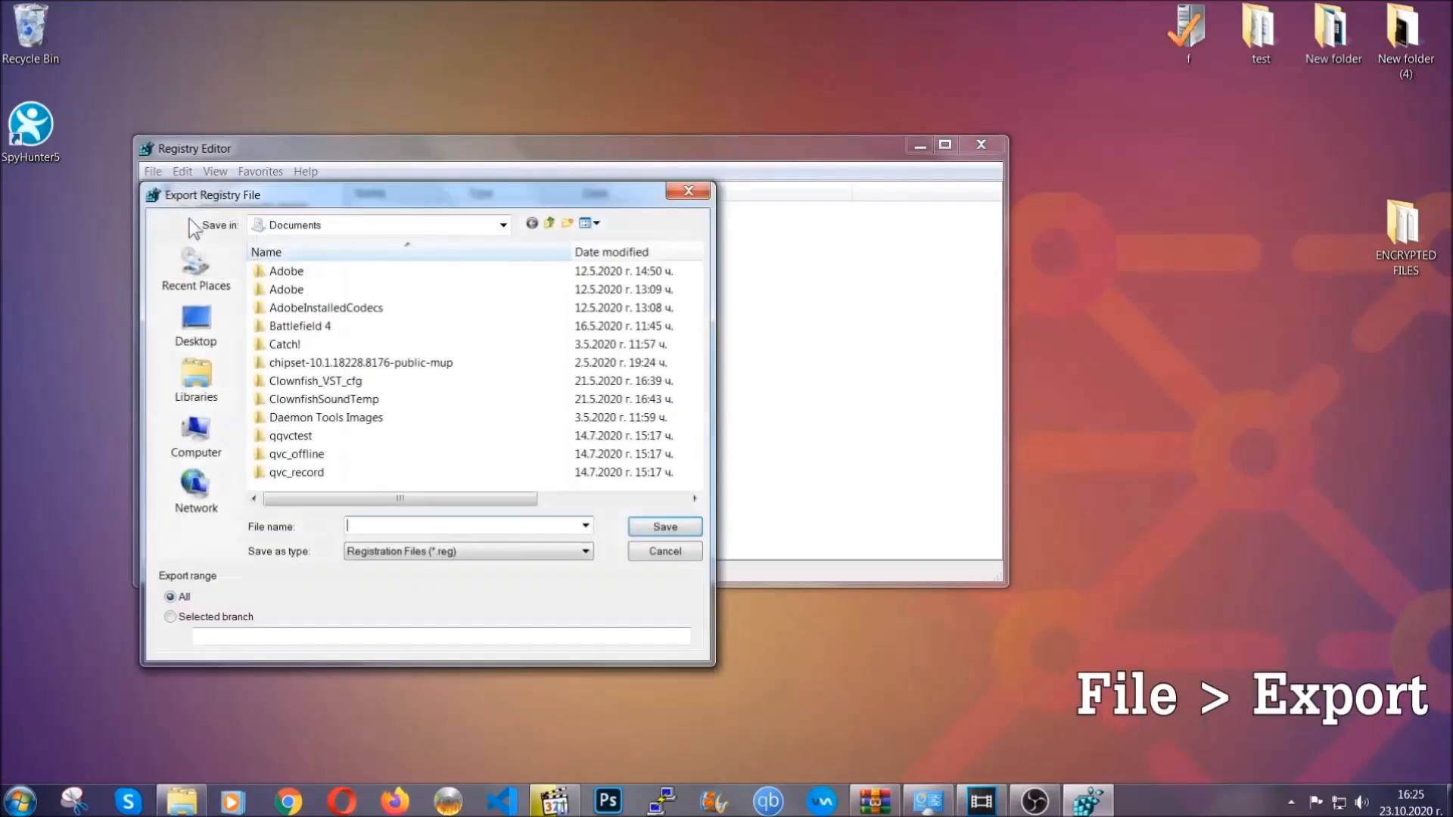
left_click(194, 325)
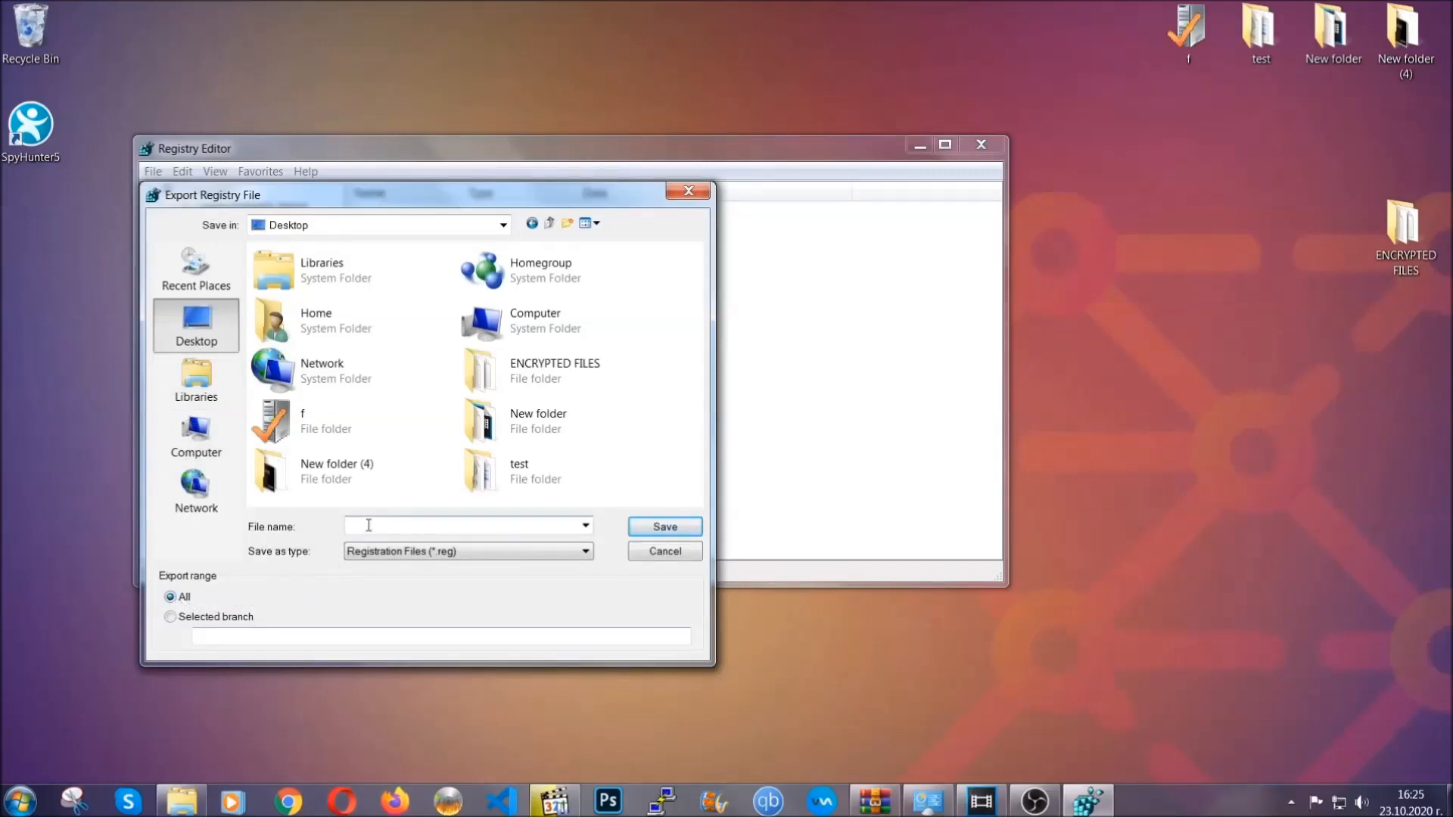
type("BACKUP")
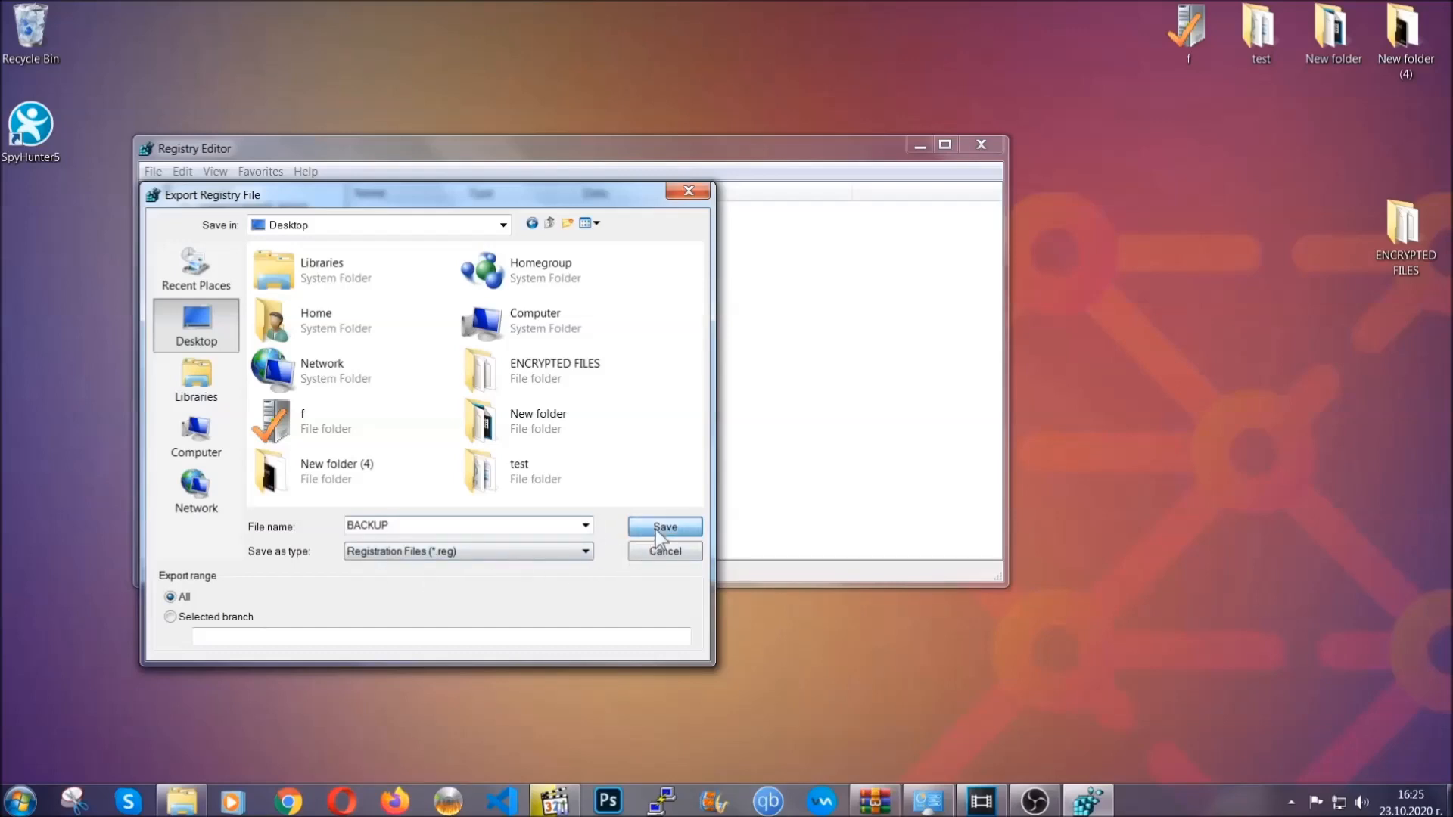
left_click(664, 527)
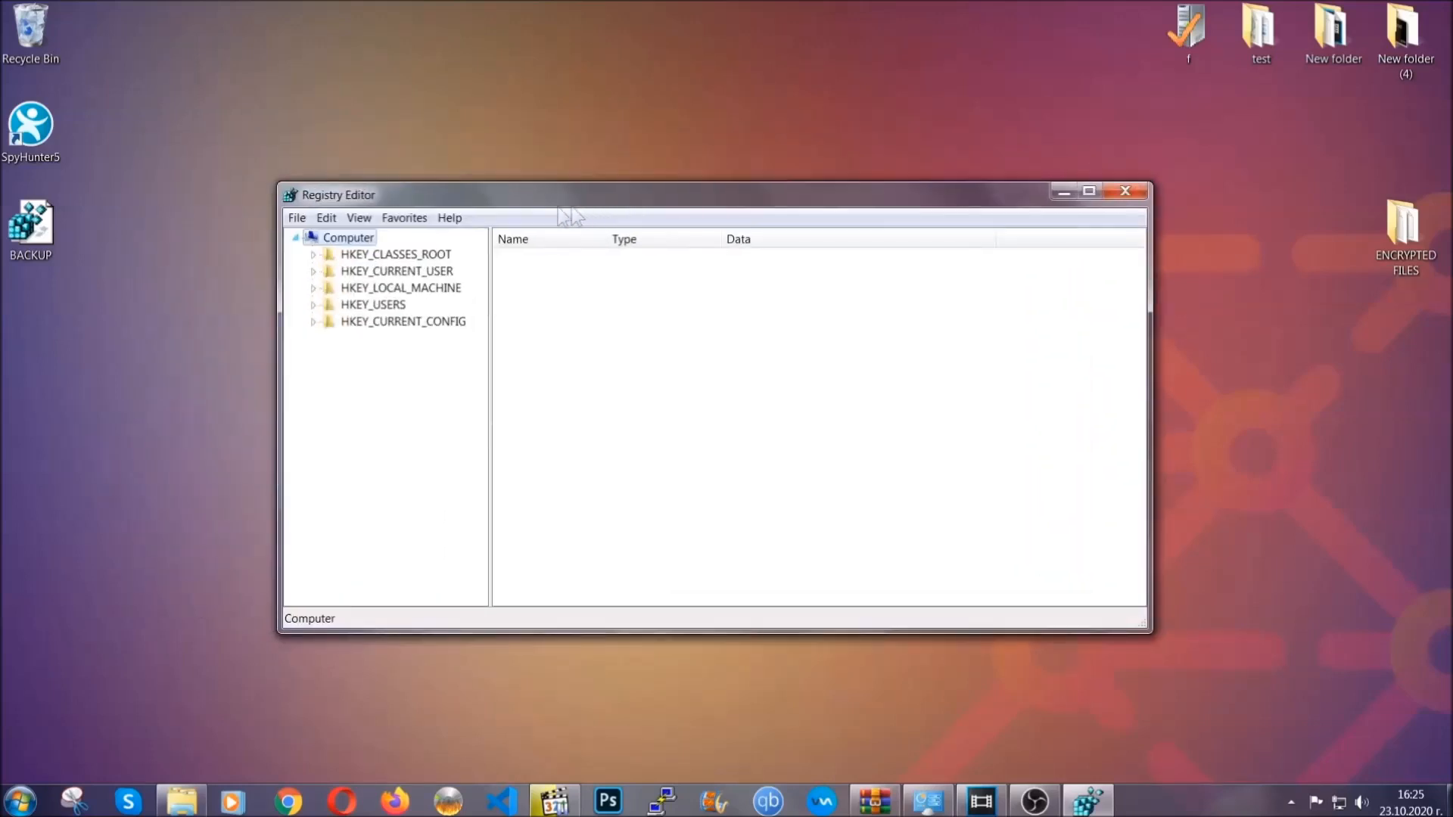
left_click(296, 218)
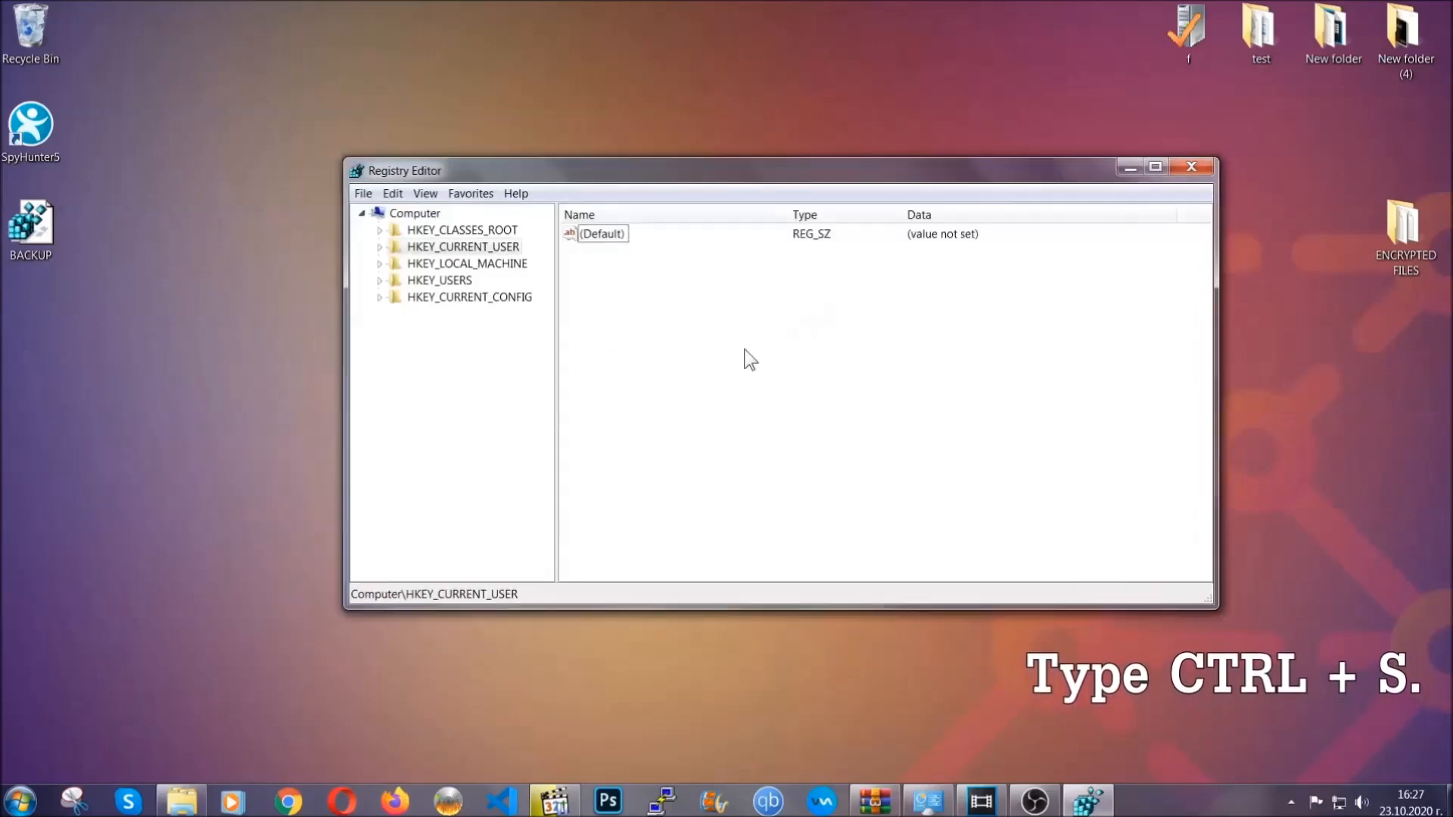
- Search registry keys for 'RunOnce' to reach HKCU\...\CurrentVersion\RunOnce
key("ctrl+s")
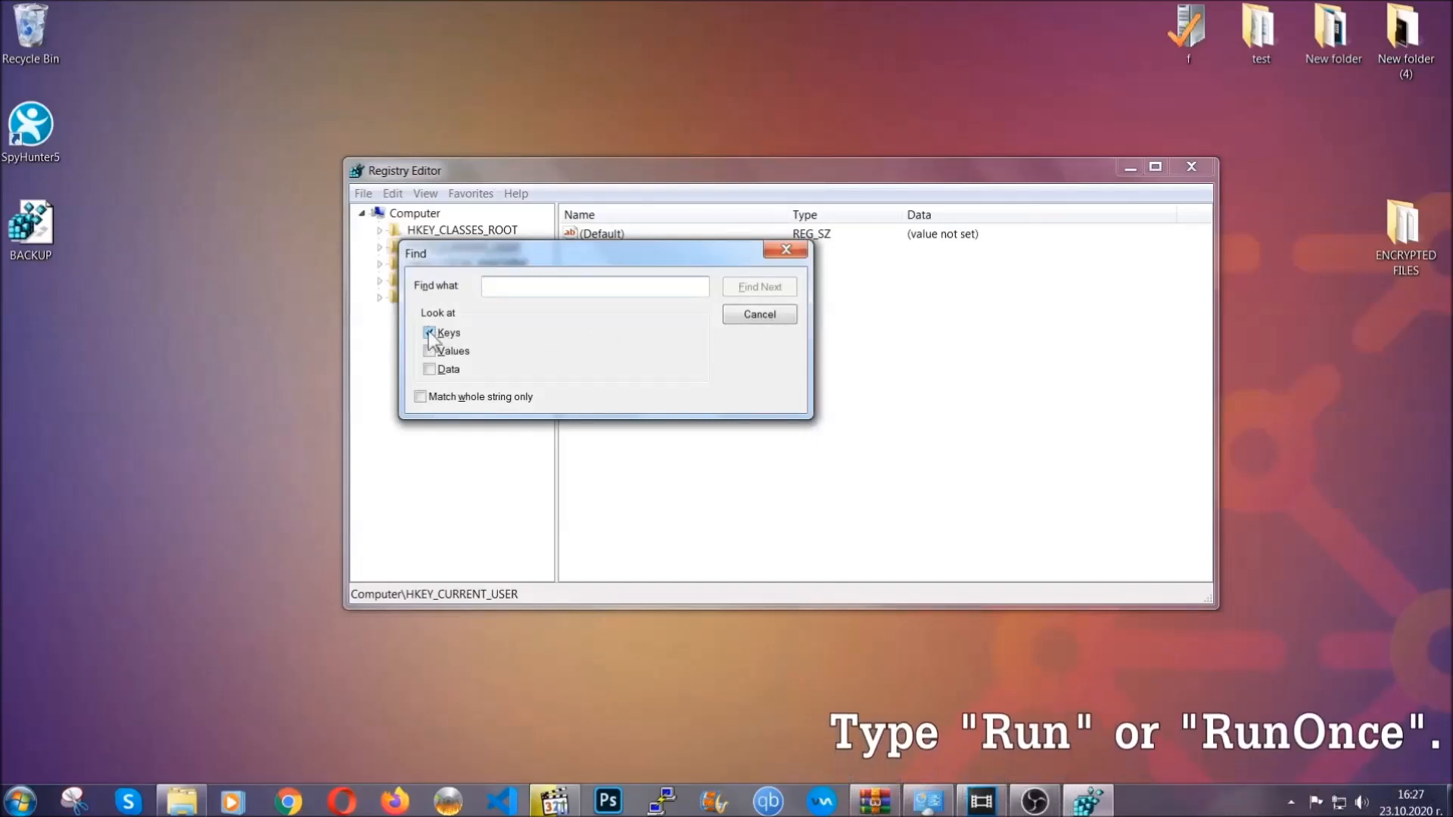
type("R")
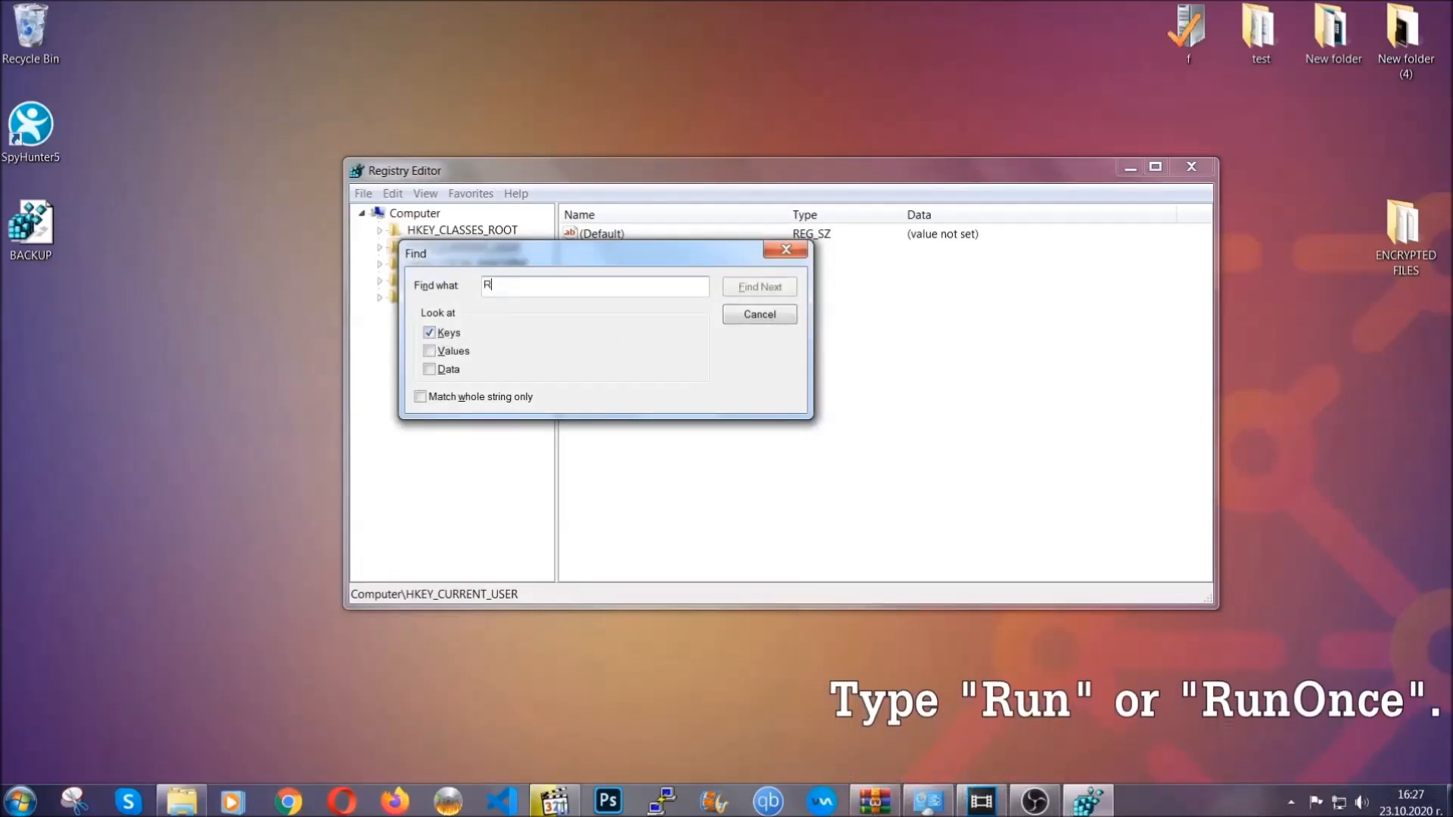
type("unOnce")
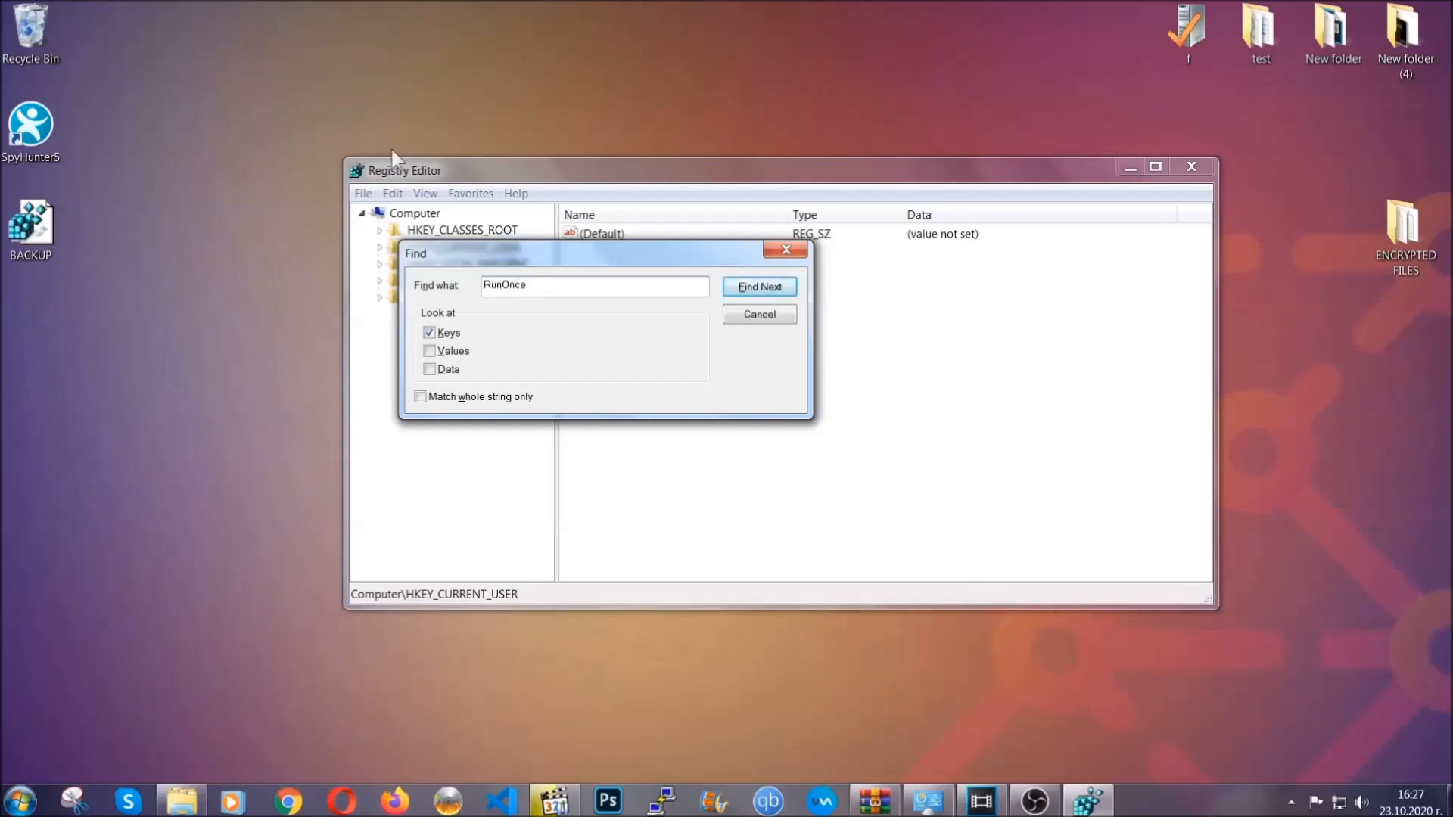
left_click(759, 286)
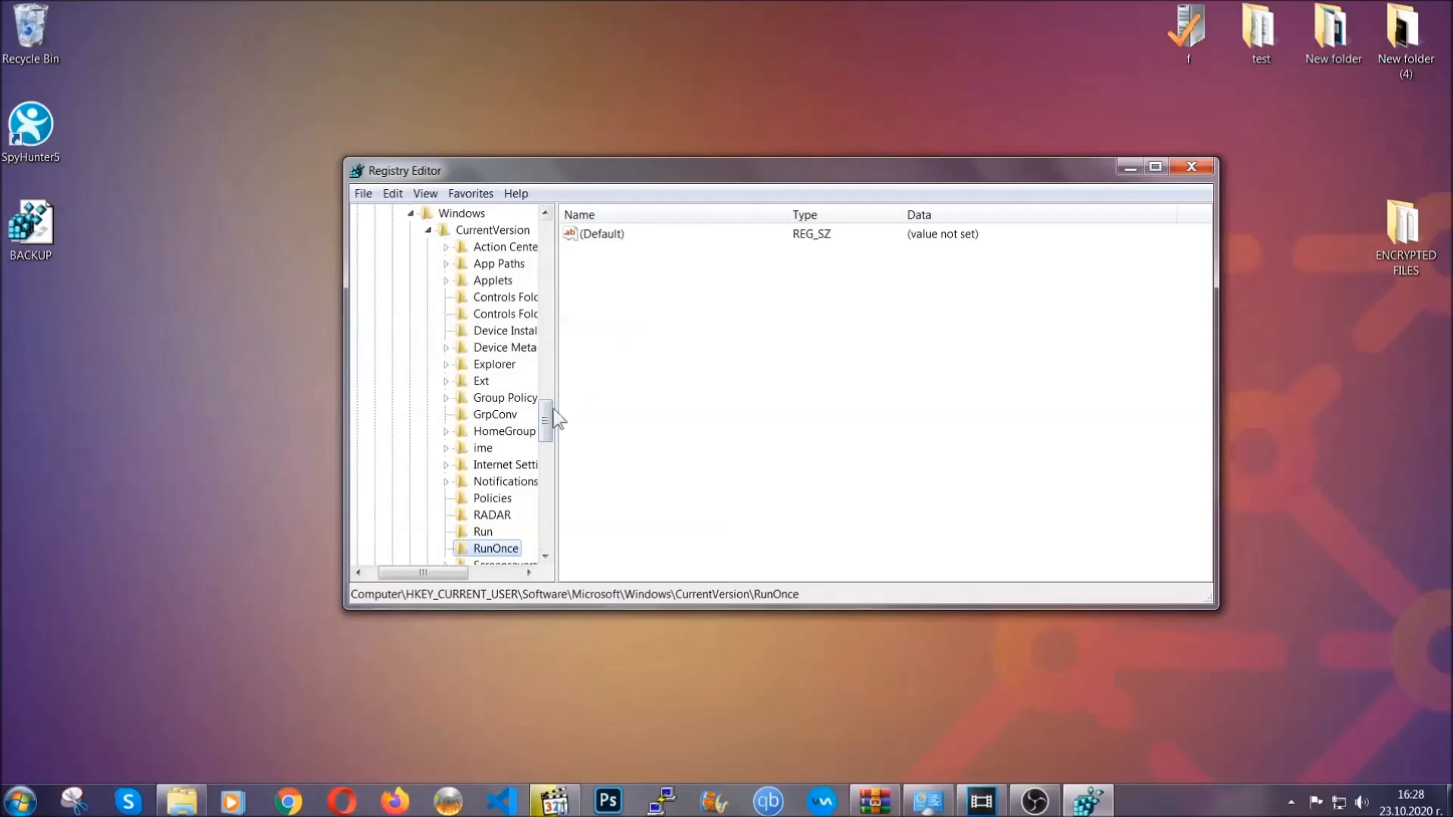
scroll("down", 3)
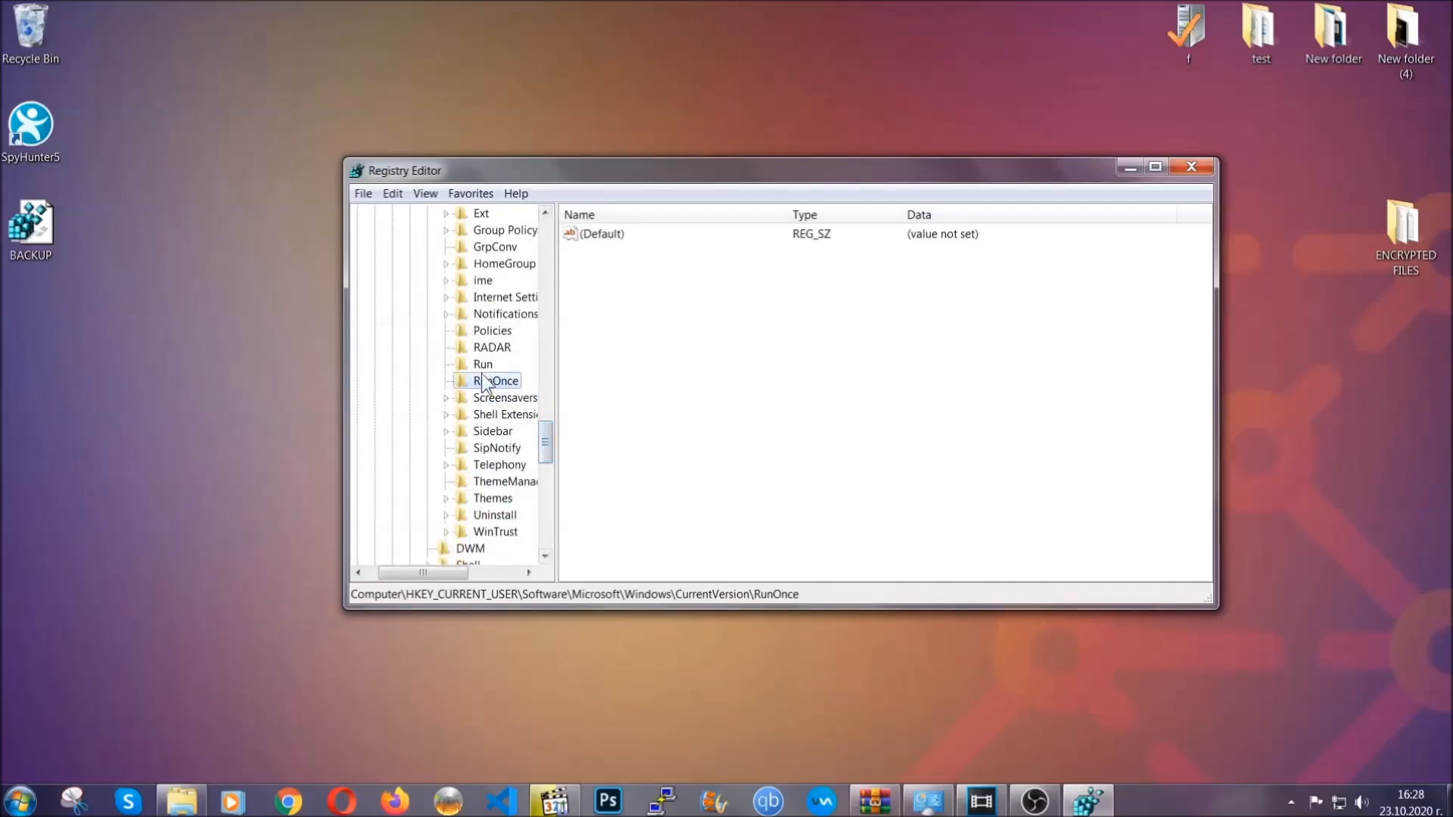
- Delete the THE VIRUS startup value under the Run key, confirm, and exit Registry Editor
left_click(483, 364)
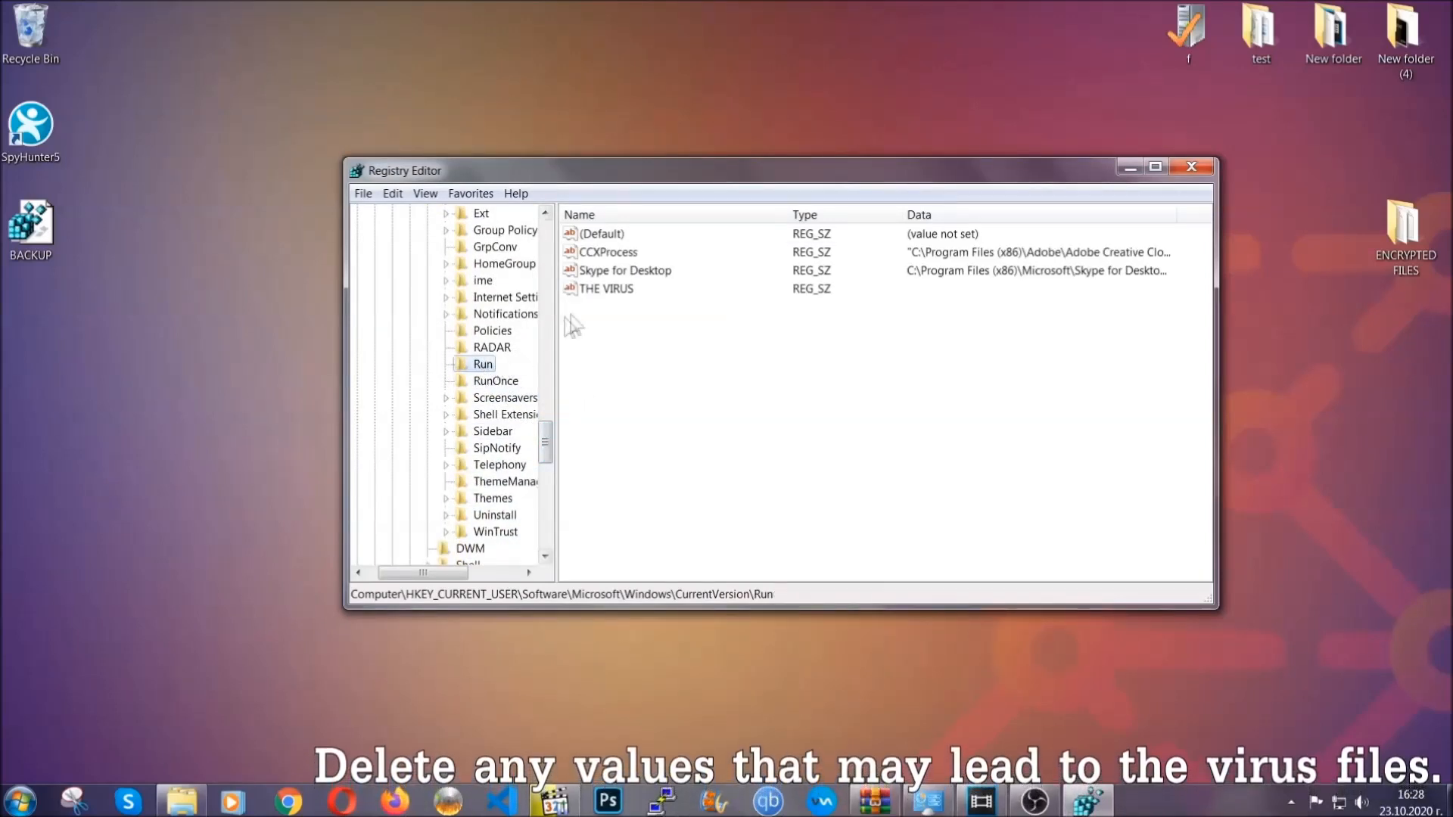
left_click(607, 288)
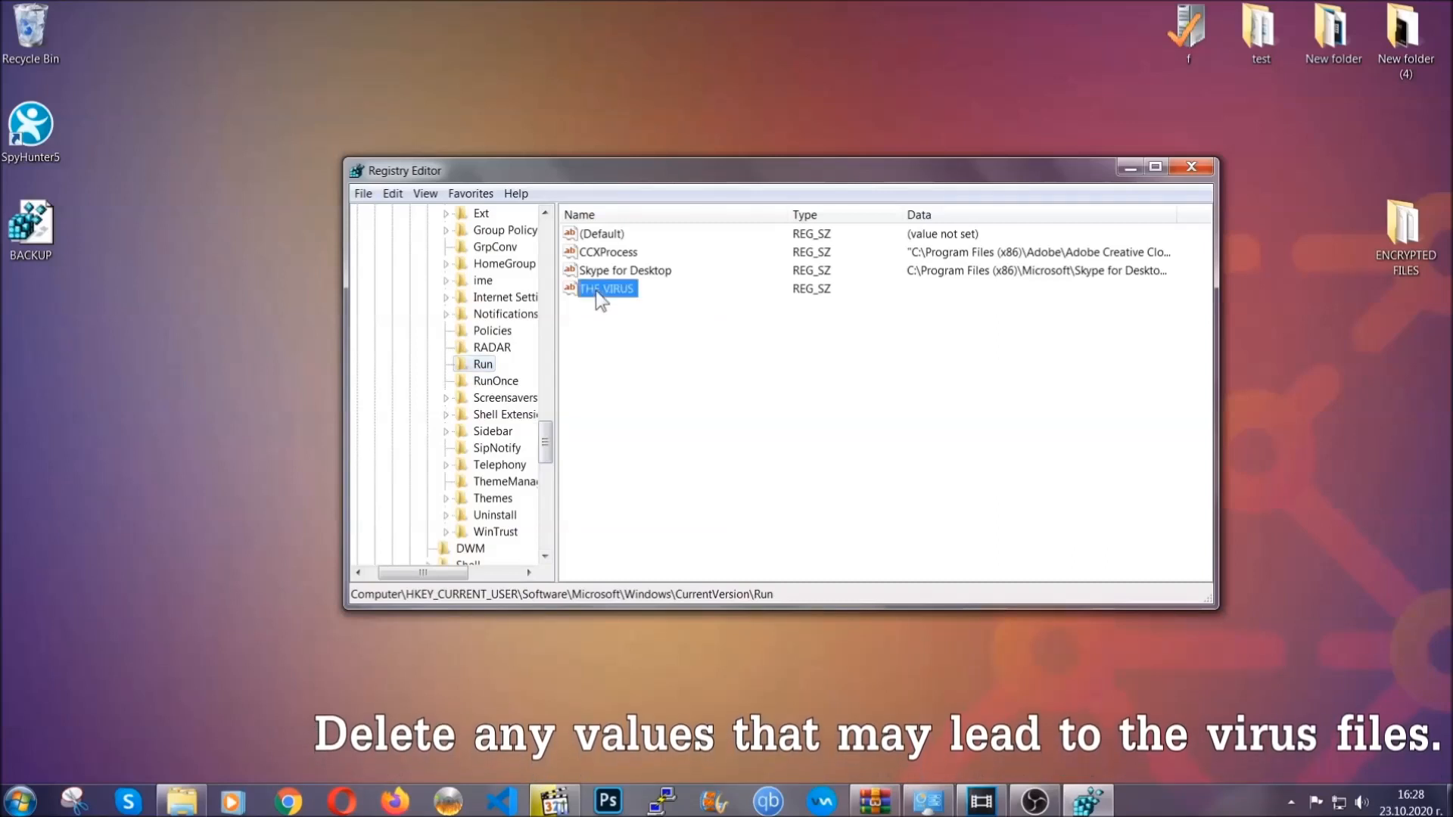
right_click(606, 289)
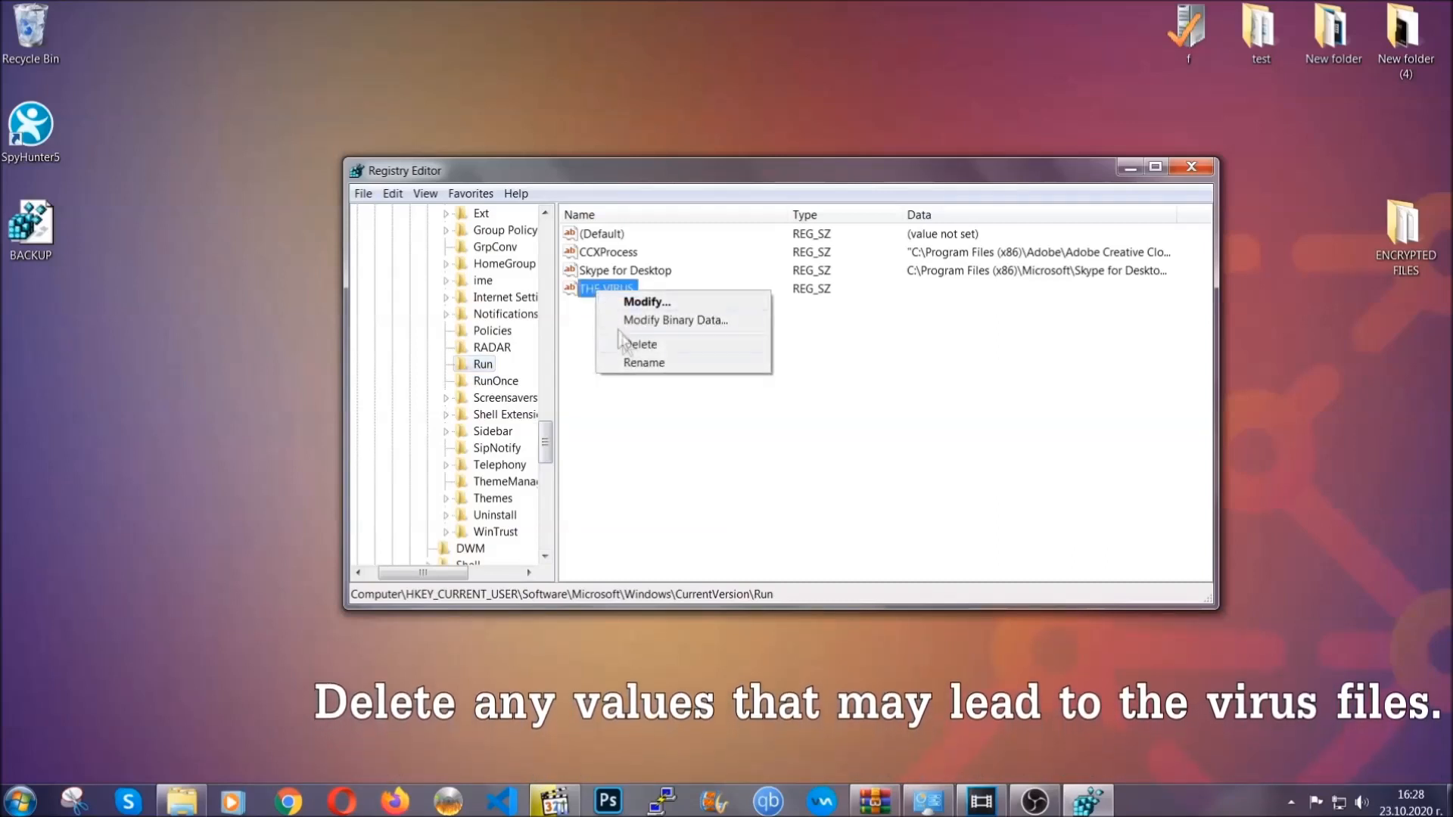
left_click(640, 344)
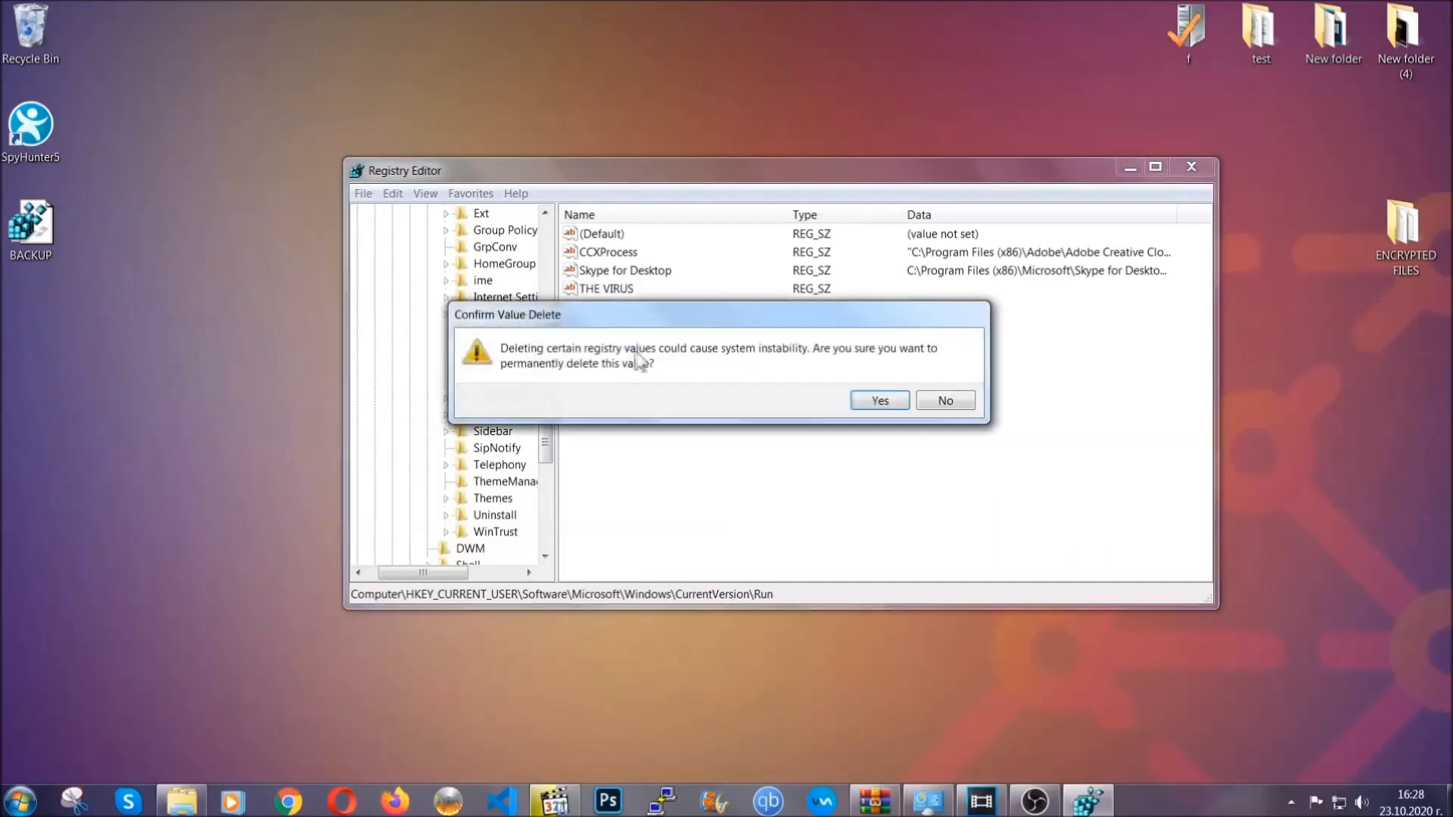
left_click(877, 400)
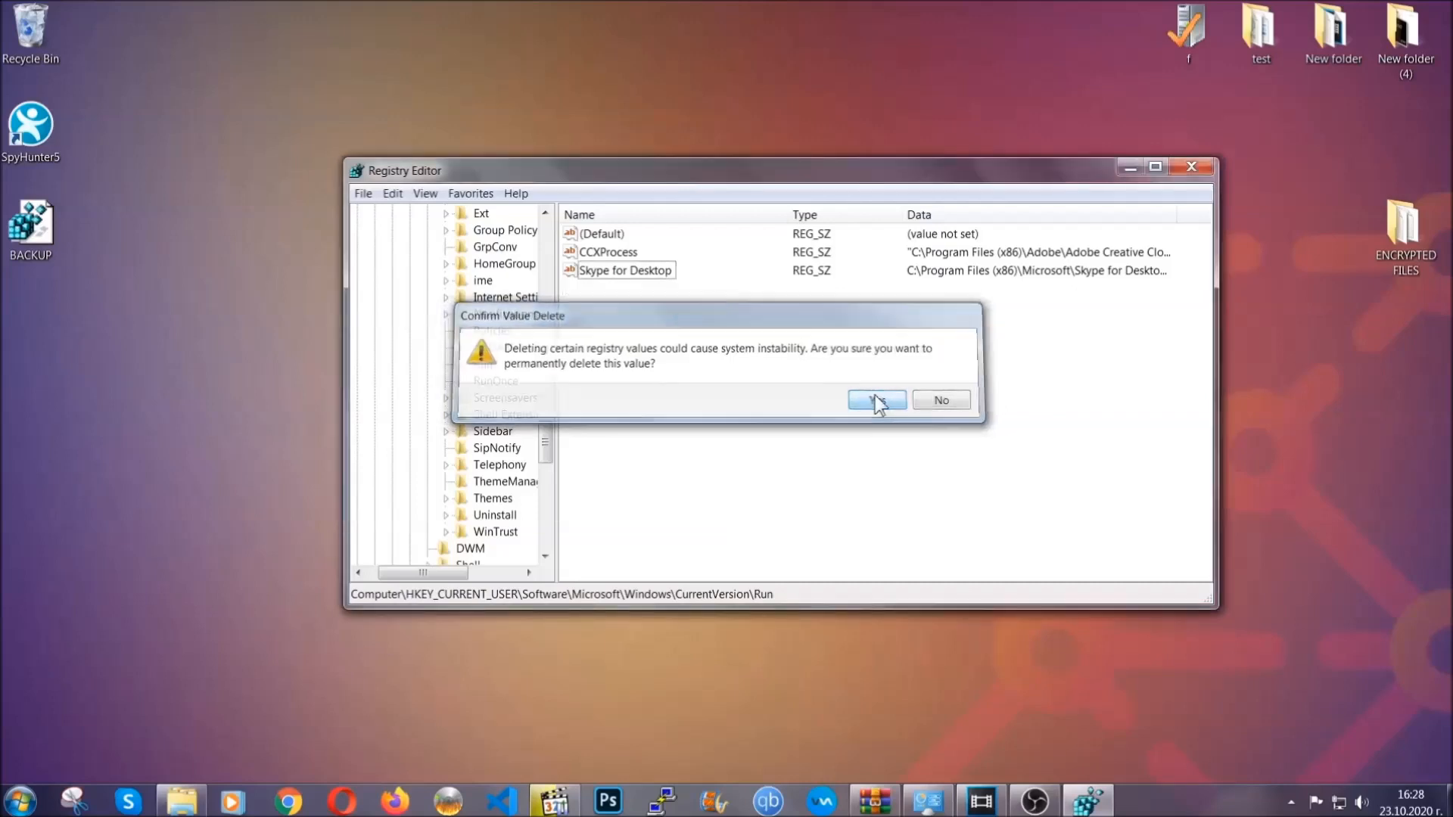
left_click(876, 399)
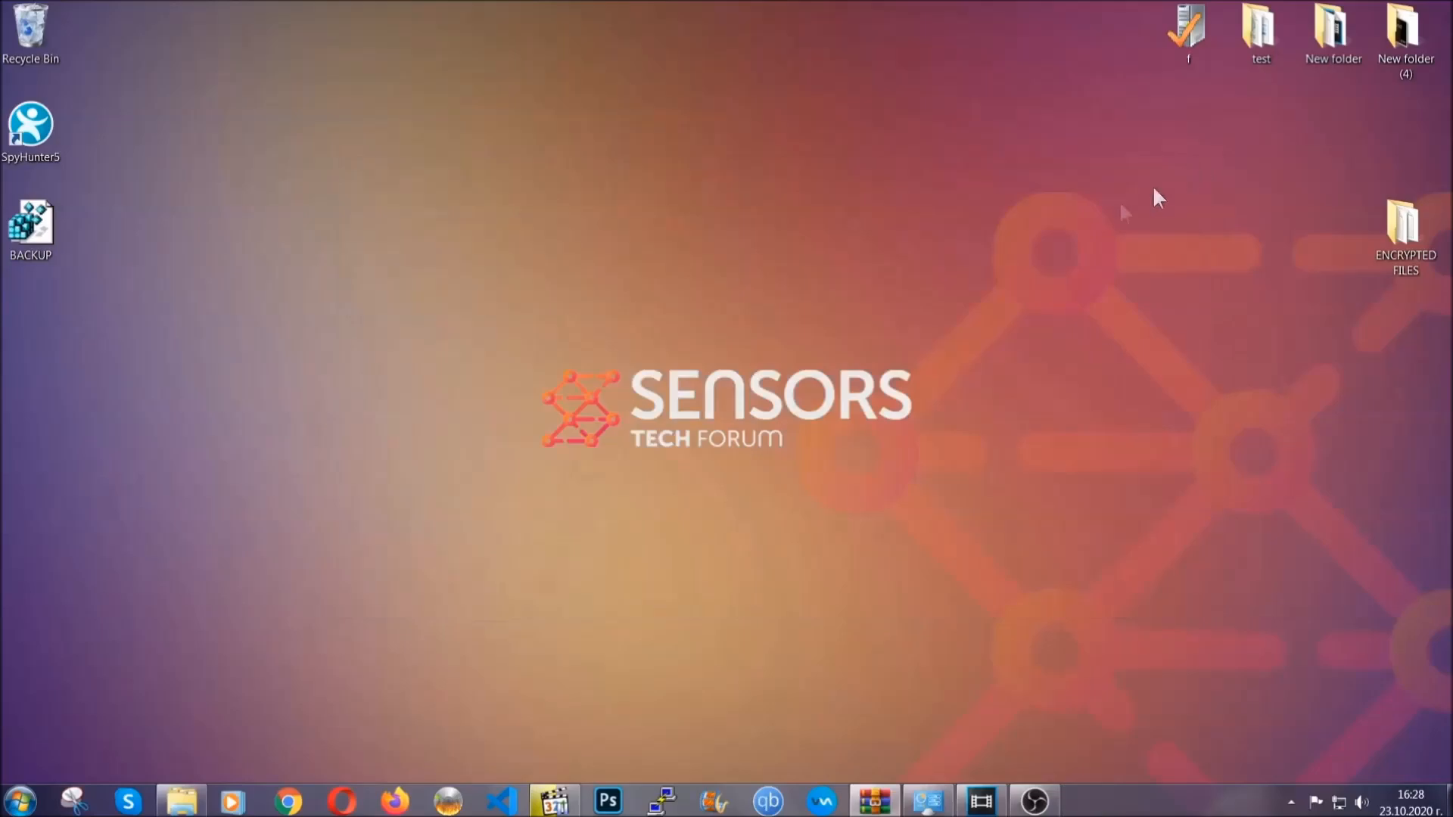
mouse_move(699, 366)
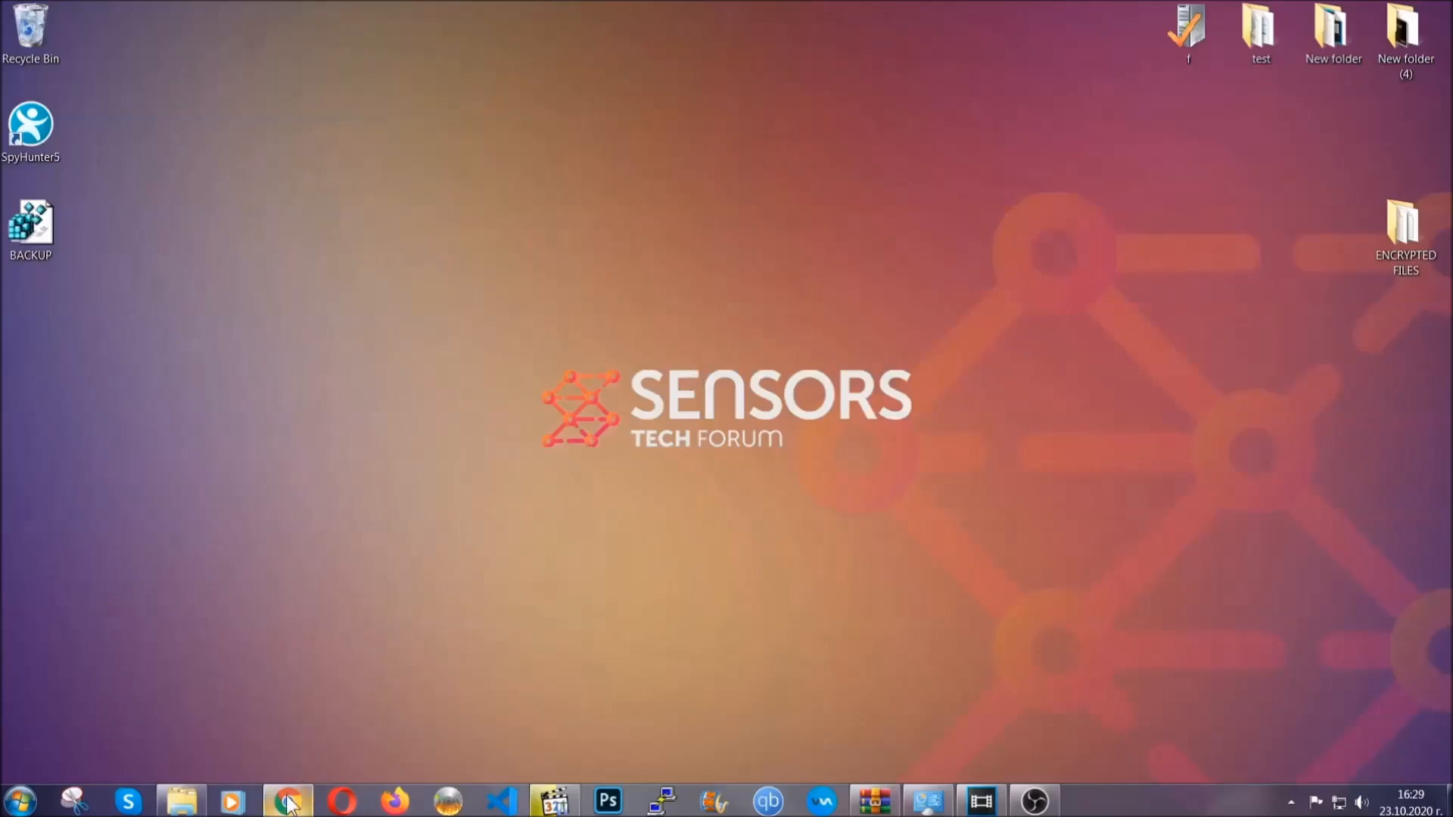
- Launch Chrome from the taskbar
left_click(288, 802)
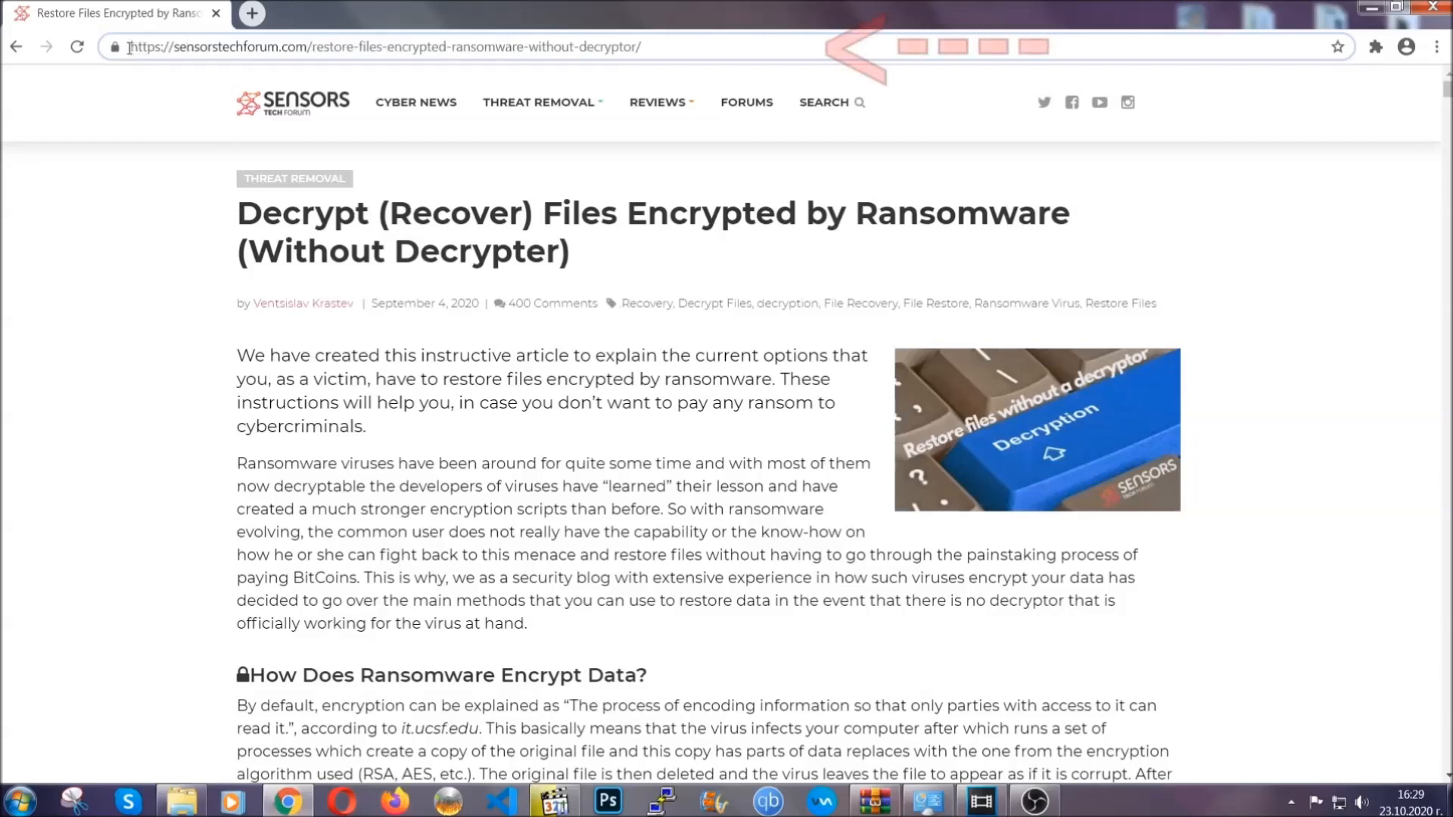
- Select the restore-files article URL and scroll down to the Method 1–6 list
left_click(380, 47)
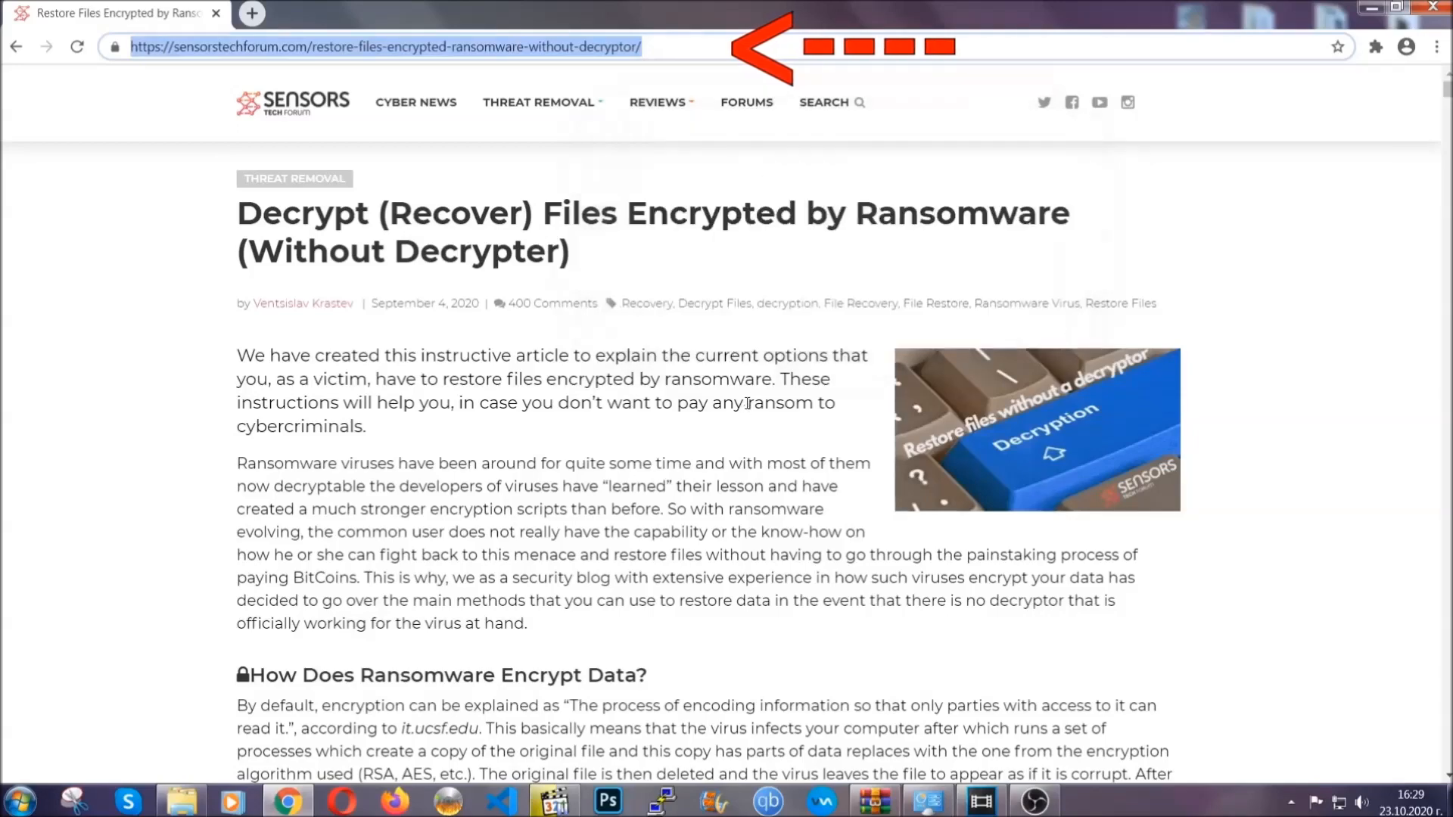
scroll("down", 3)
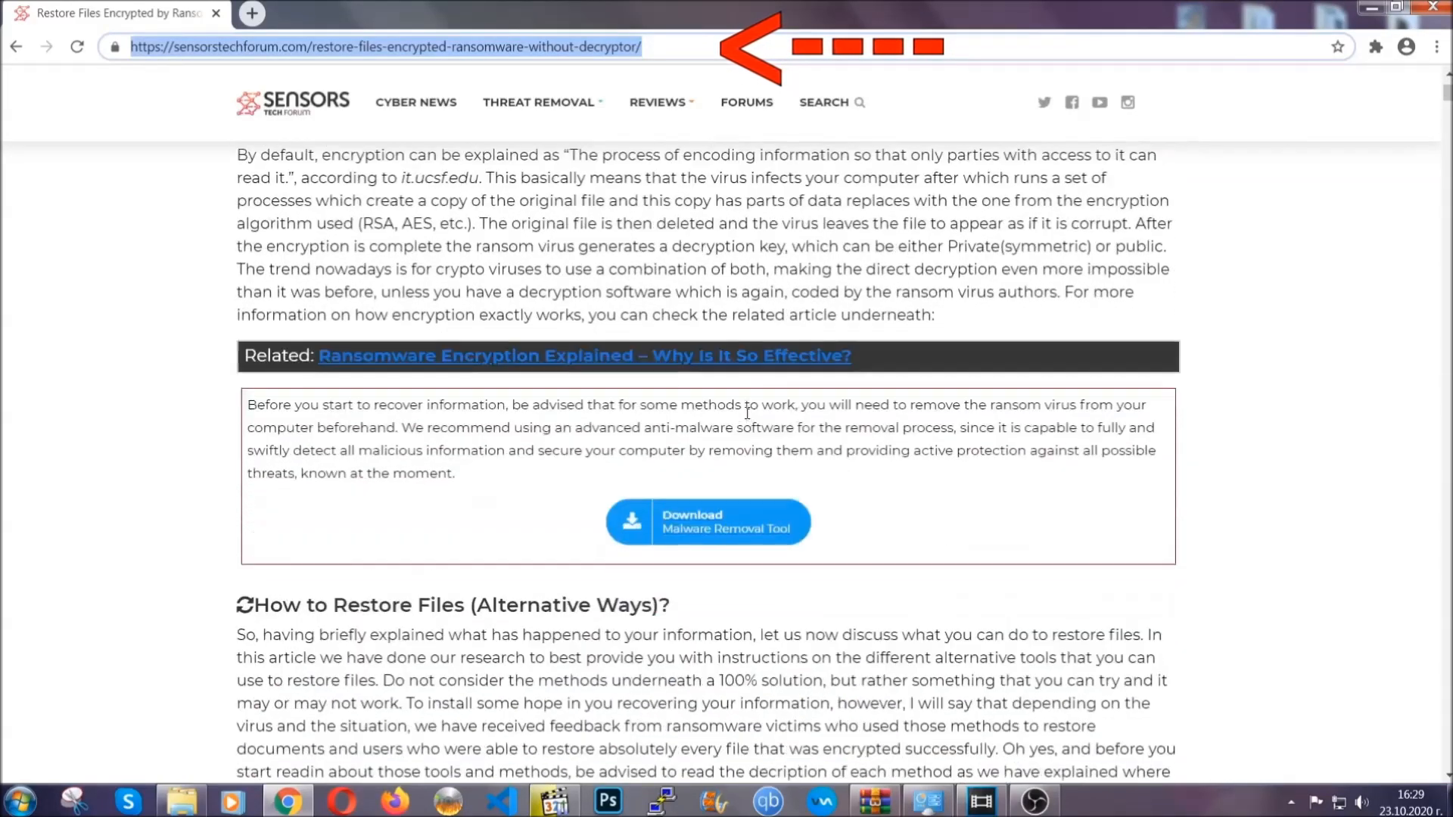
scroll("down", 3)
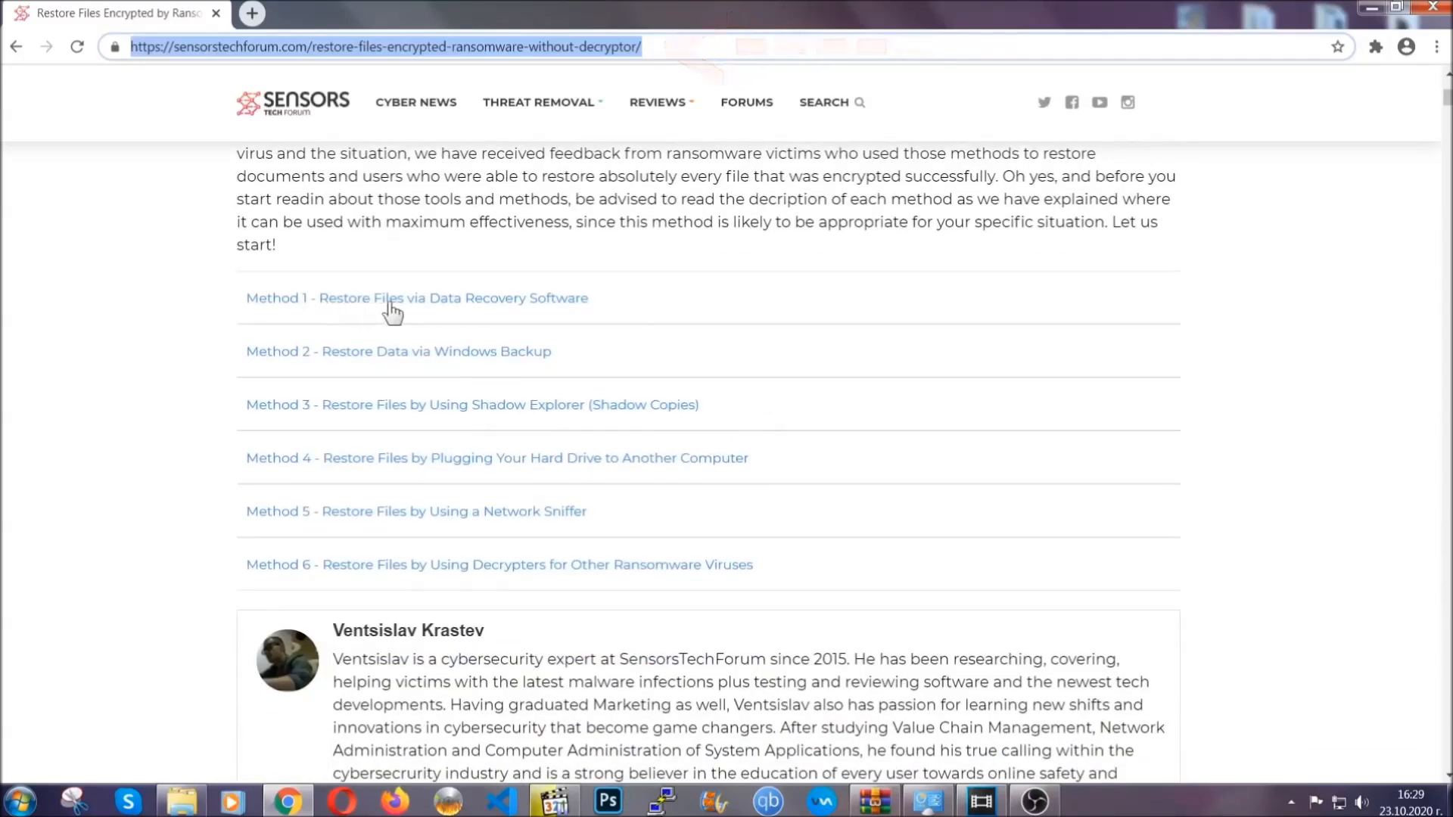
mouse_move(505, 371)
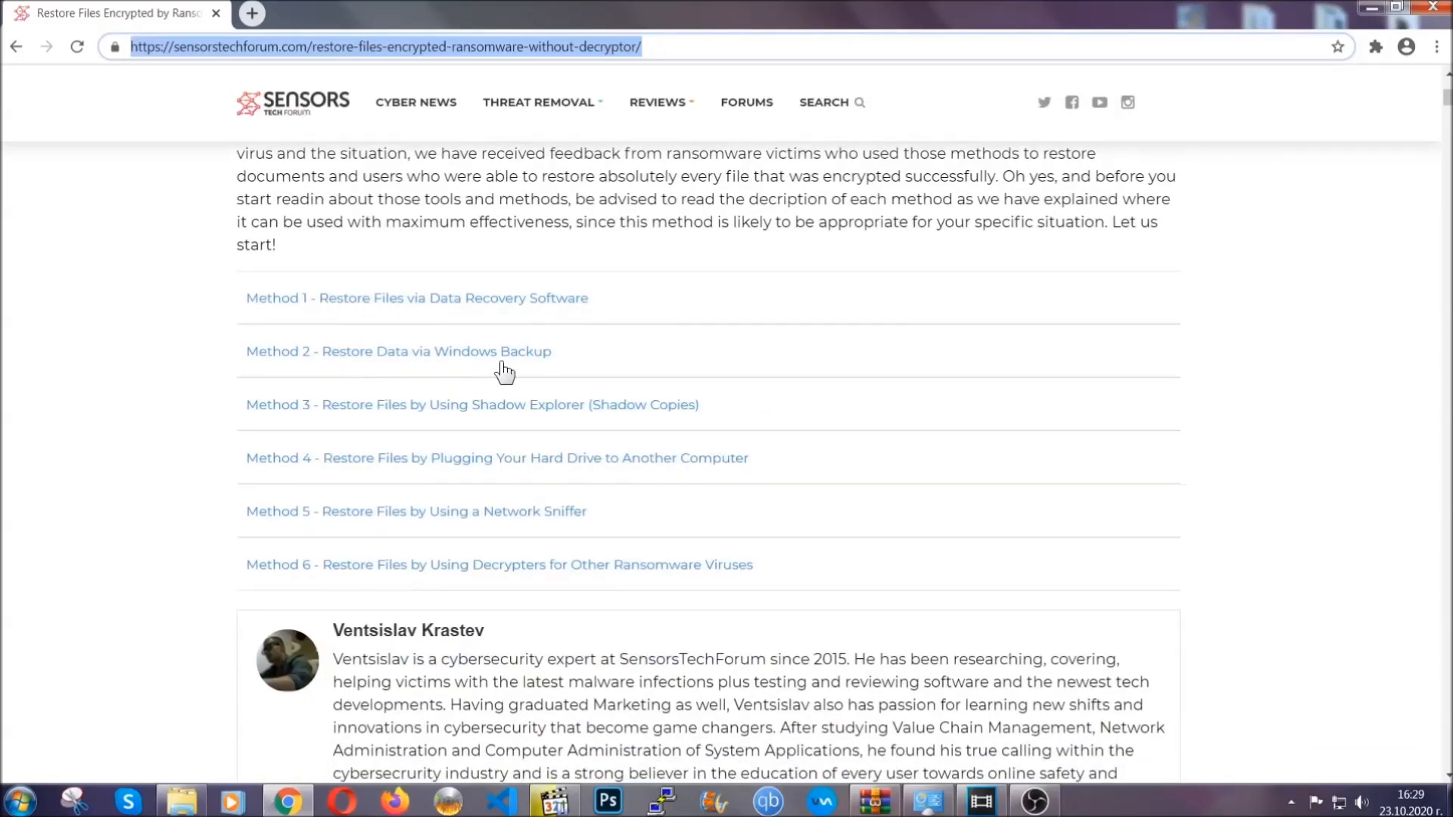
mouse_move(454, 499)
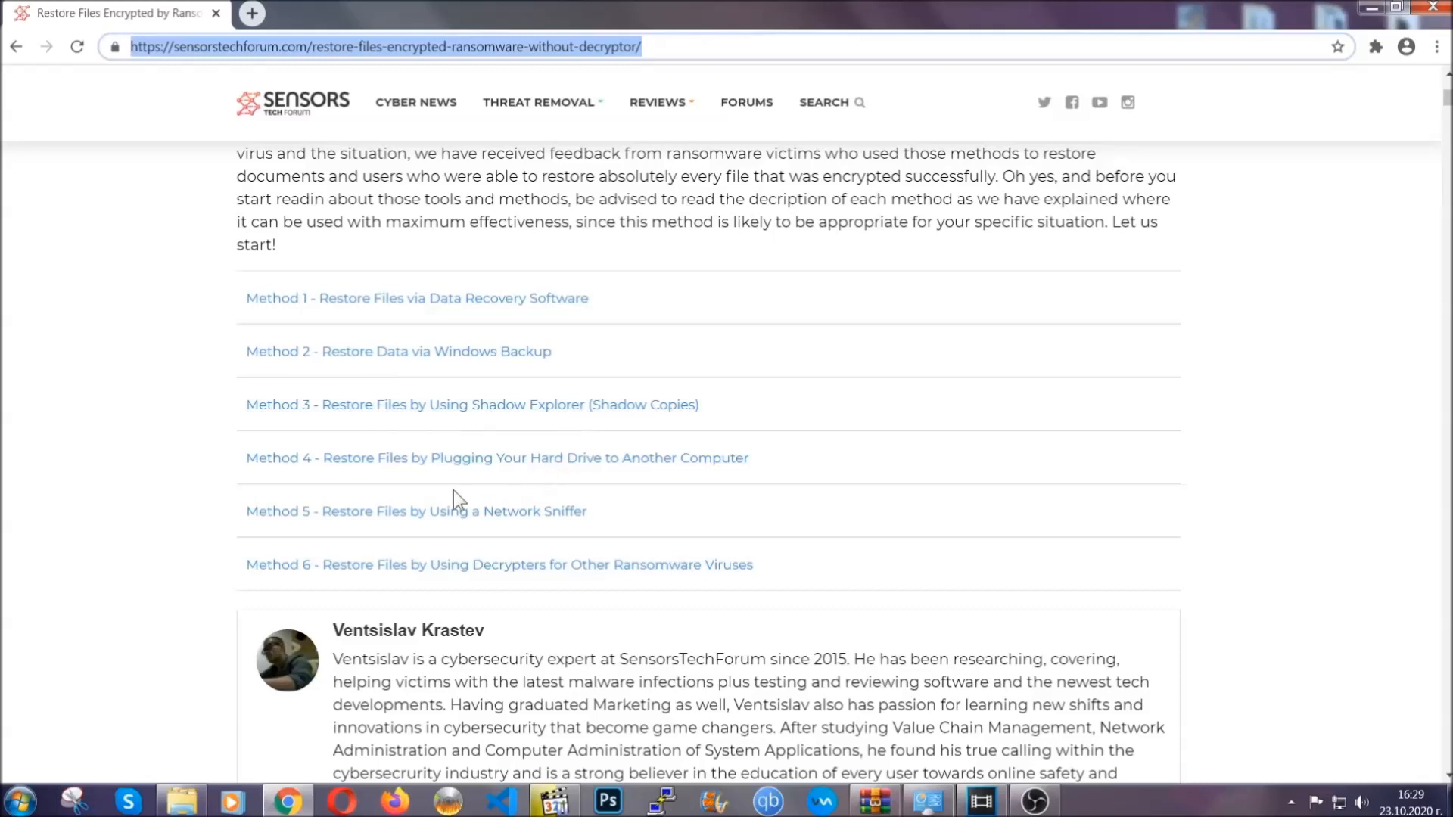
mouse_move(454, 350)
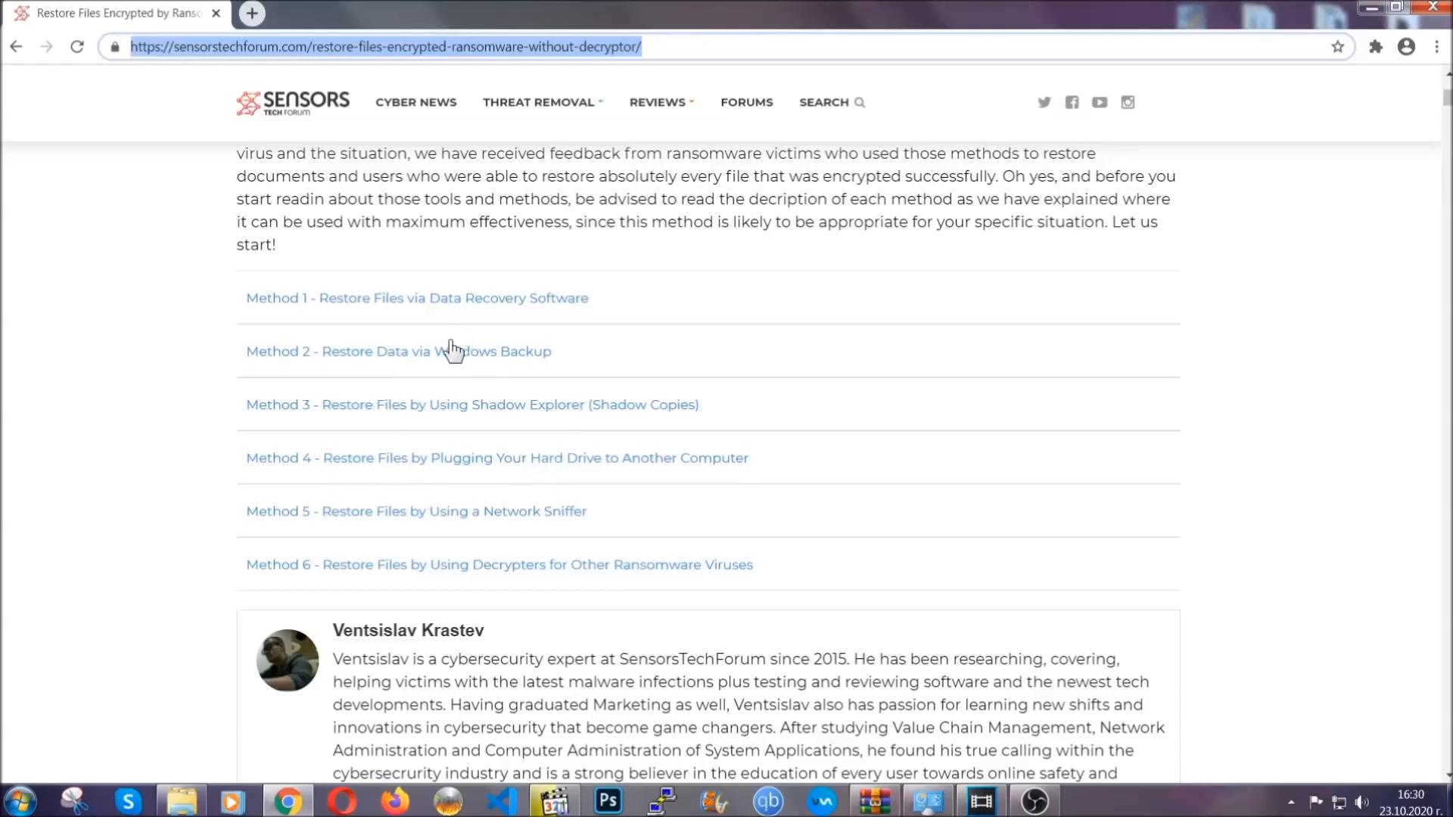
- Expand Method 2 (Windows Backup) and its Step 1, review the steps, then close the browser
left_click(398, 351)
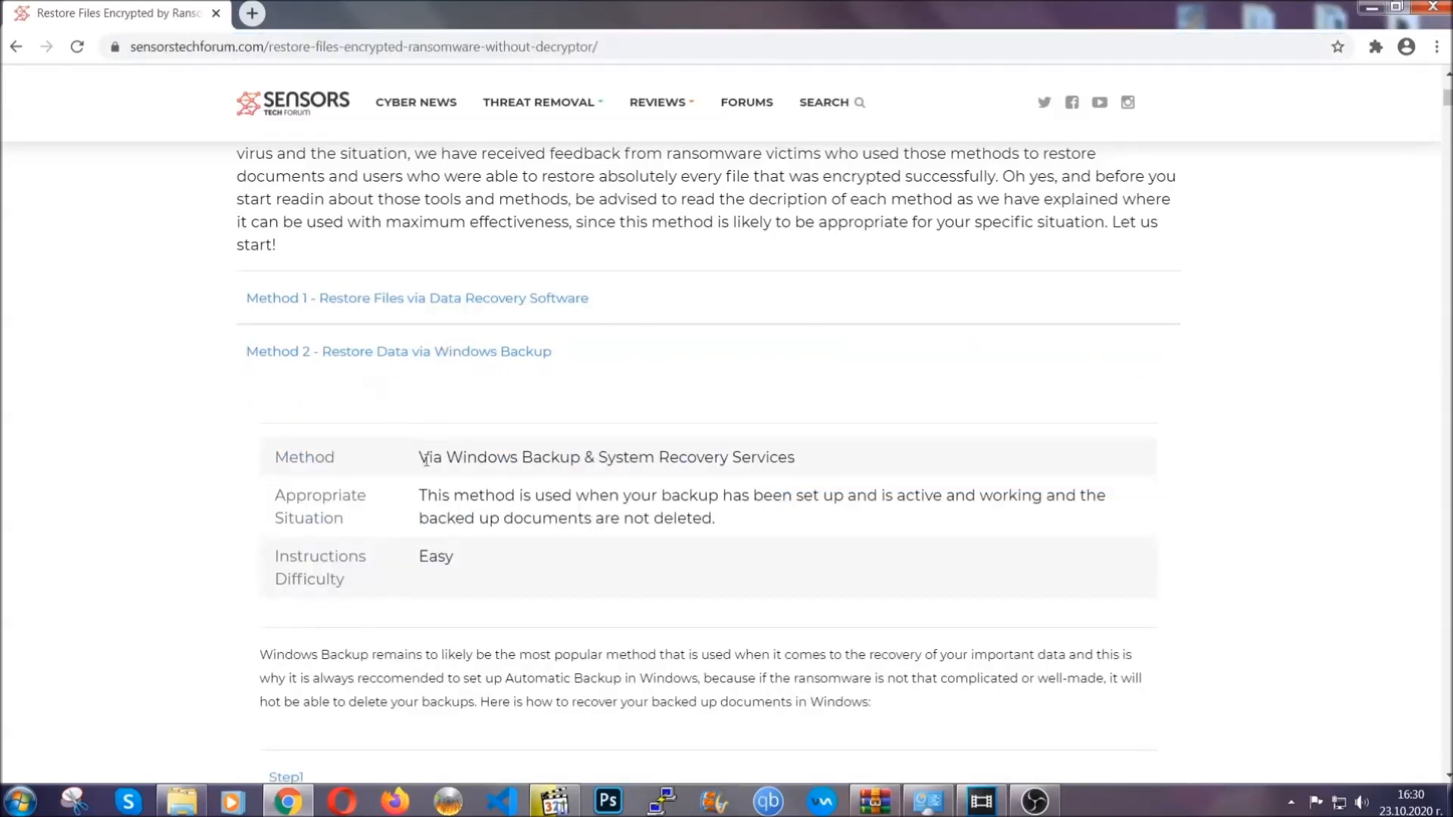
mouse_move(522, 573)
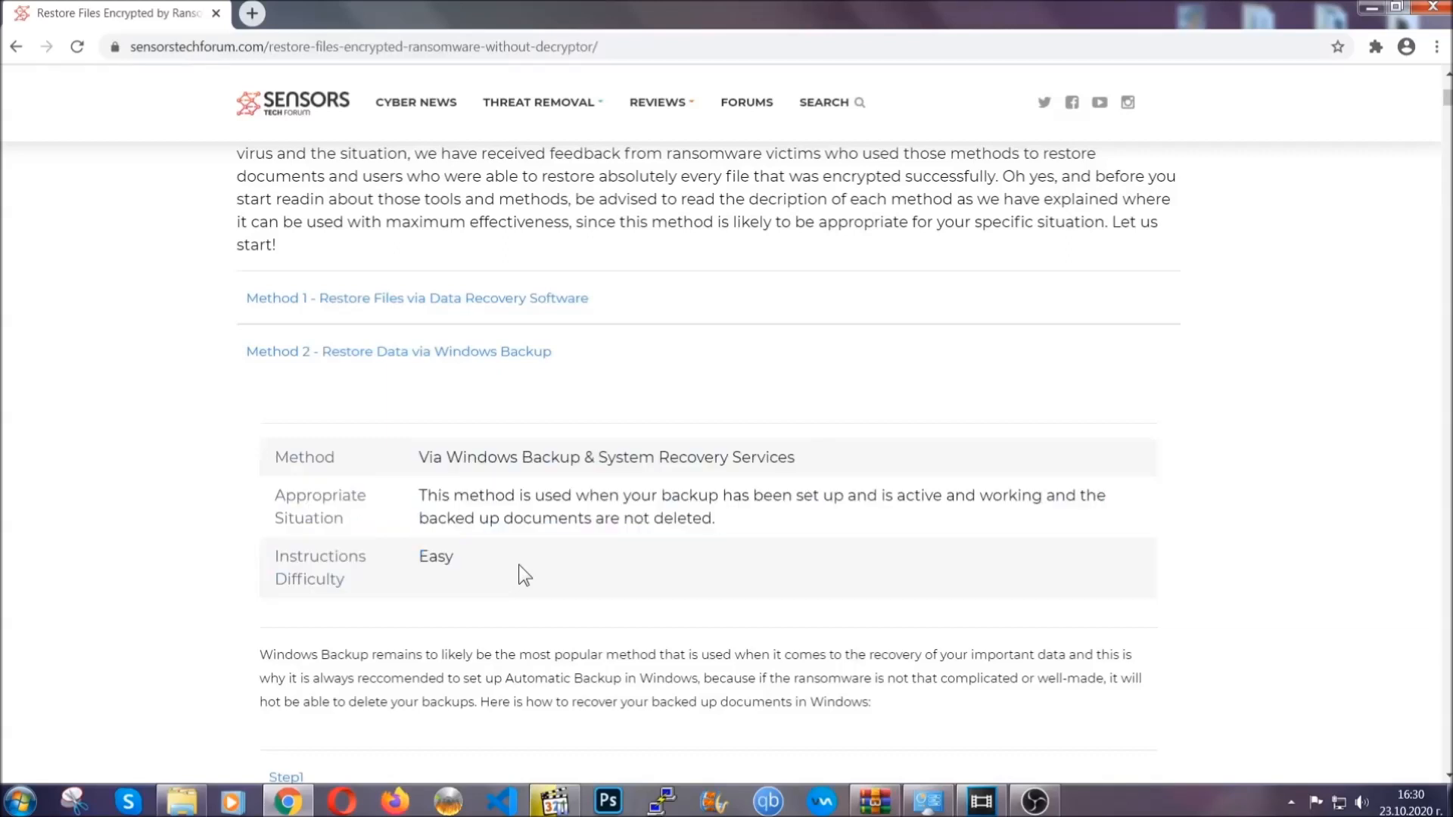
scroll("down", 3)
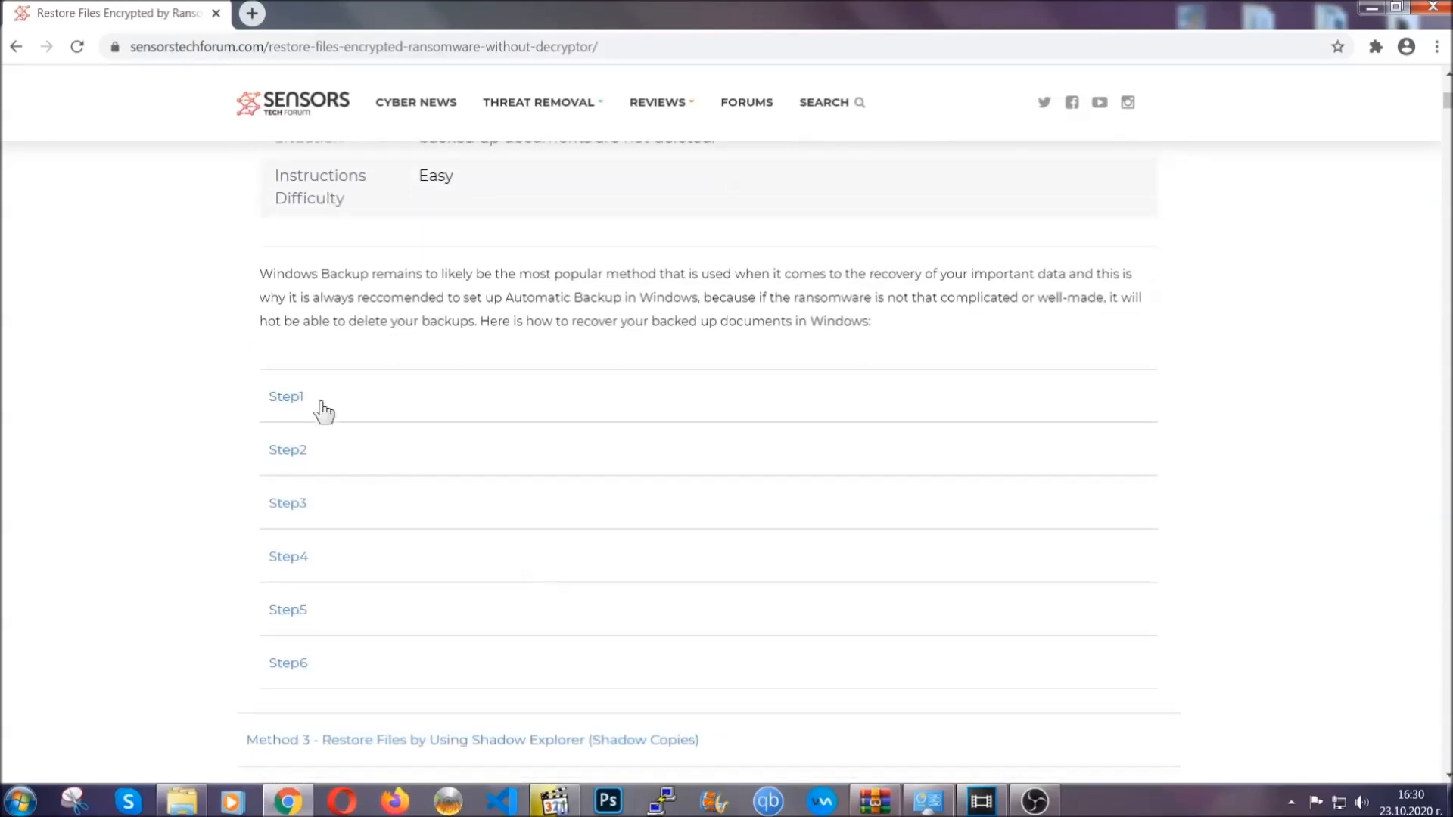
left_click(285, 397)
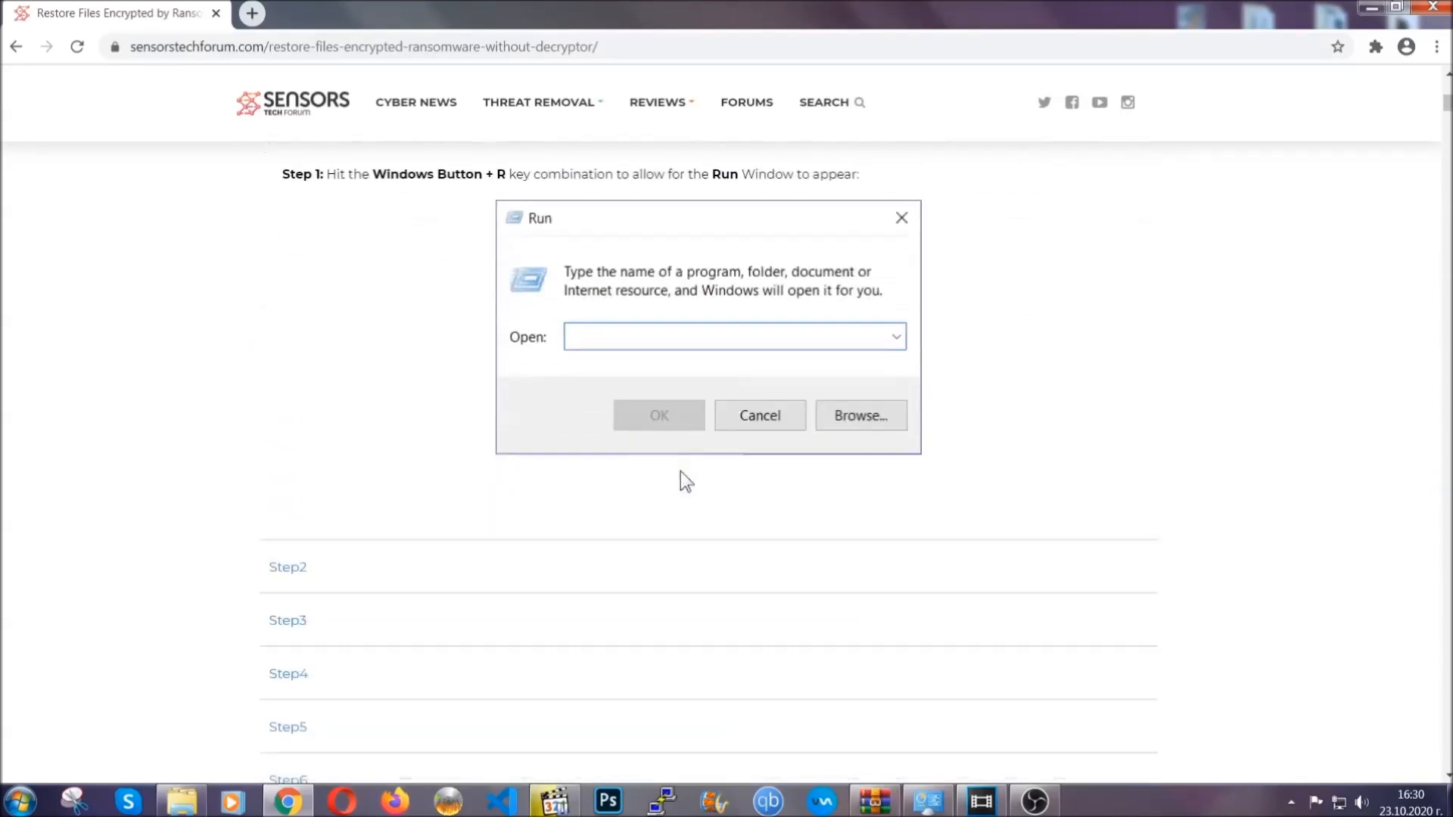
type("ms-settings:windowsupdate")
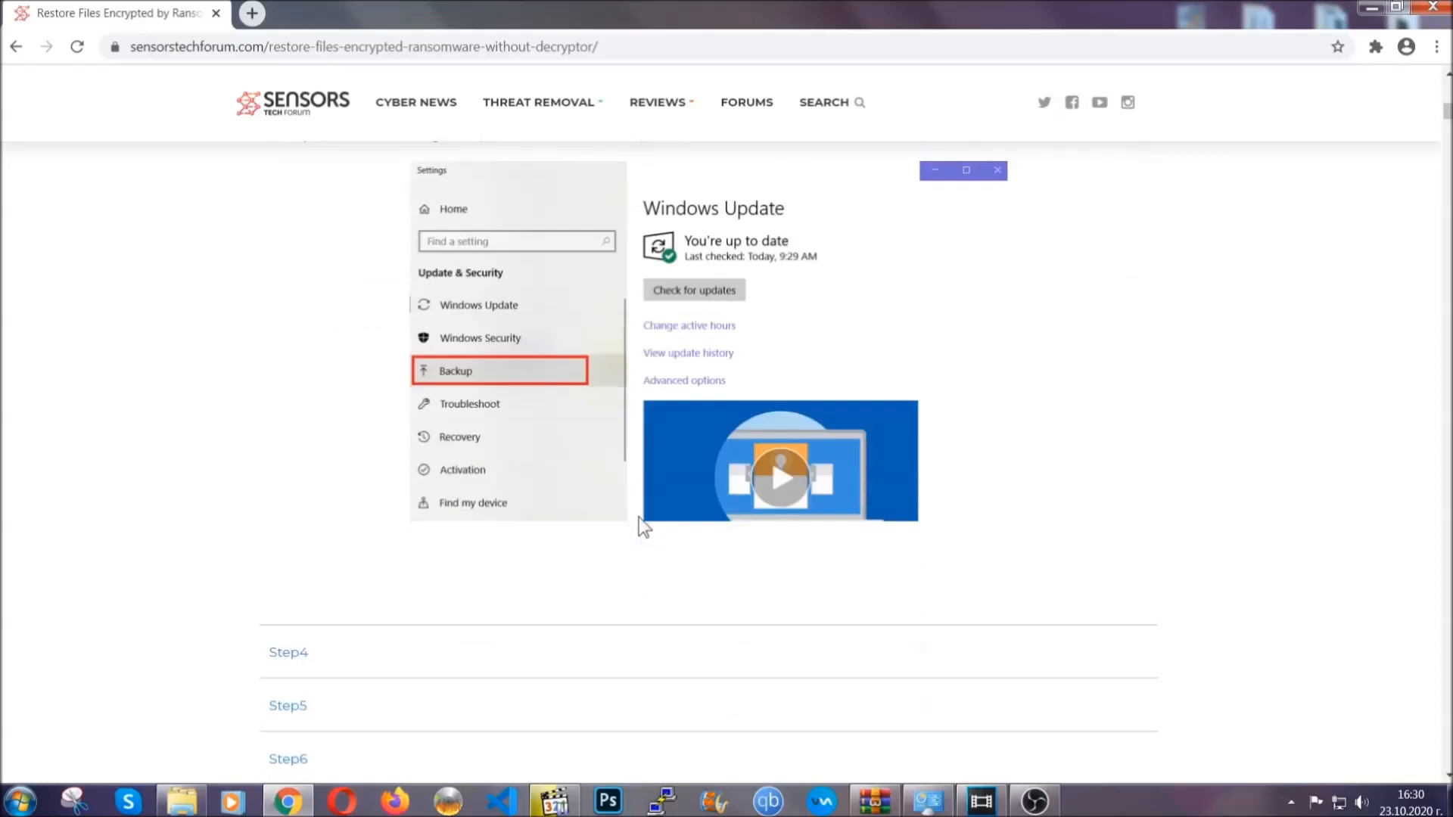
scroll("down", 3)
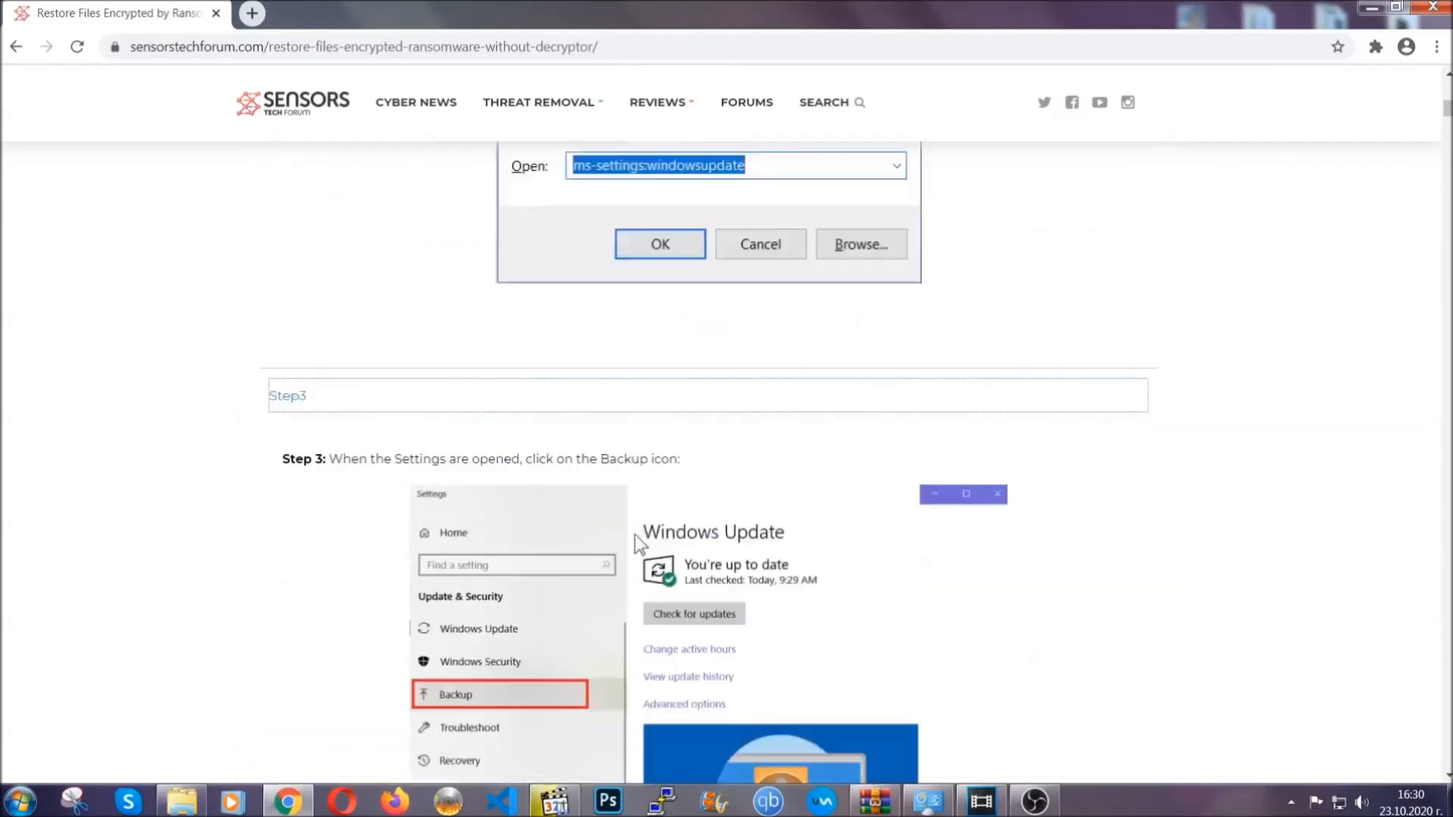
left_click(659, 244)
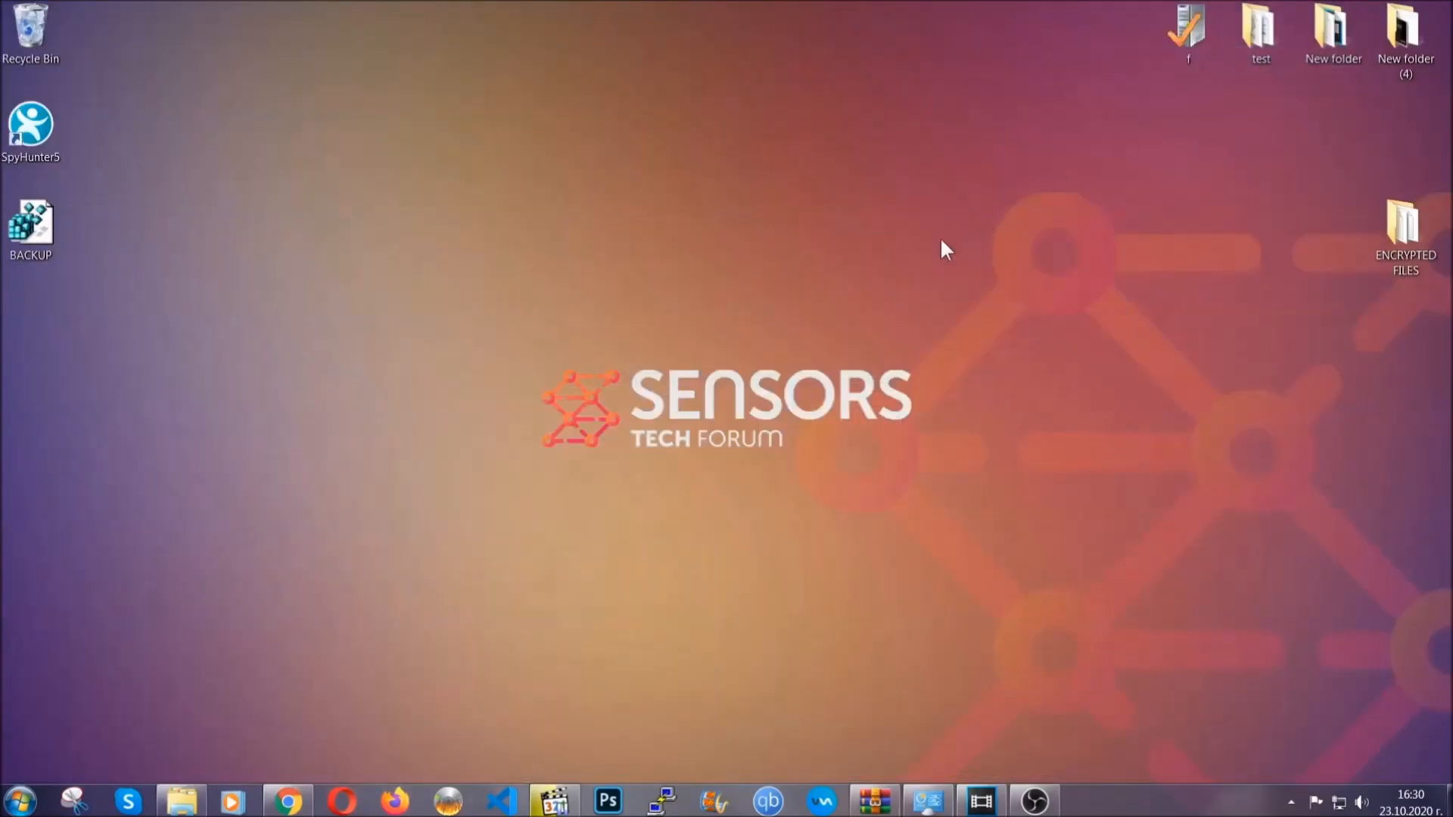
mouse_move(680, 364)
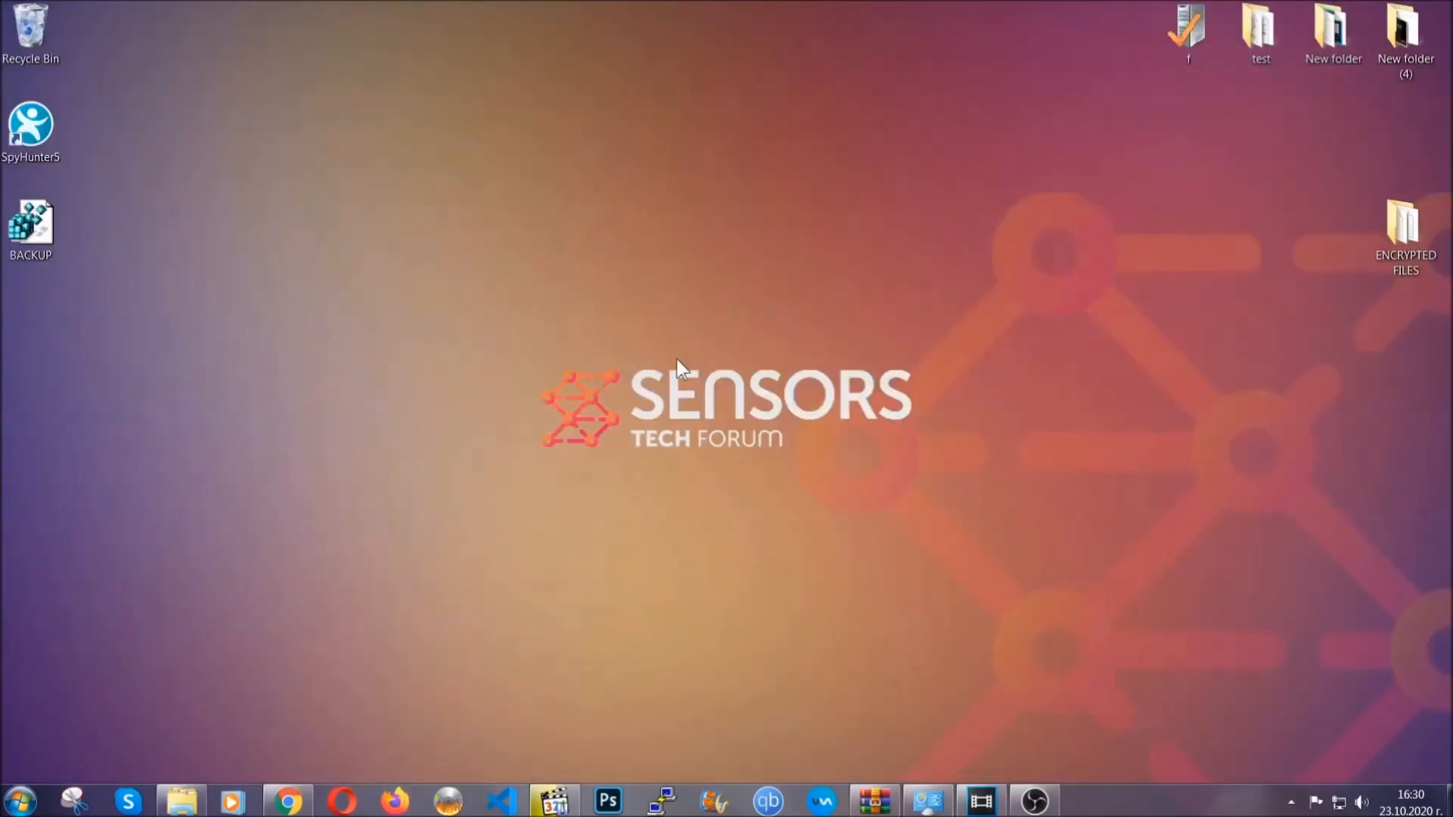